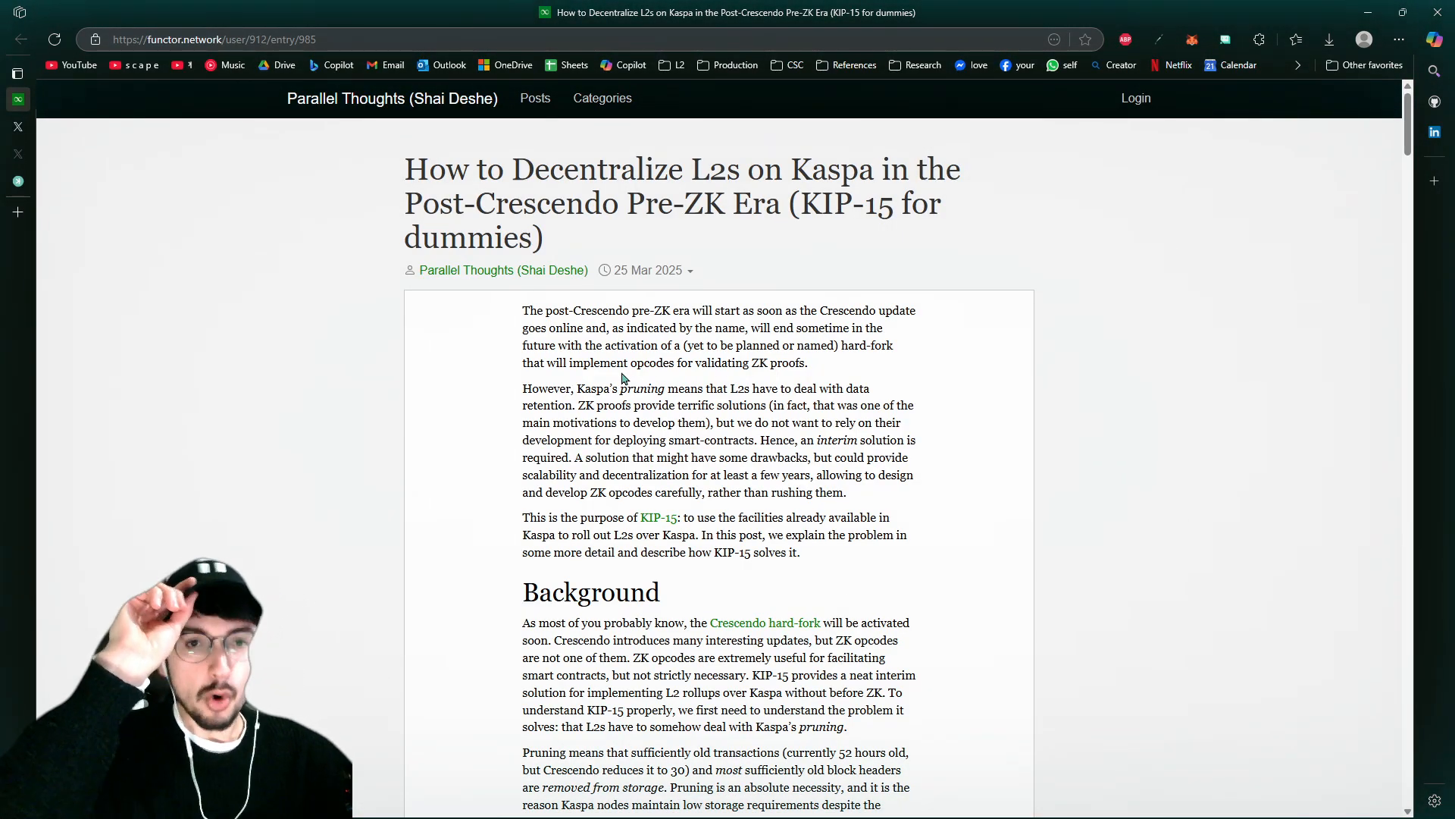
pyautogui.moveTo(670, 385)
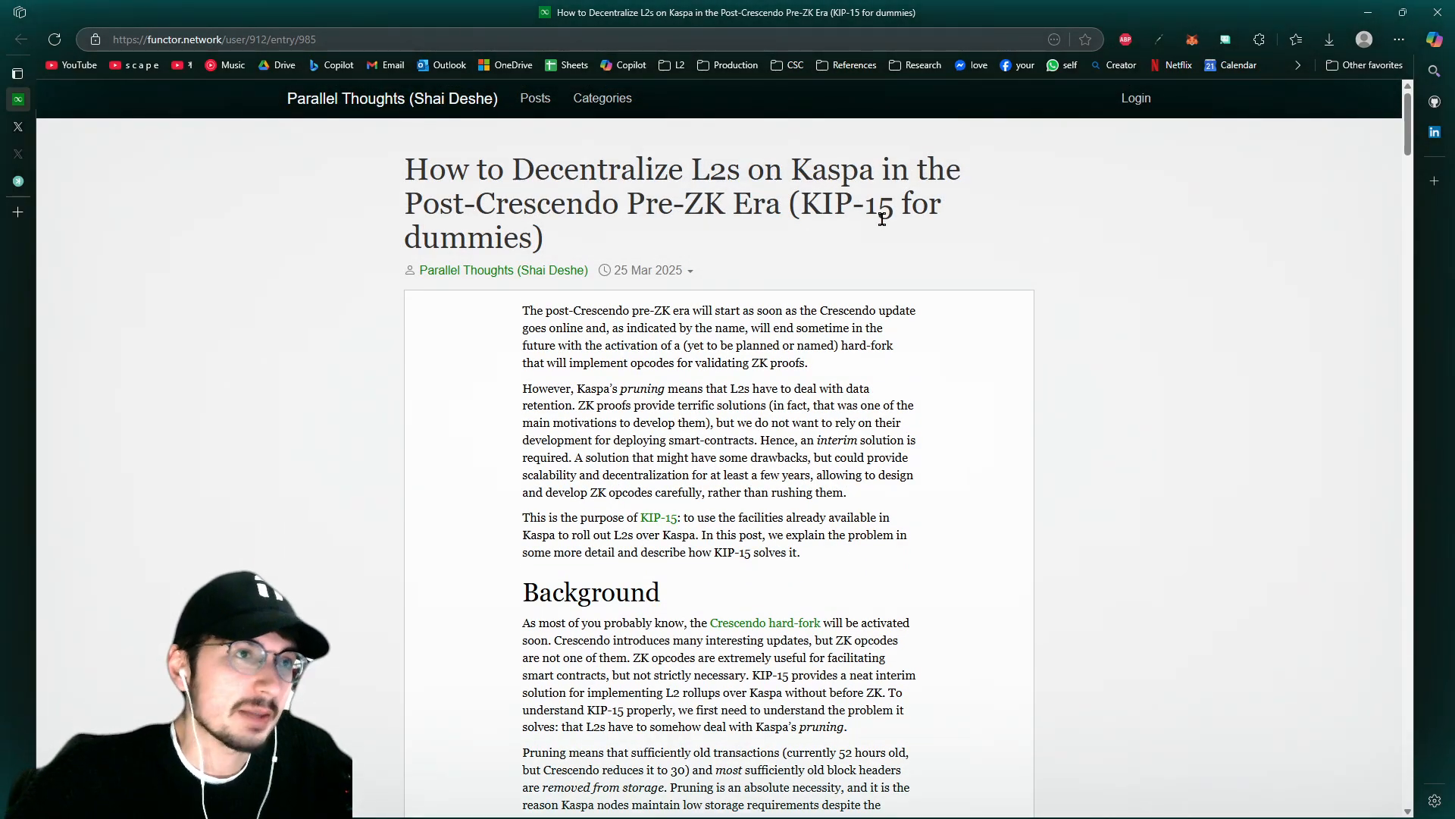
# Skim back and forth through the opening sections of the KIP-15 blog post
pyautogui.scroll(-3)
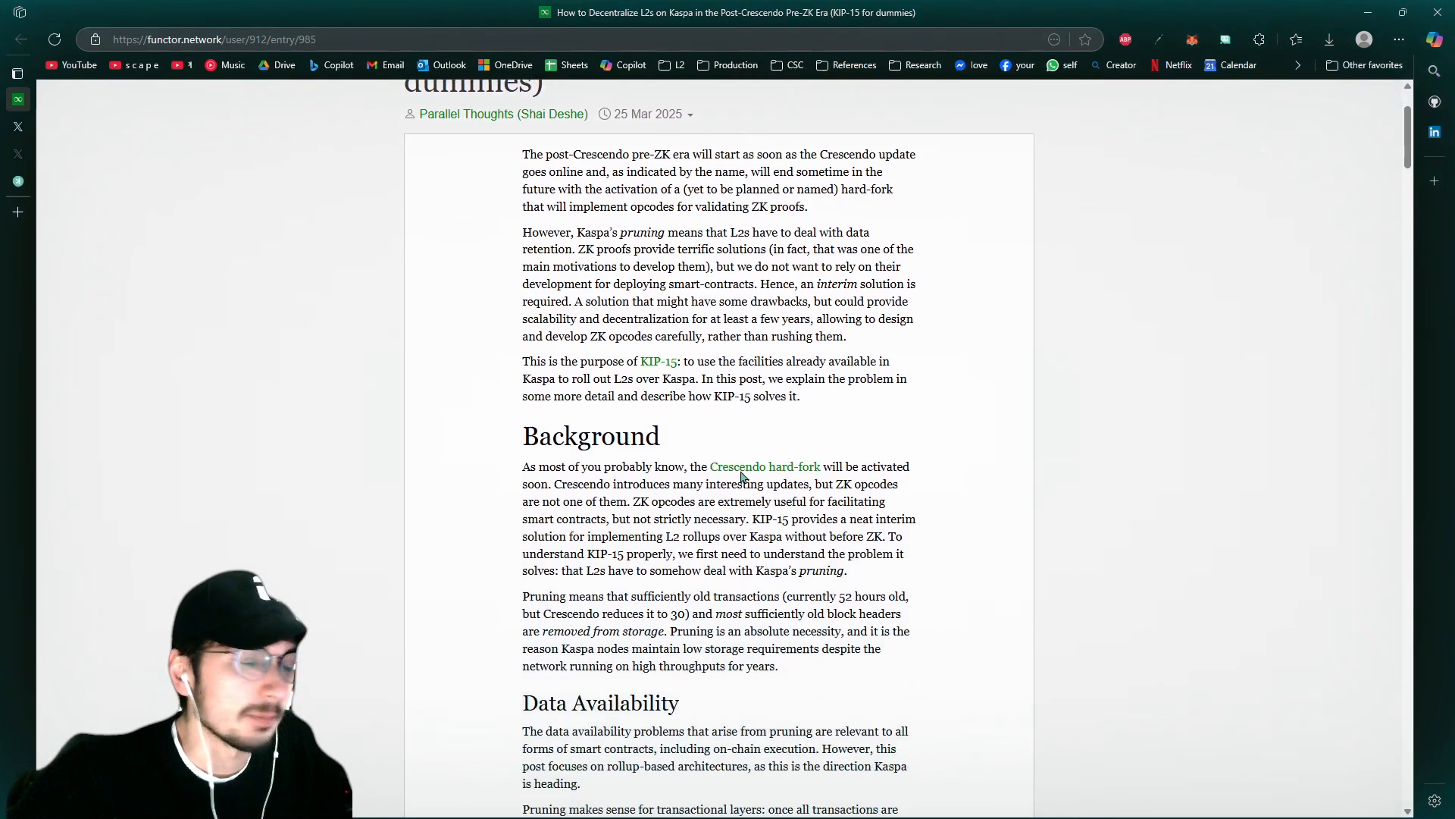
pyautogui.scroll(3)
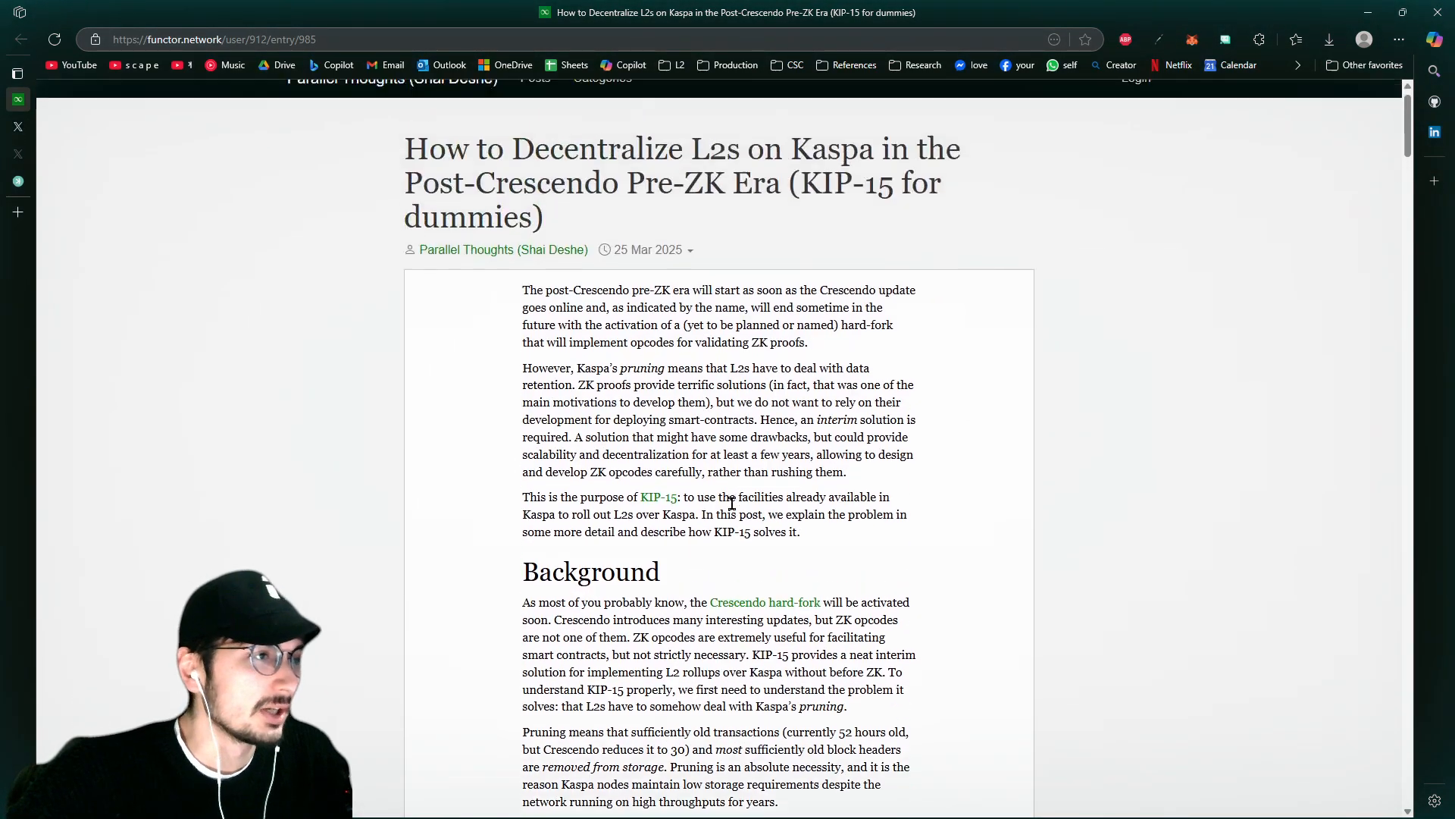
pyautogui.scroll(-3)
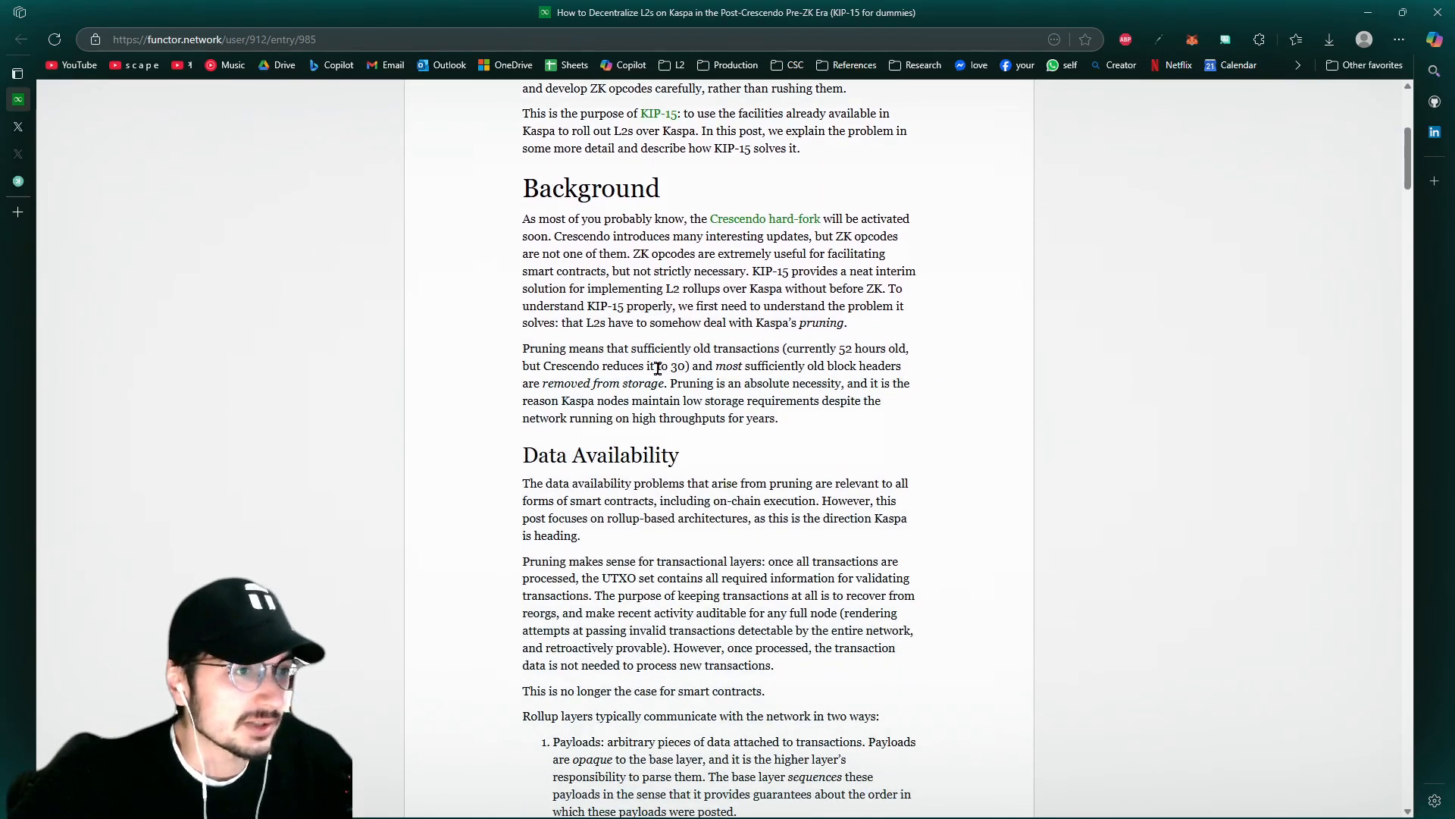
pyautogui.scroll(-3)
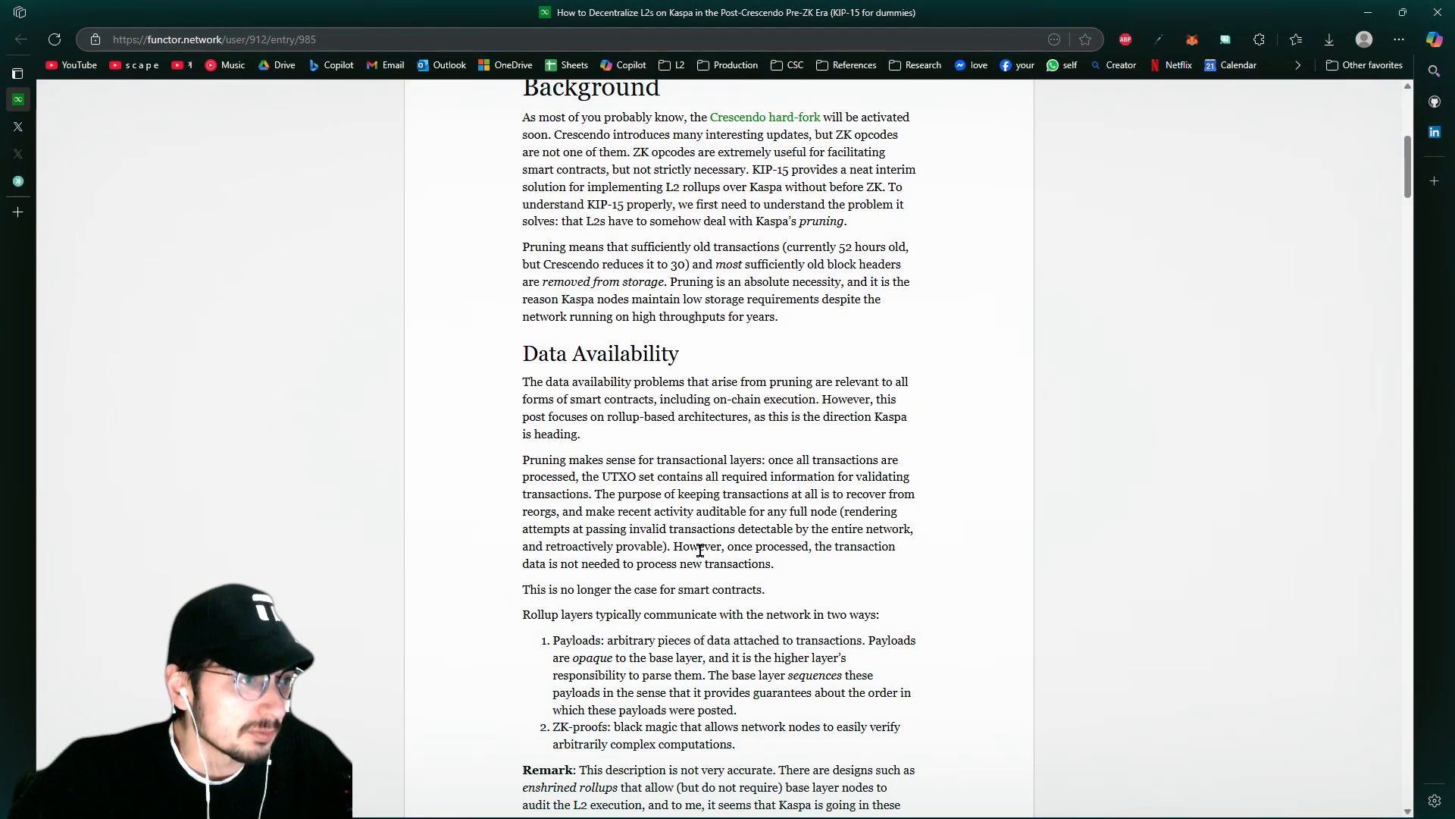
pyautogui.scroll(3)
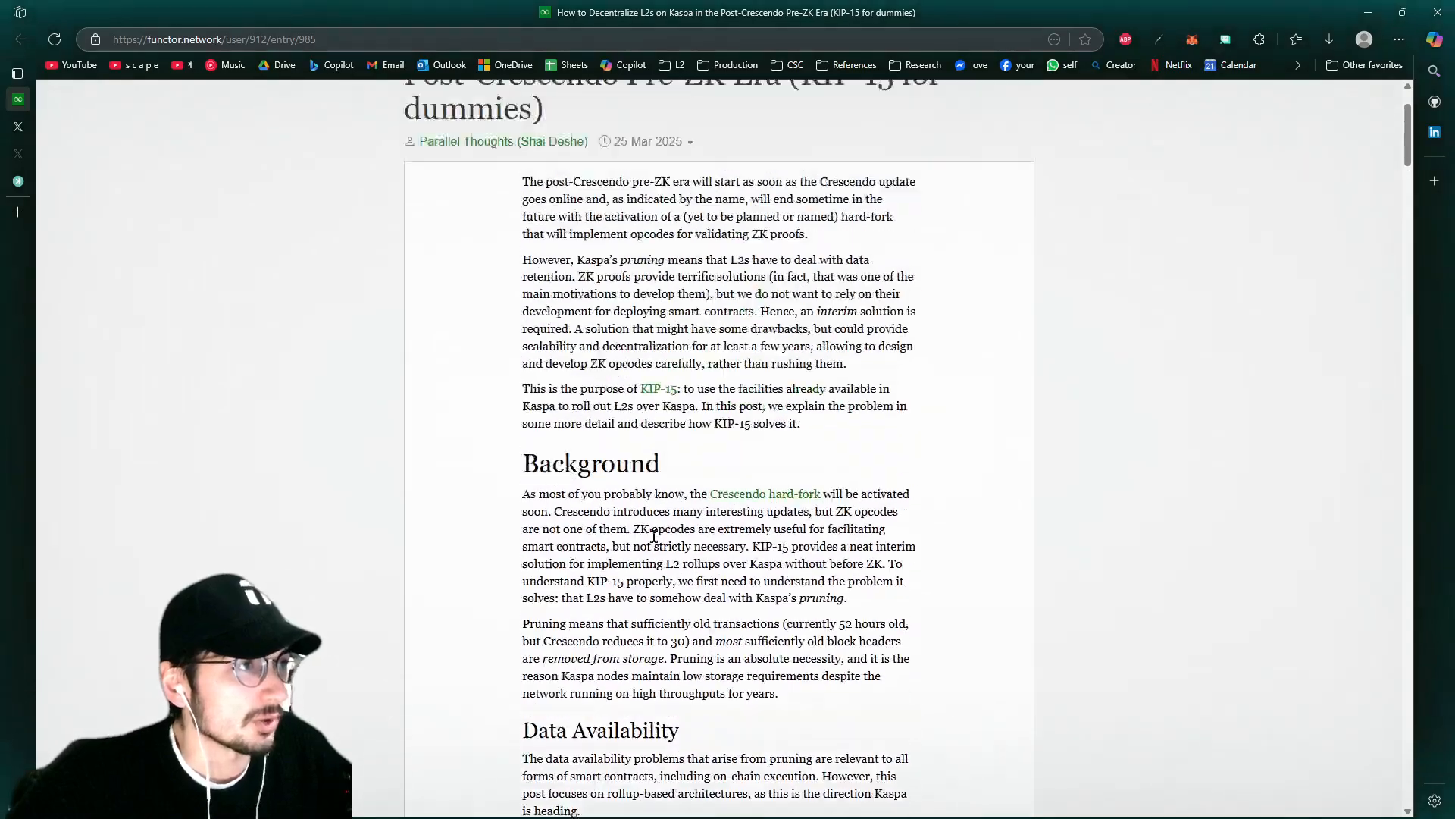
pyautogui.scroll(3)
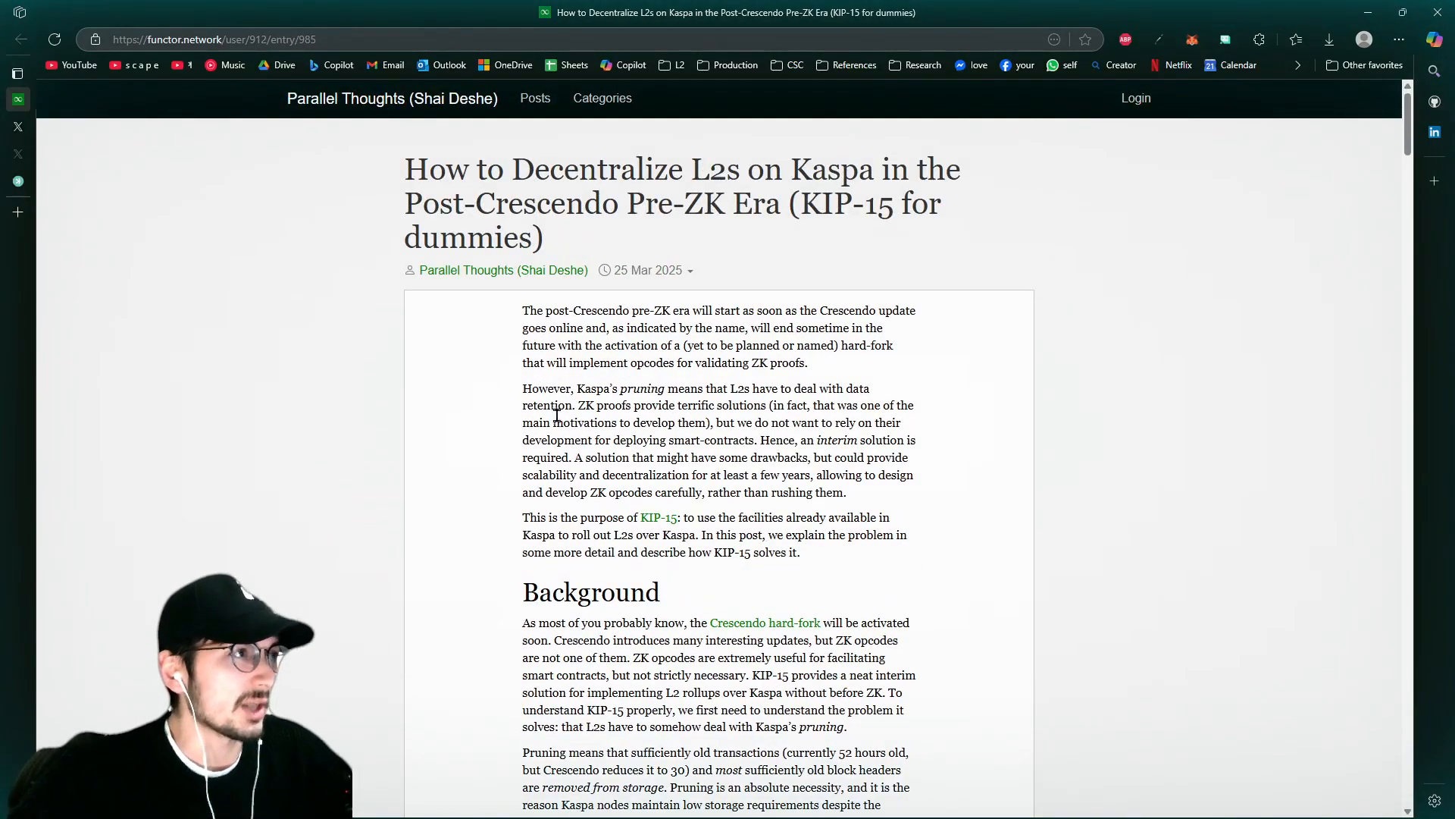
pyautogui.moveTo(581, 238)
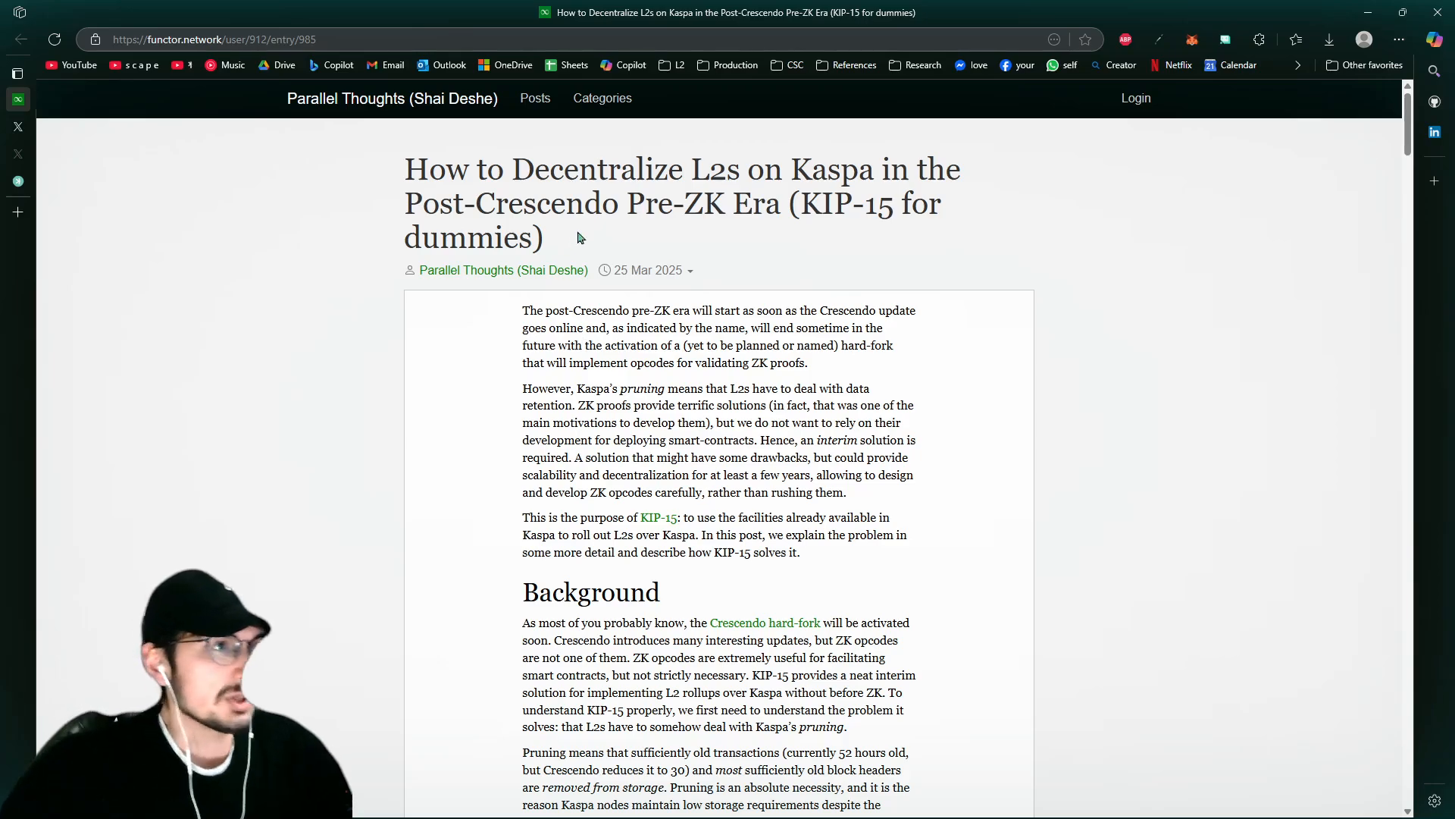
pyautogui.moveTo(832, 188)
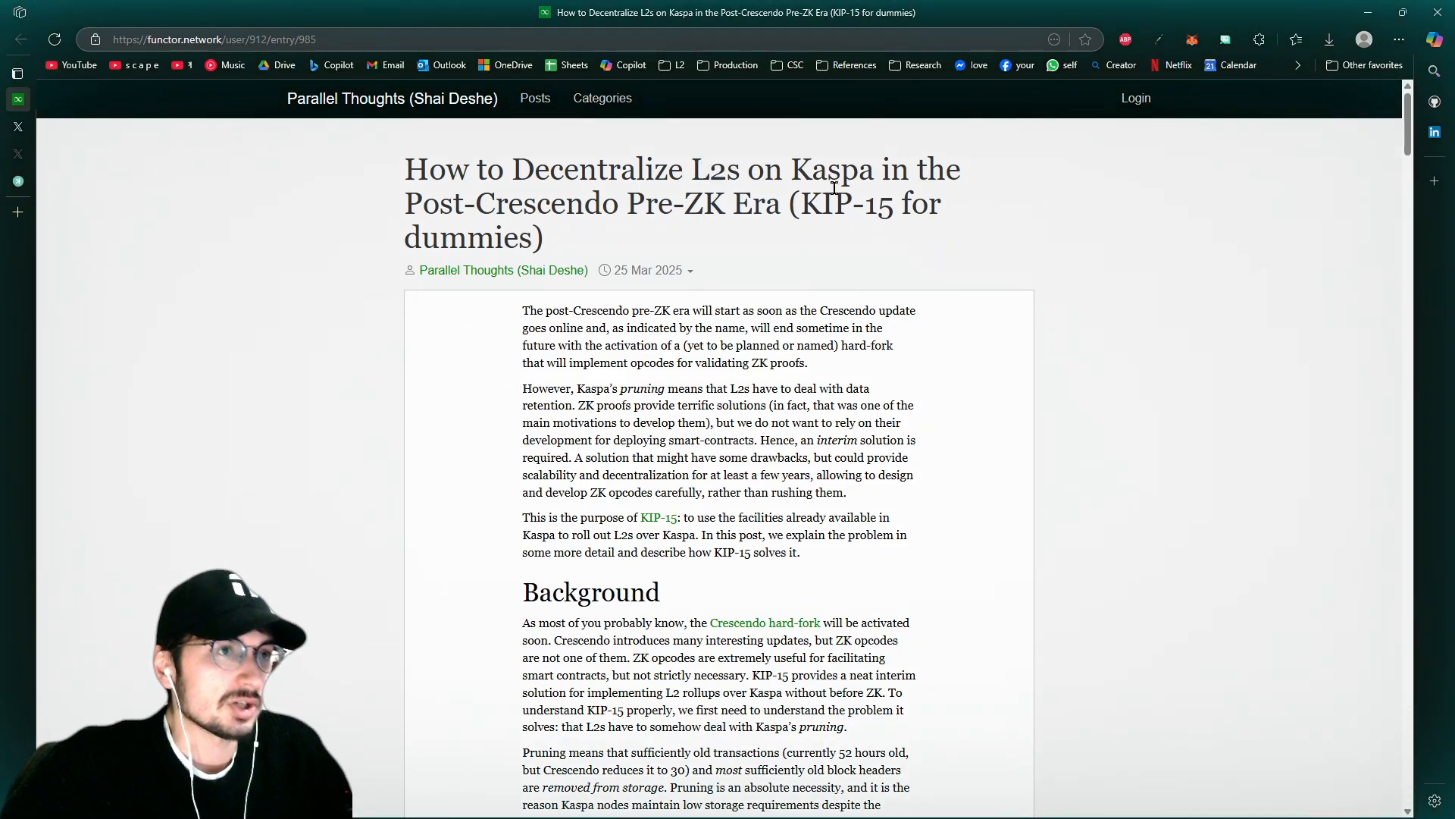
pyautogui.moveTo(562, 200)
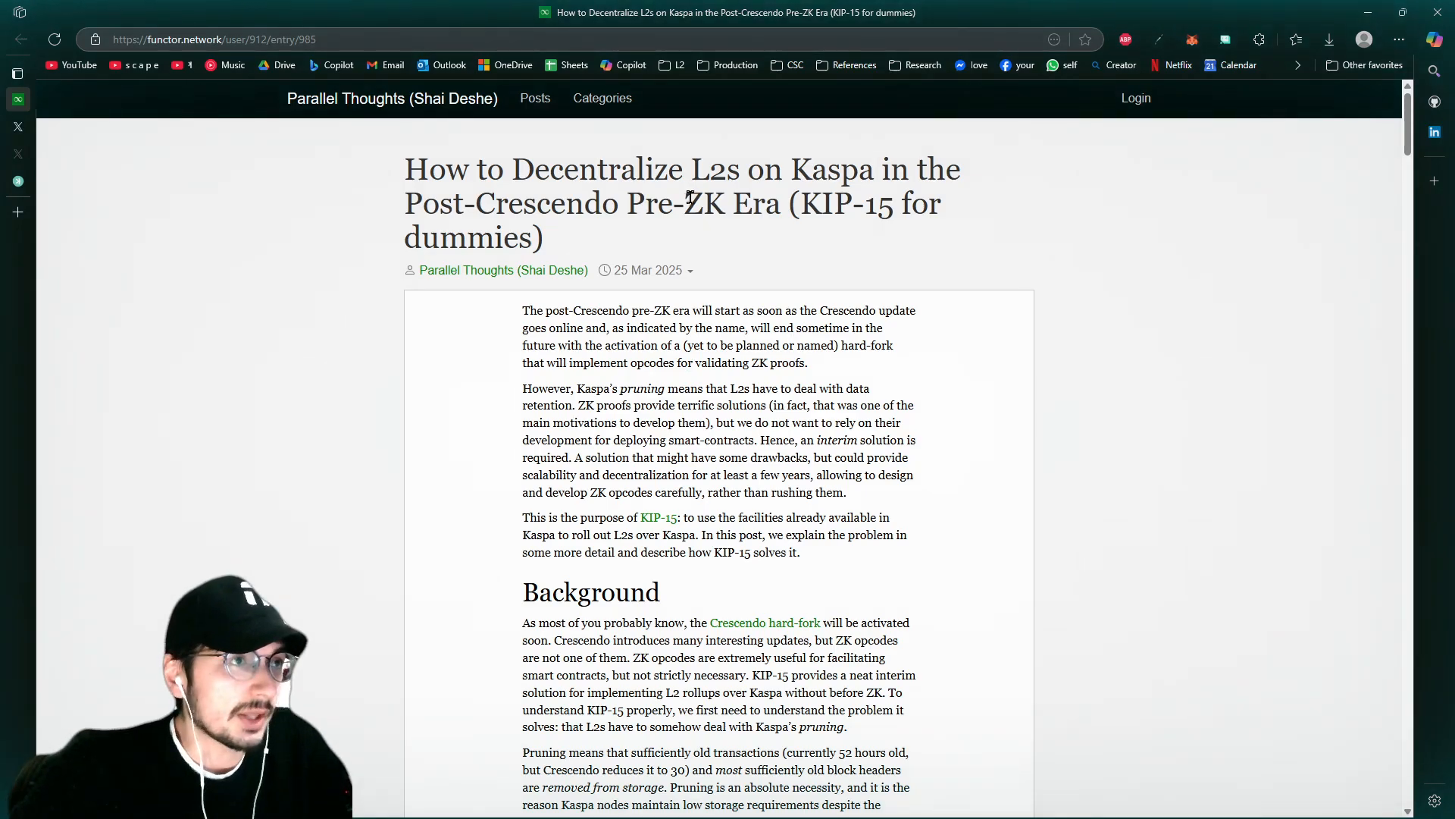
pyautogui.scroll(-3)
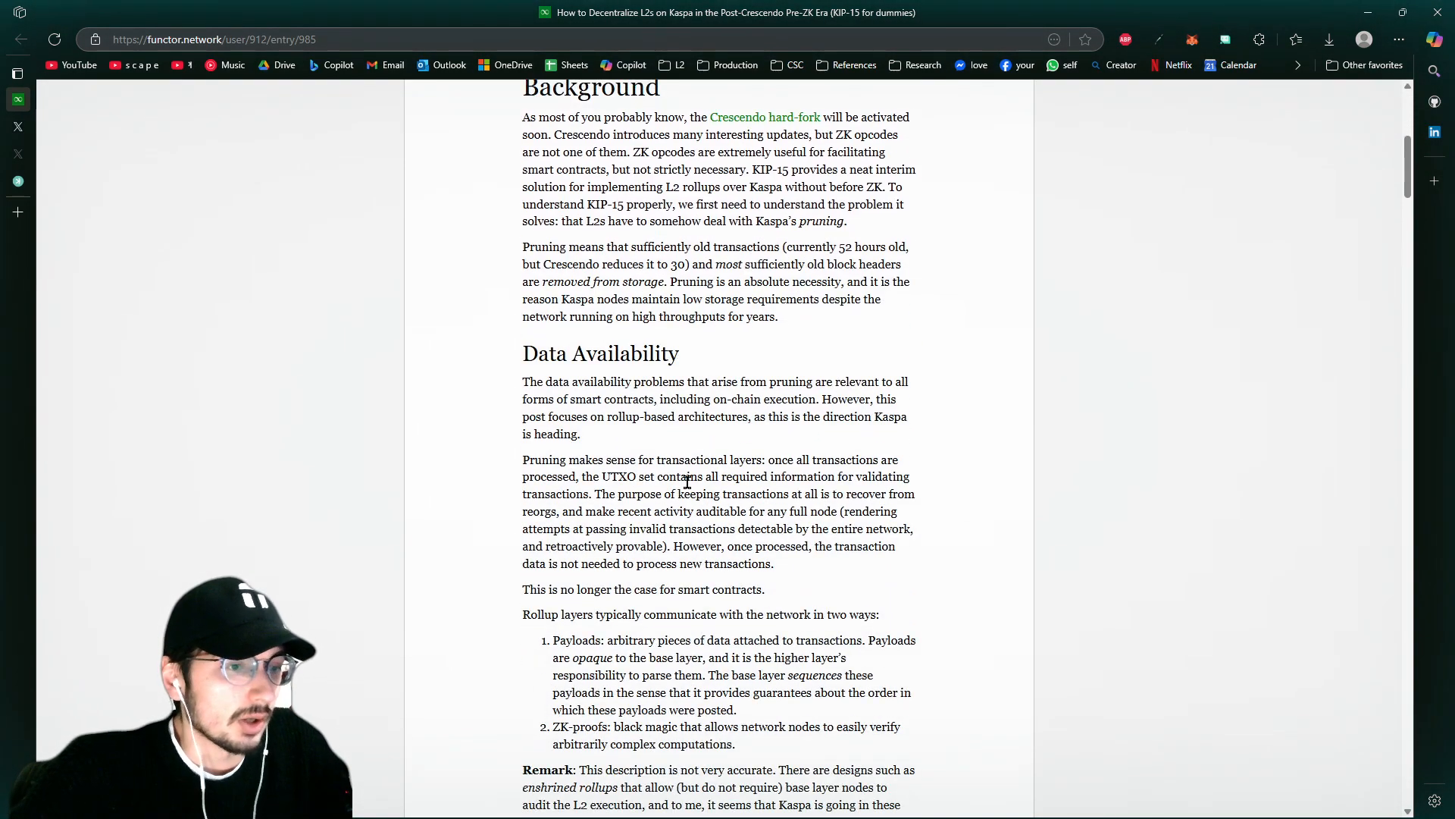
pyautogui.scroll(3)
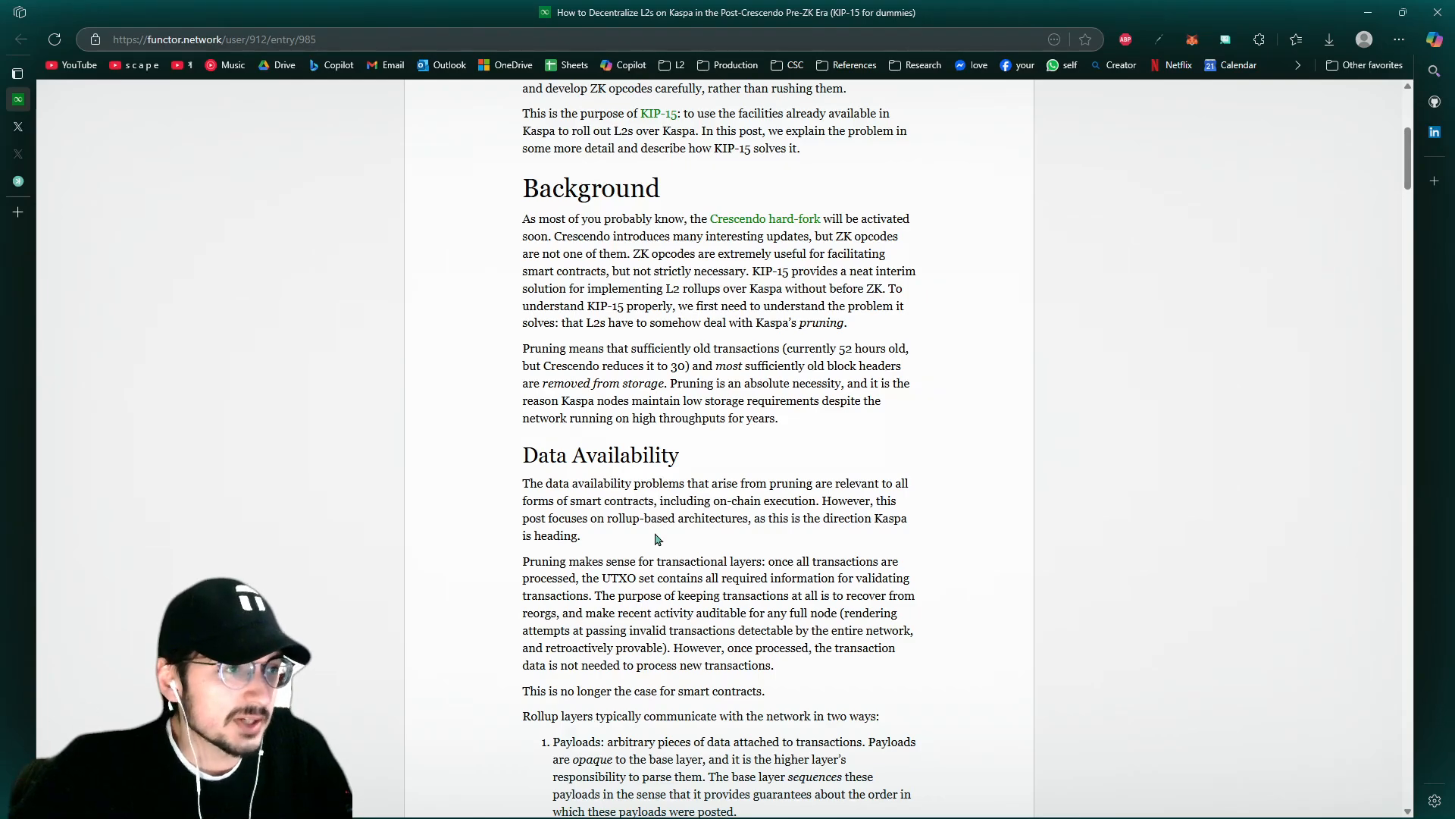
pyautogui.scroll(3)
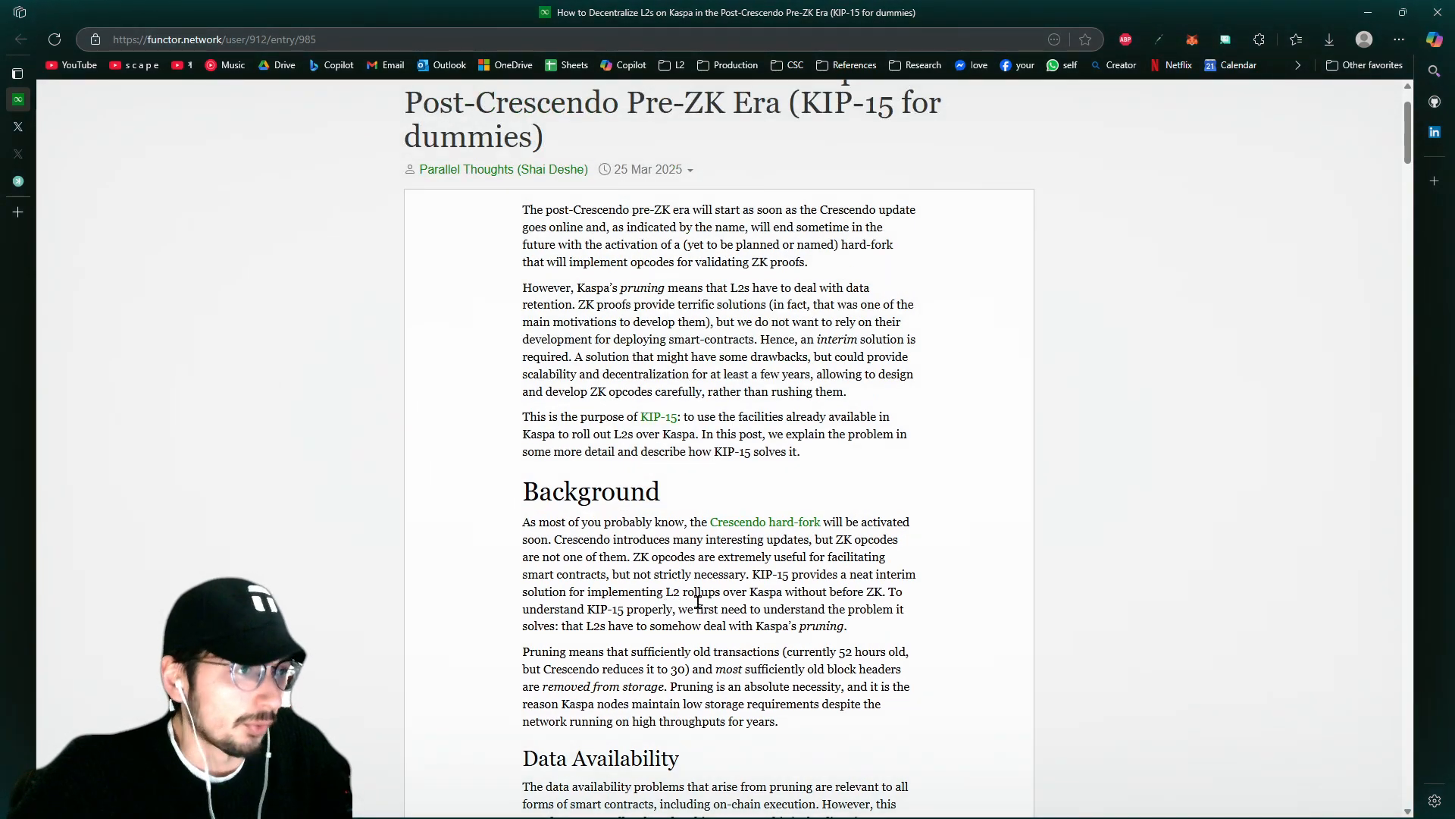
pyautogui.scroll(3)
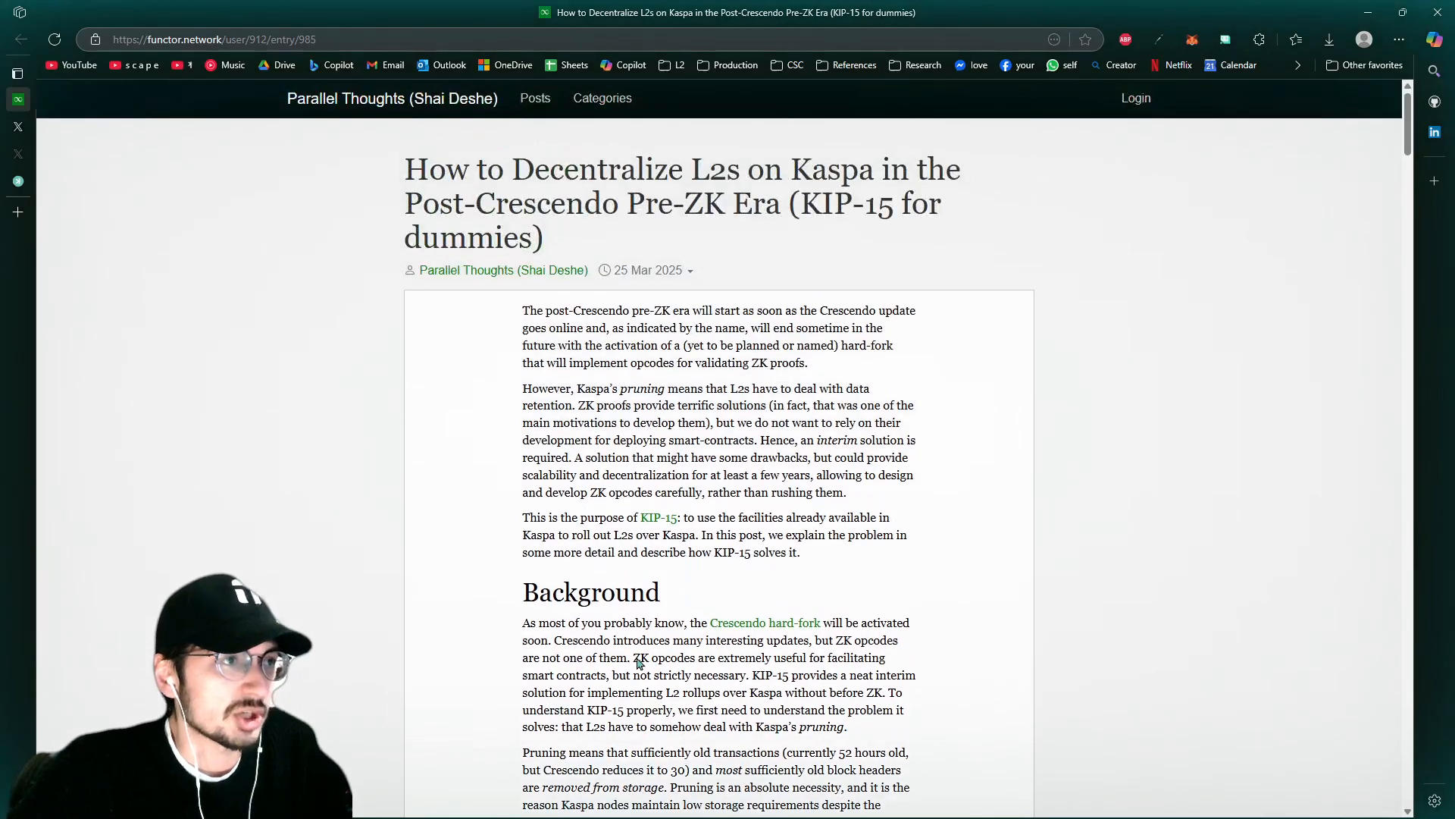
pyautogui.moveTo(724, 471)
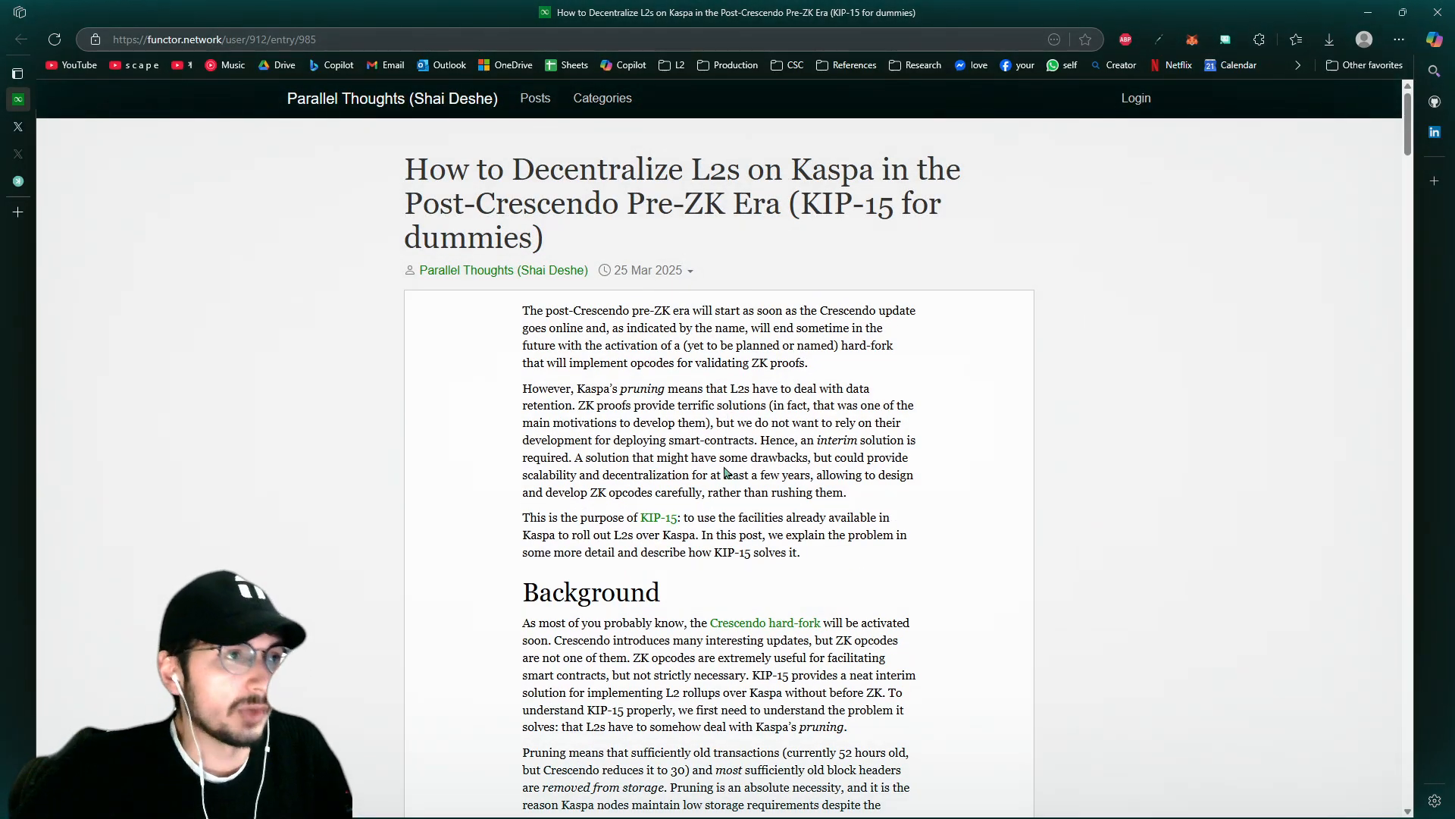
pyautogui.moveTo(725, 482)
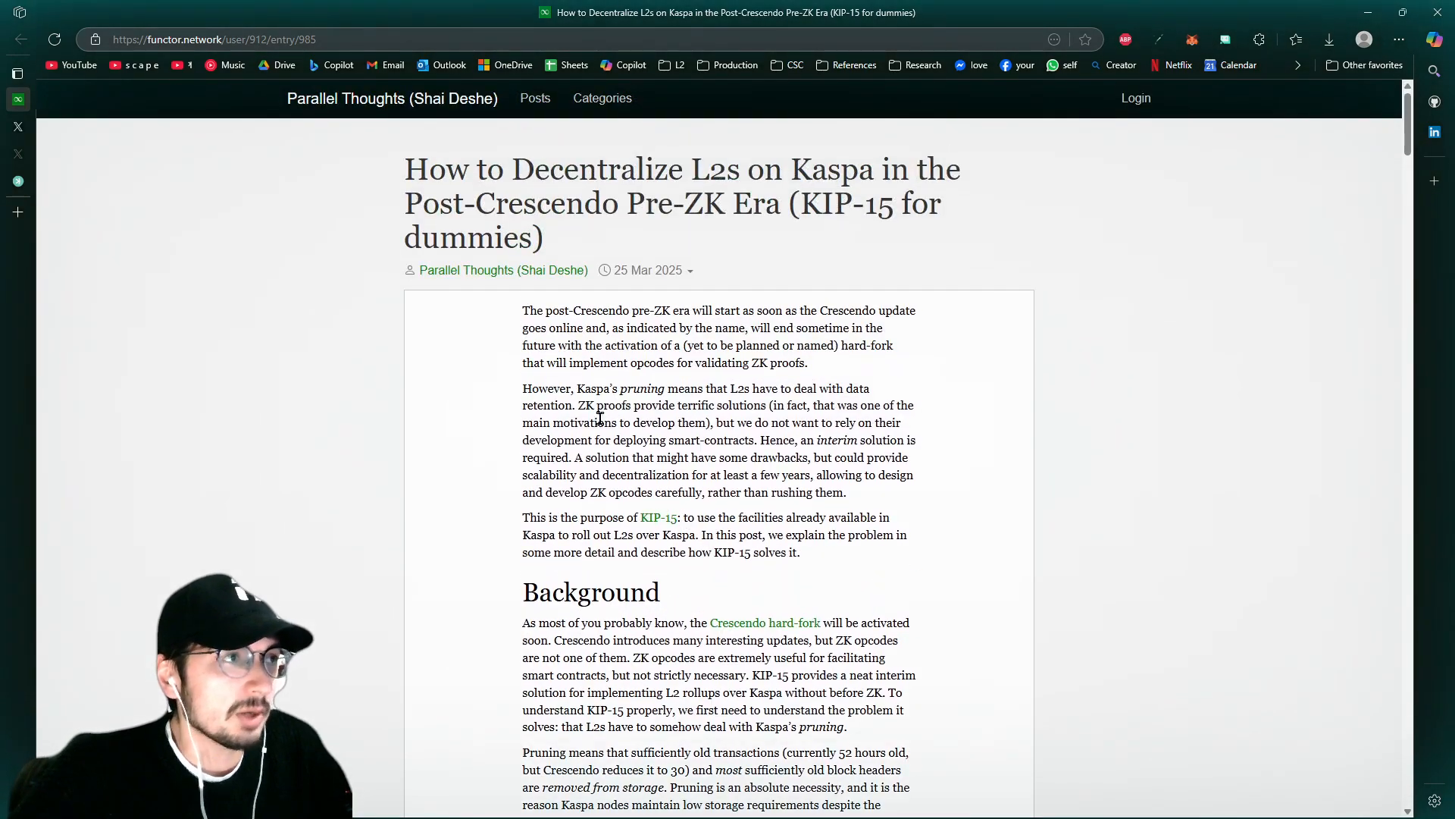
# Finish reviewing the post and enlarge the announcement tweet's pruning diagram to full size
pyautogui.scroll(-3)
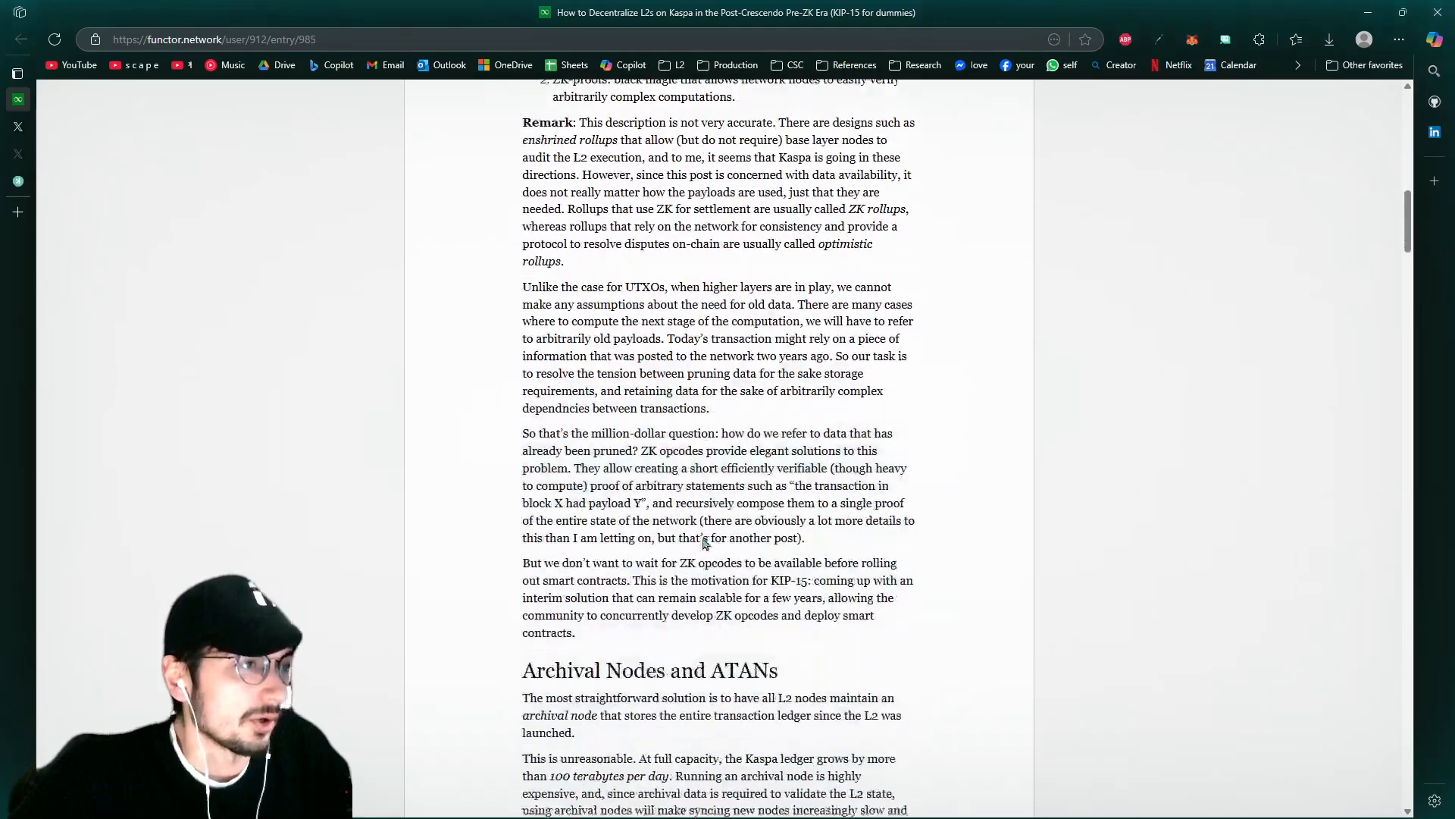
pyautogui.scroll(3)
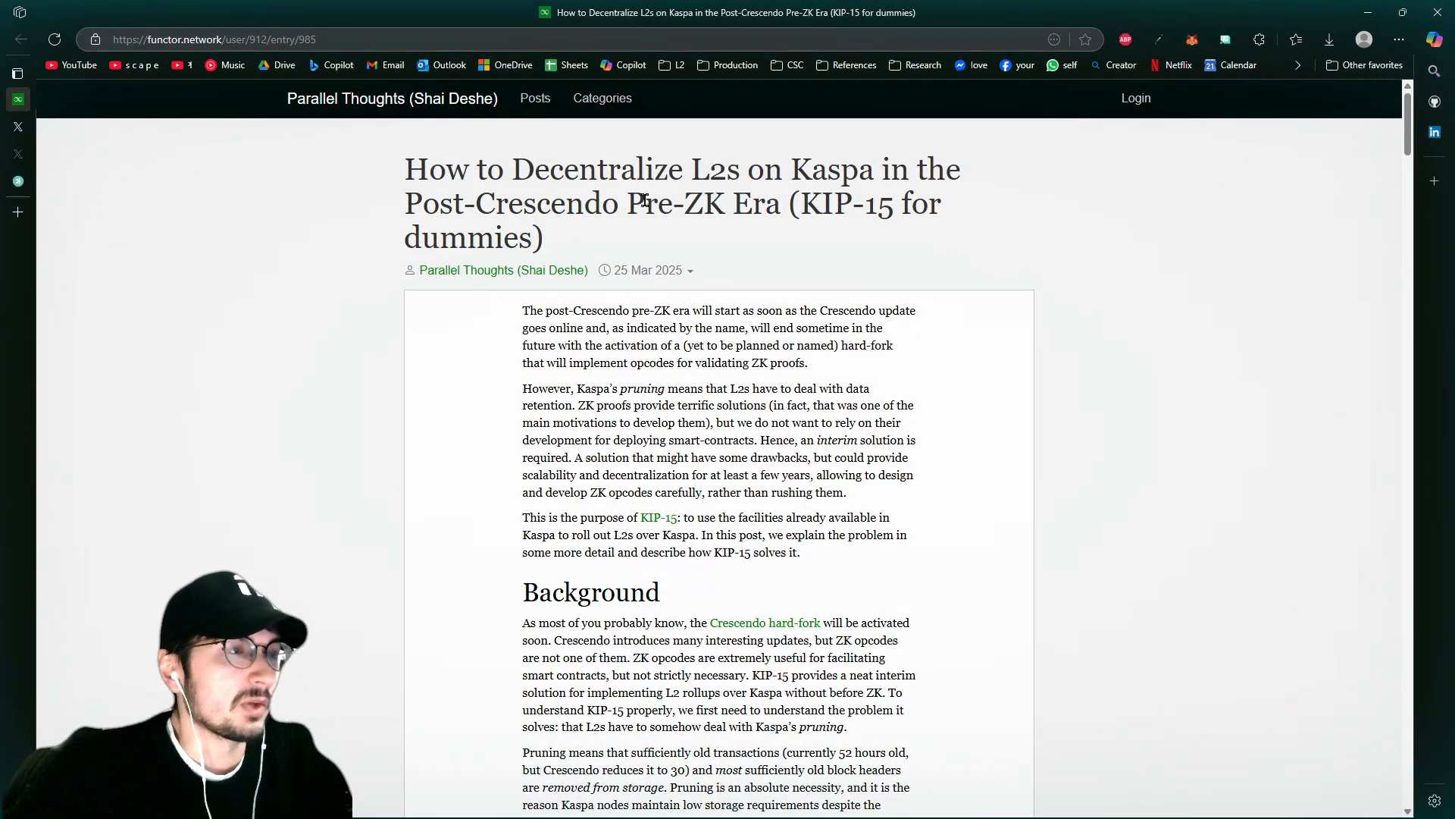
pyautogui.scroll(-3)
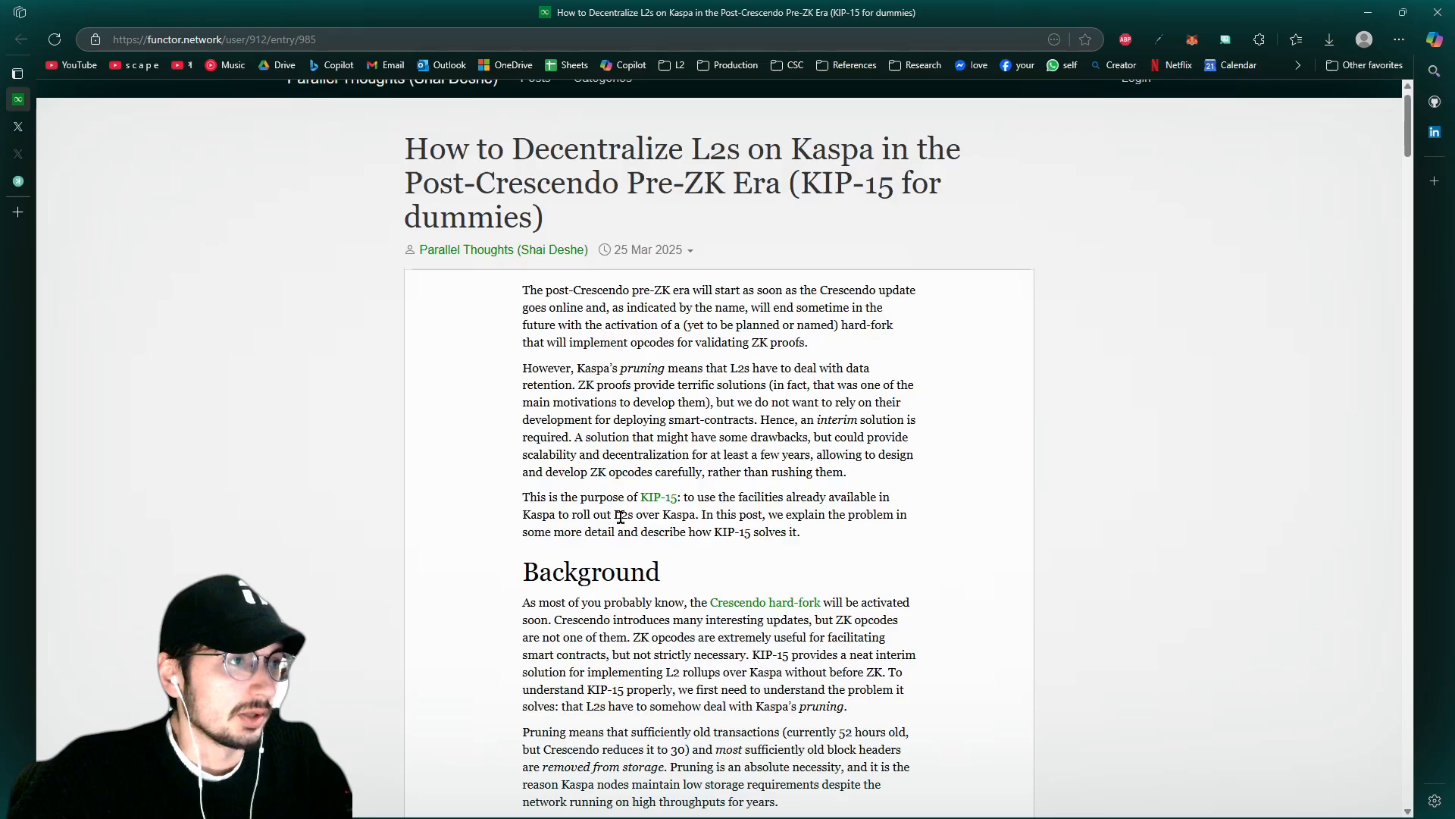
pyautogui.scroll(3)
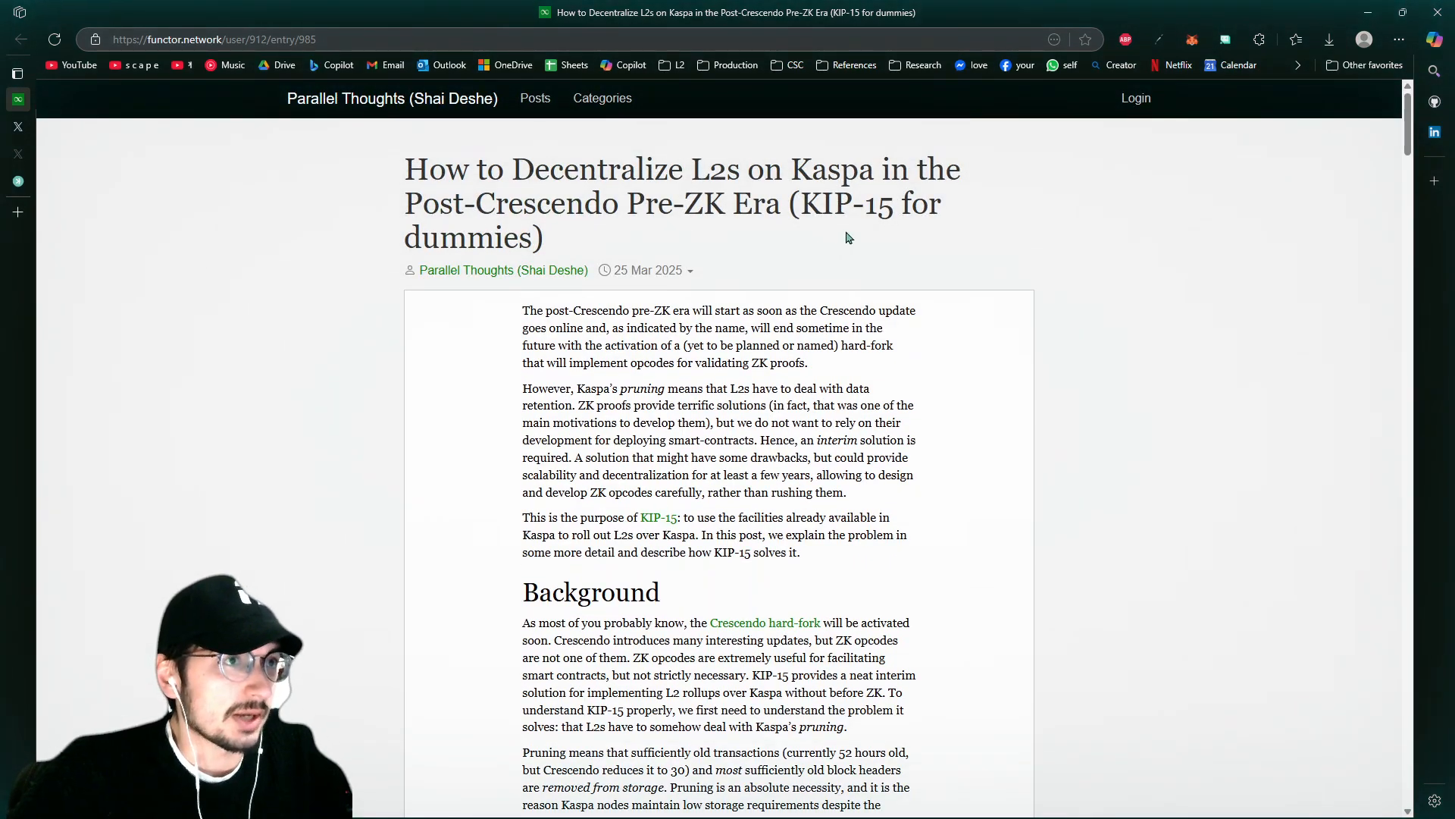
pyautogui.moveTo(699, 404)
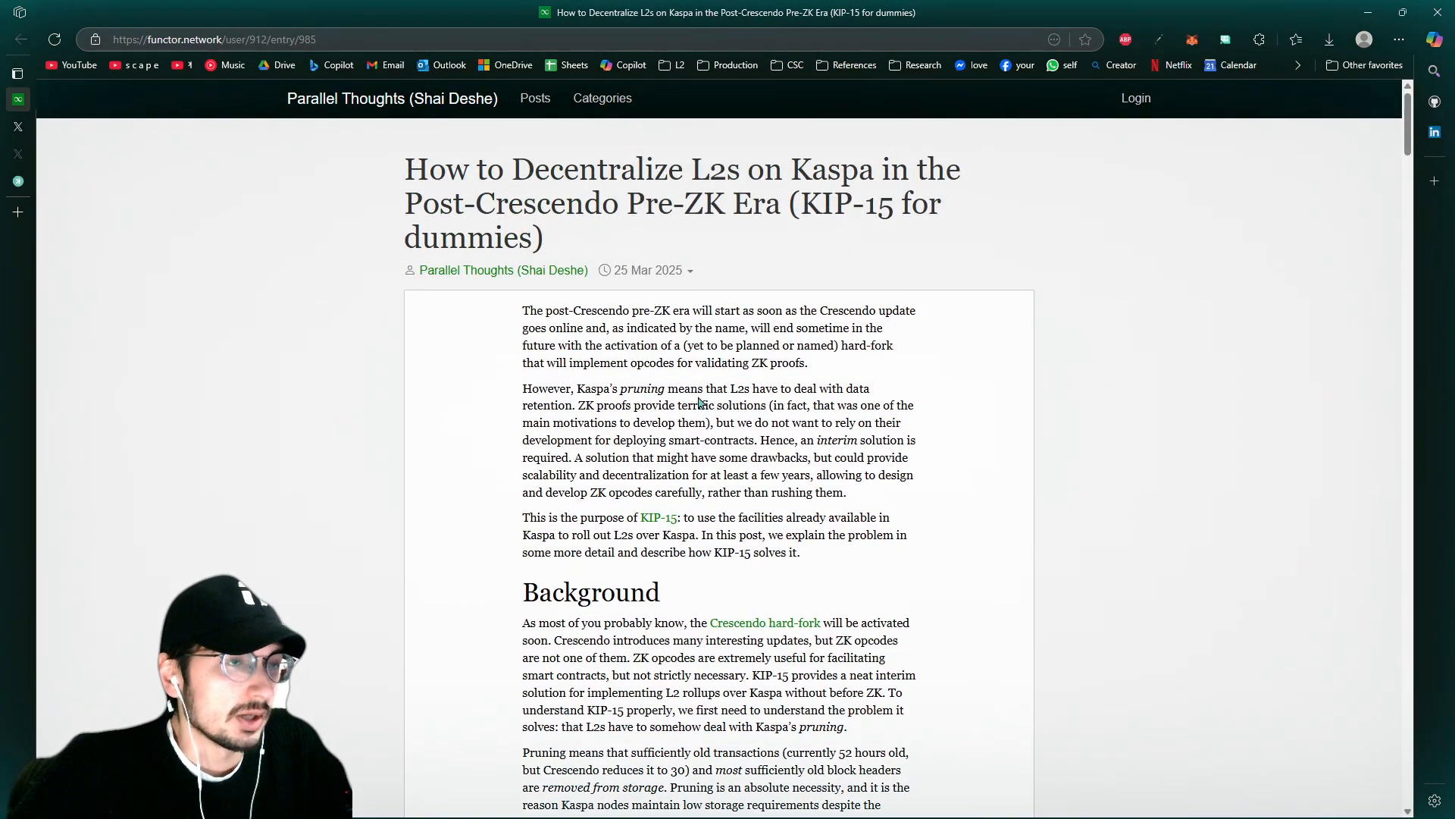
pyautogui.scroll(-3)
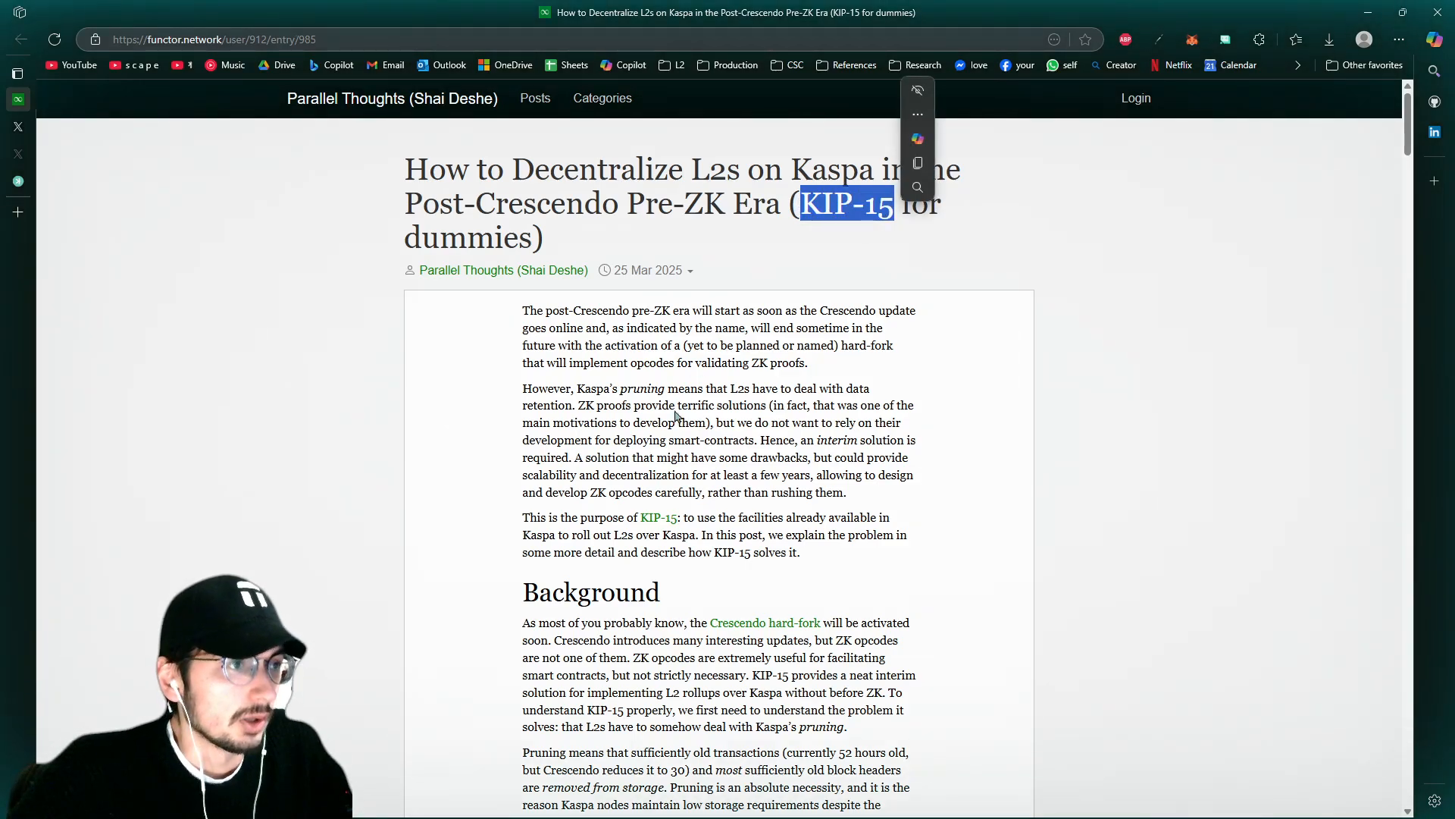
pyautogui.scroll(-3)
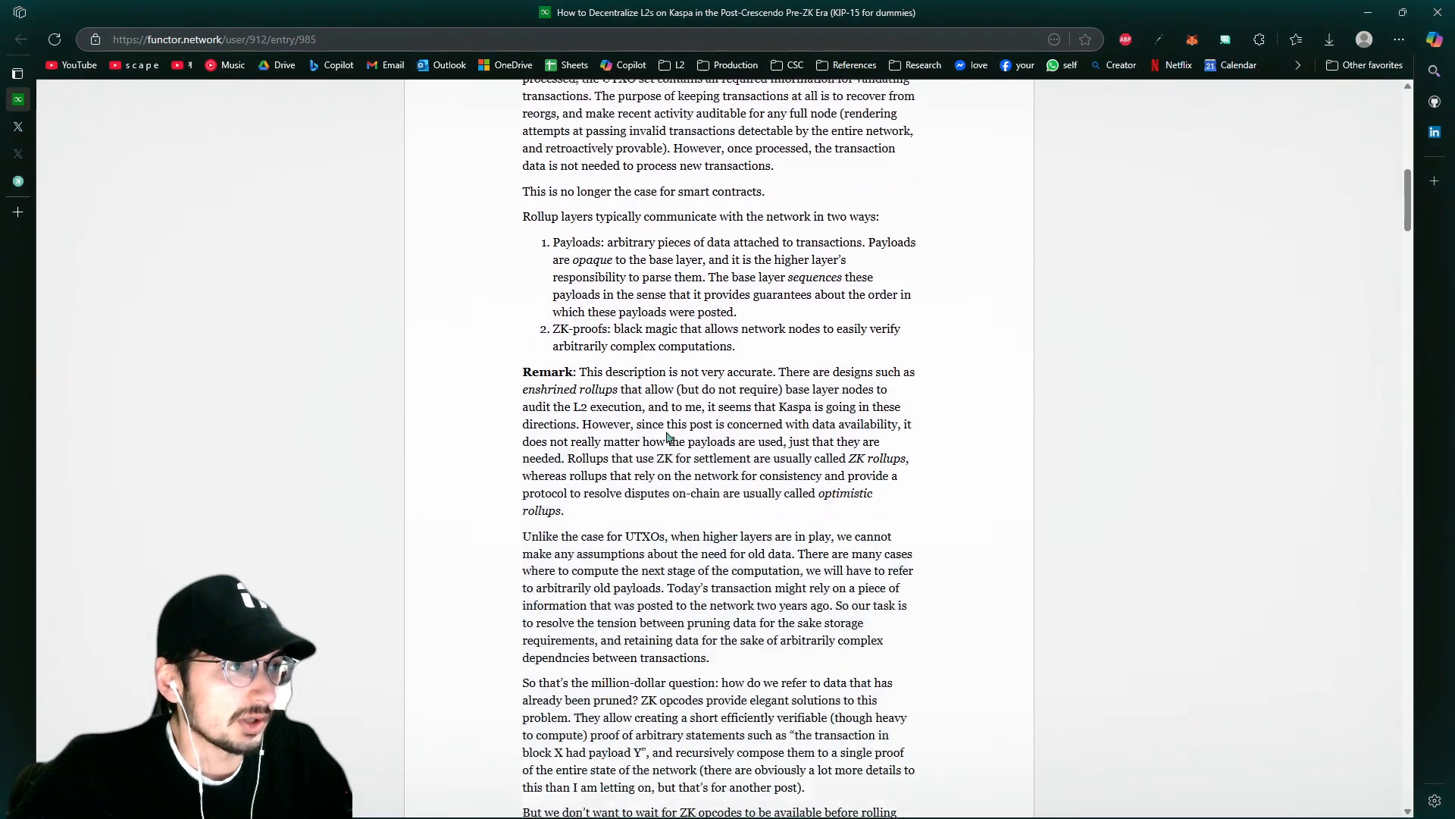
pyautogui.scroll(3)
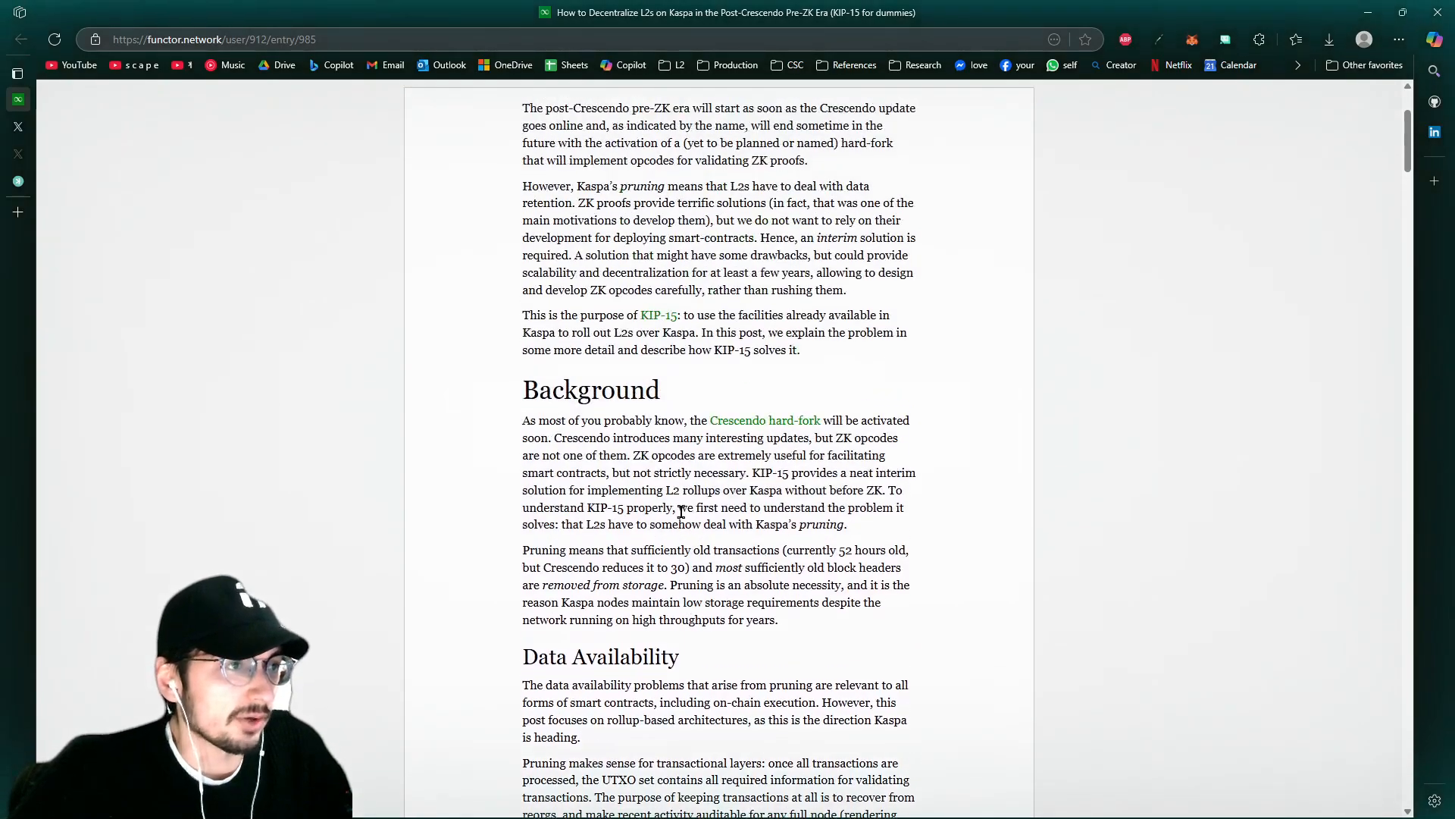
pyautogui.scroll(3)
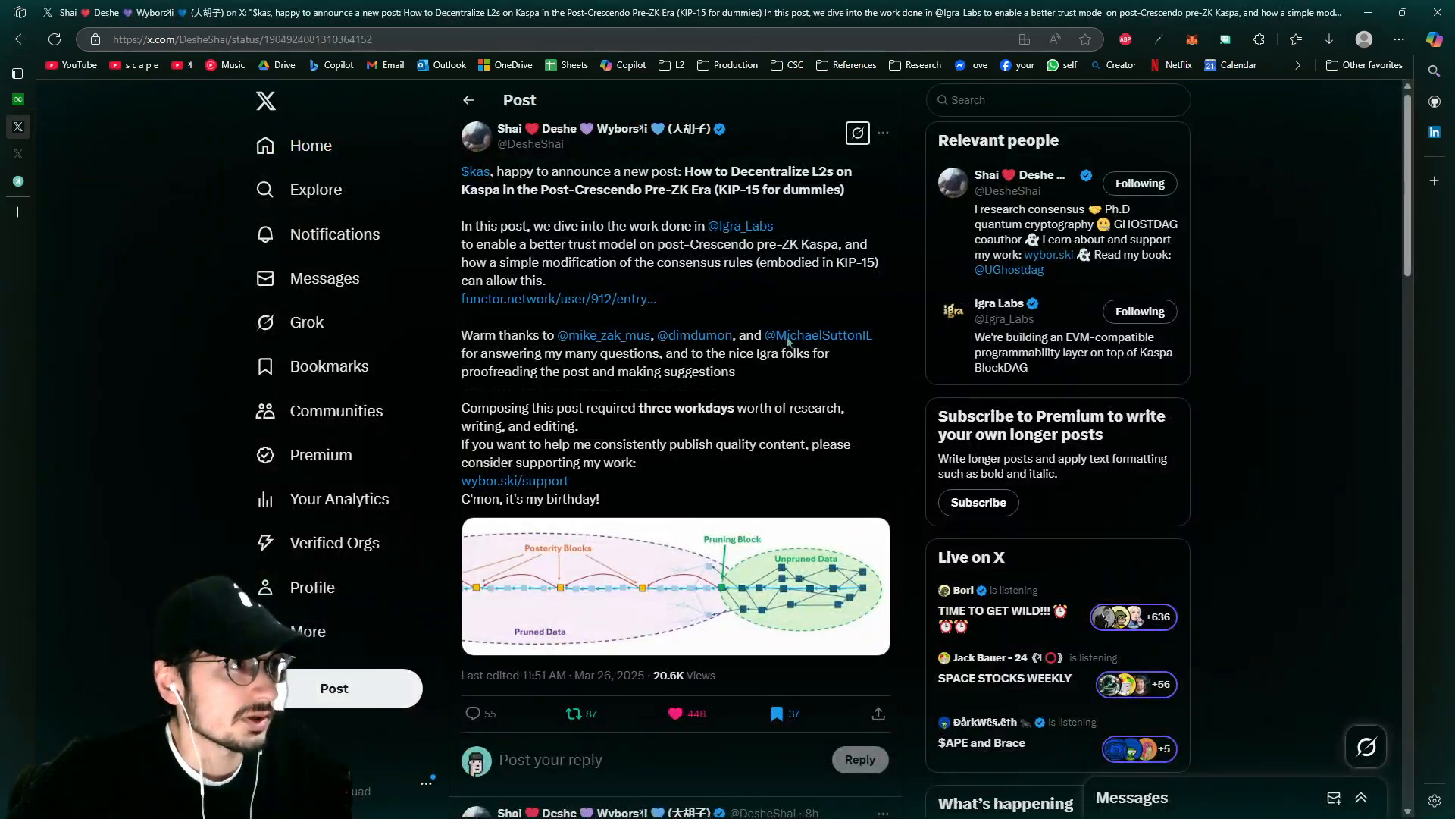
pyautogui.click(675, 586)
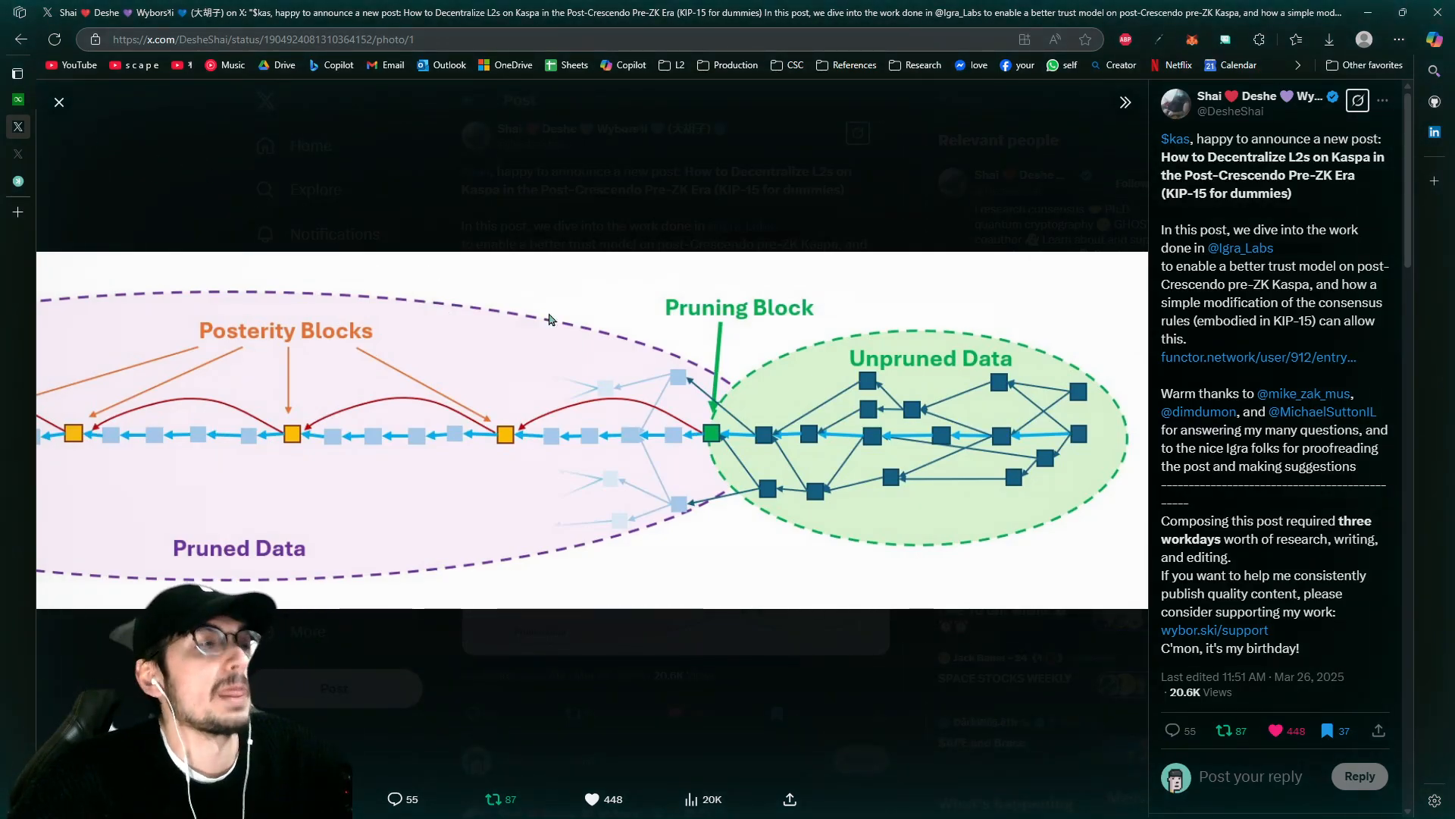
# View the announcement tweet's pruning diagram enlarged beside the post text
pyautogui.click(16, 72)
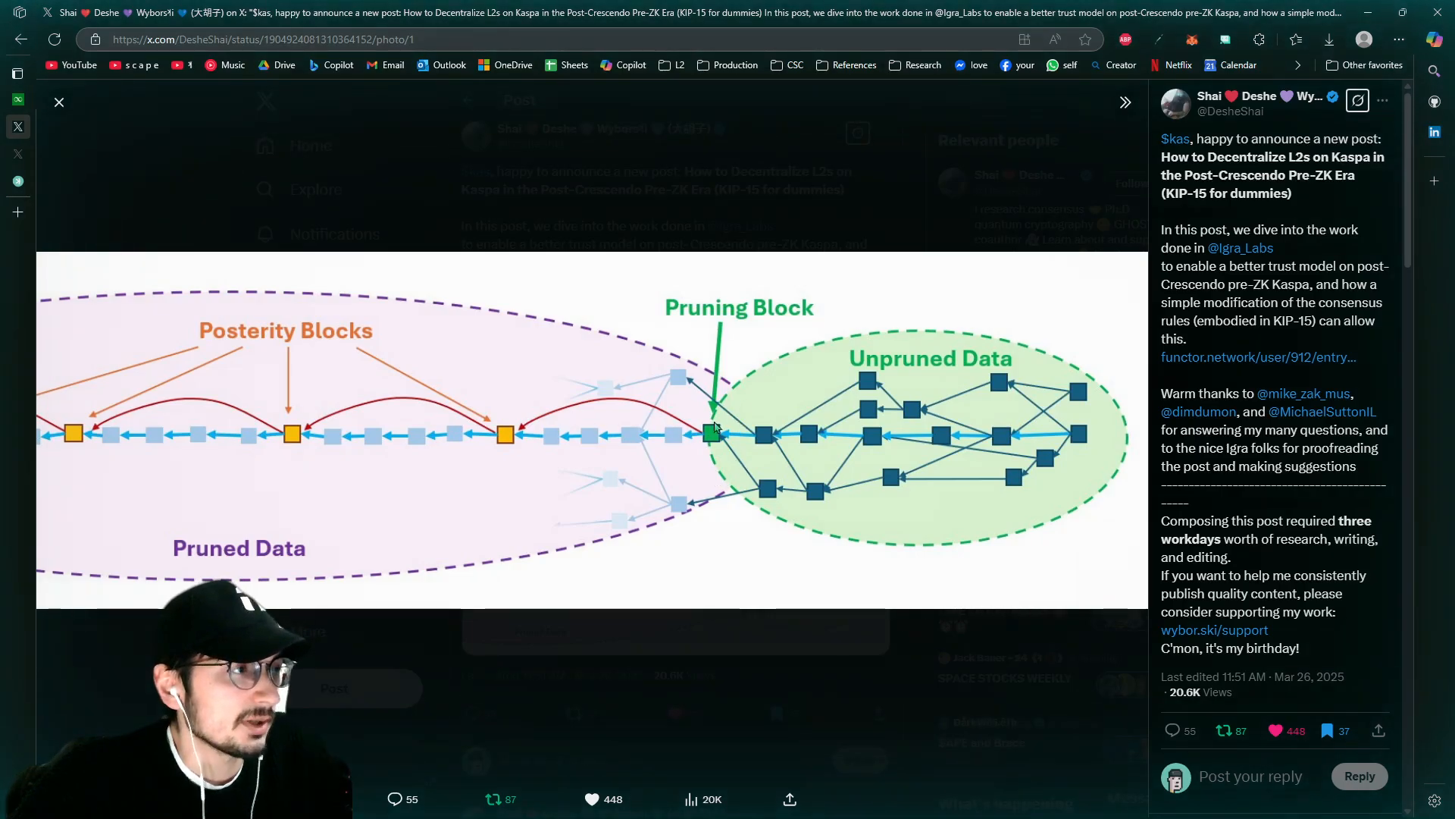
pyautogui.moveTo(202, 364)
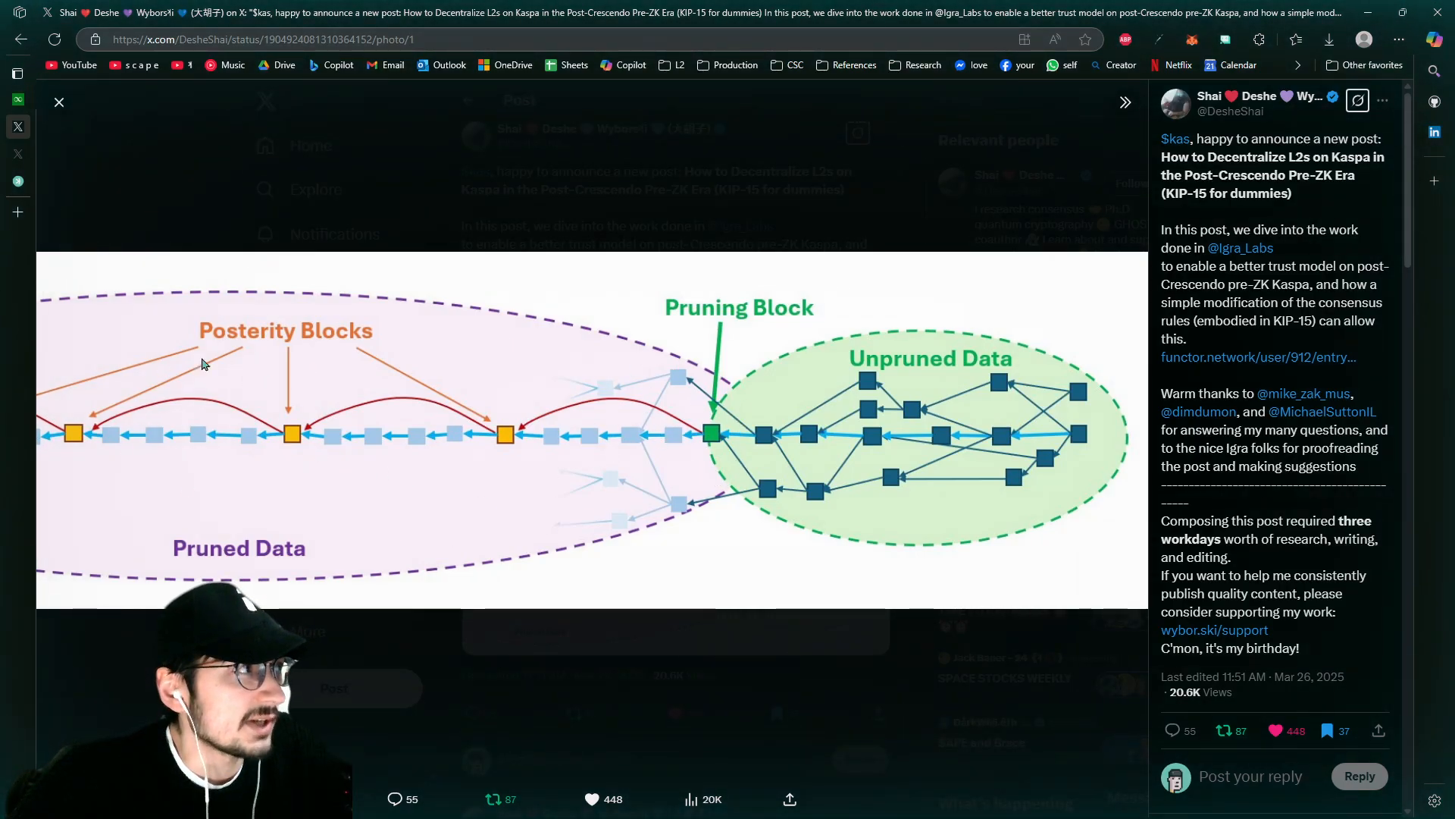
pyautogui.moveTo(387, 445)
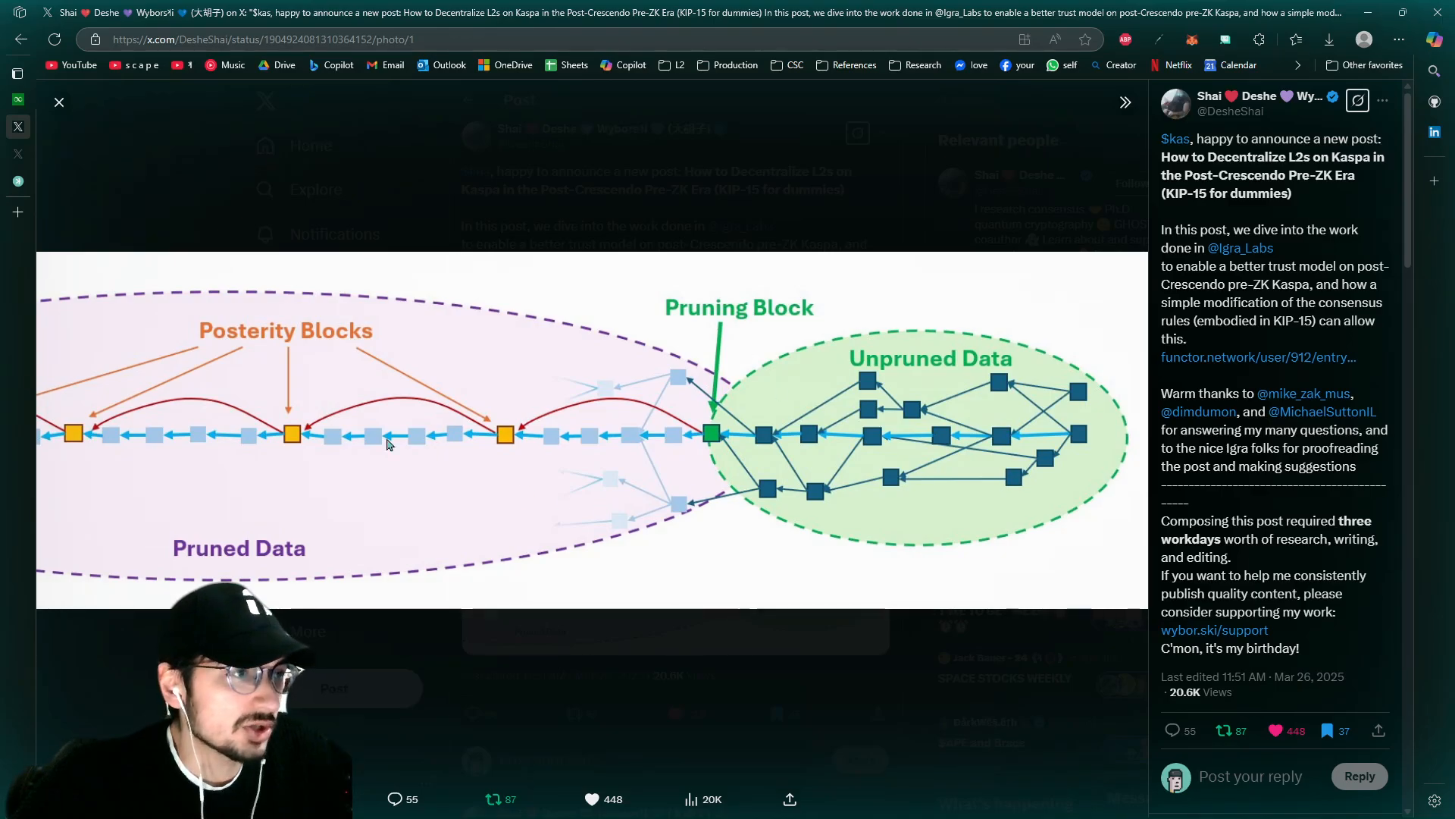
pyautogui.moveTo(376, 390)
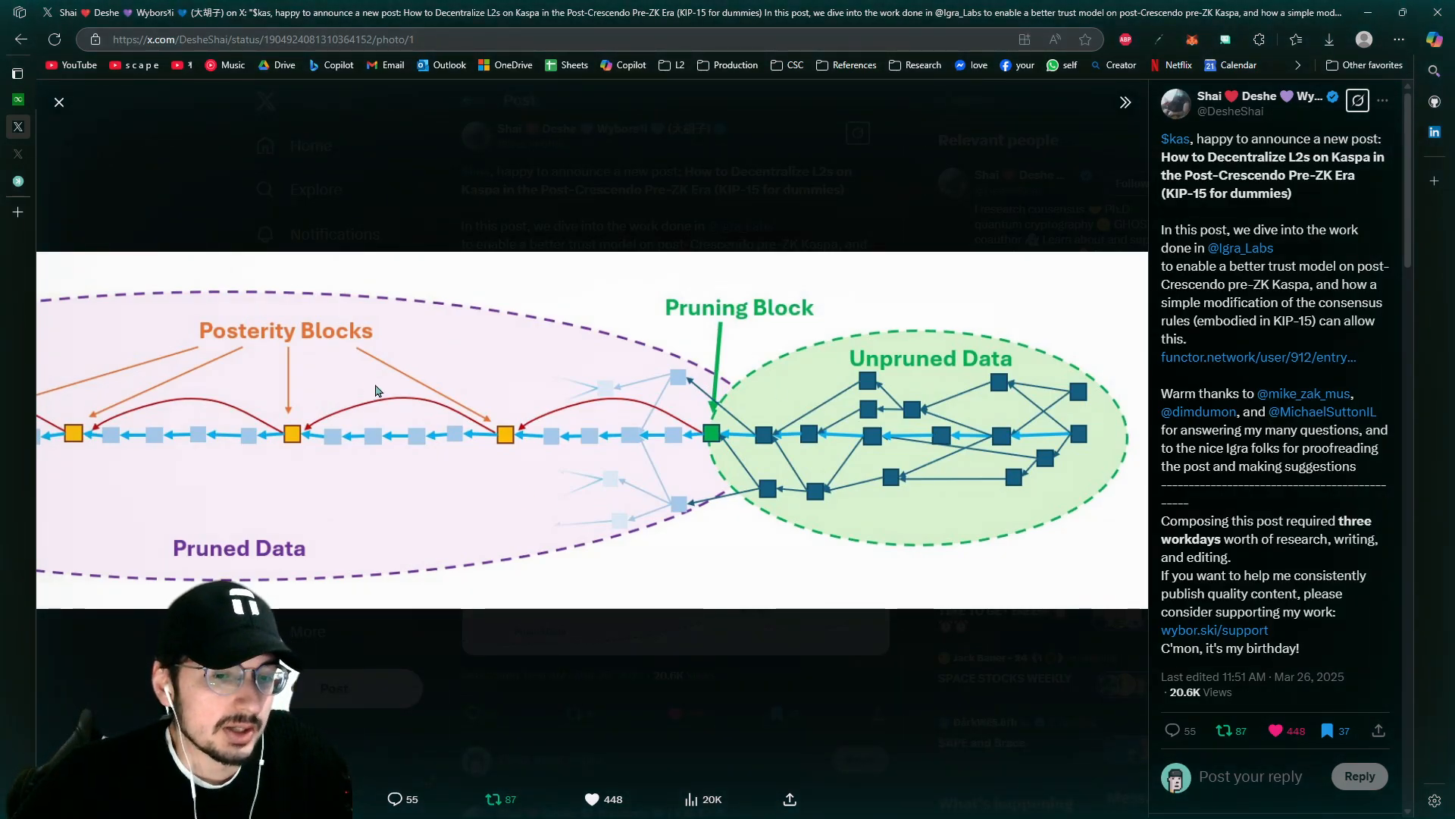
pyautogui.moveTo(678, 442)
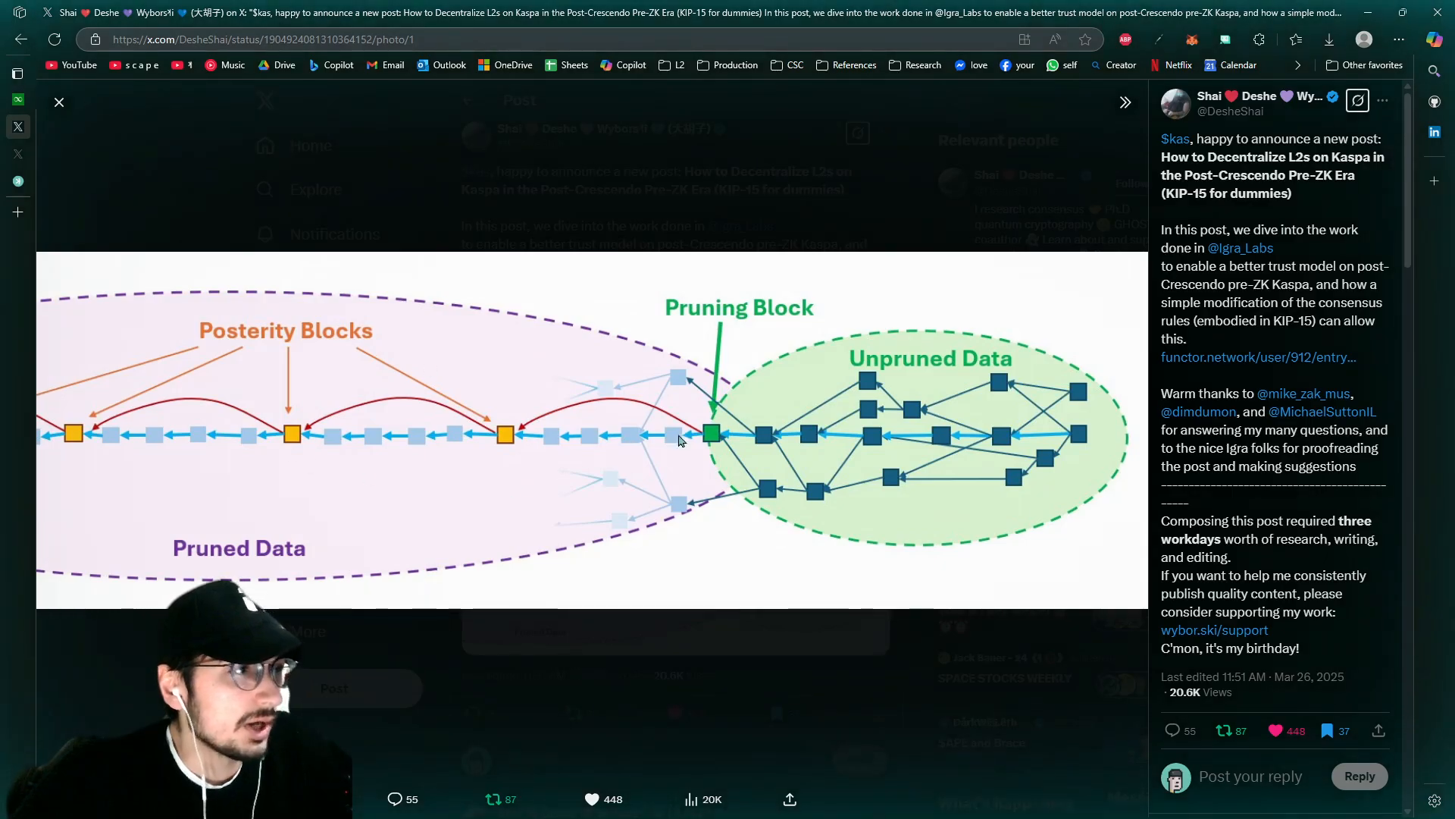
pyautogui.moveTo(609, 424)
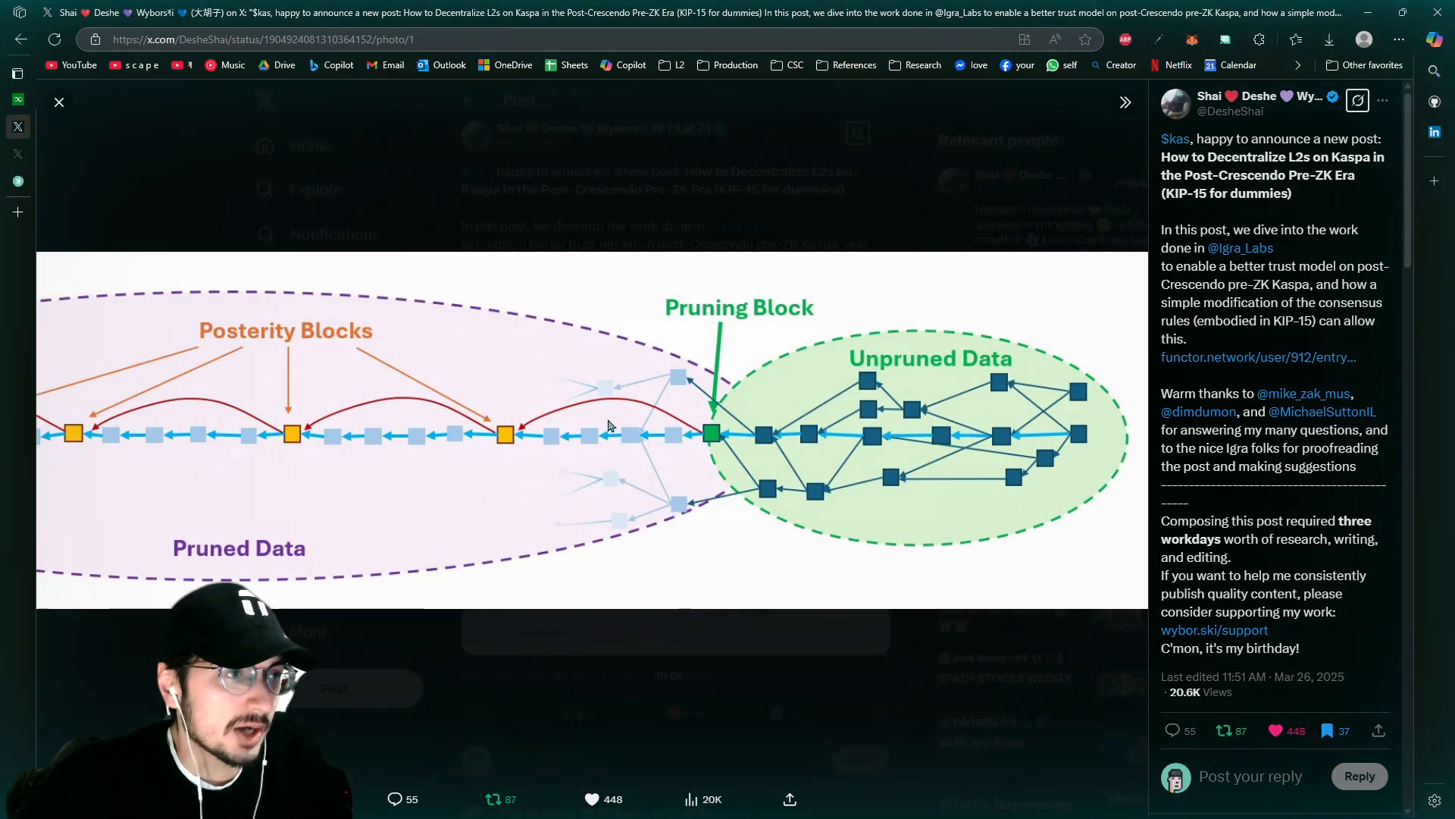
pyautogui.moveTo(663, 564)
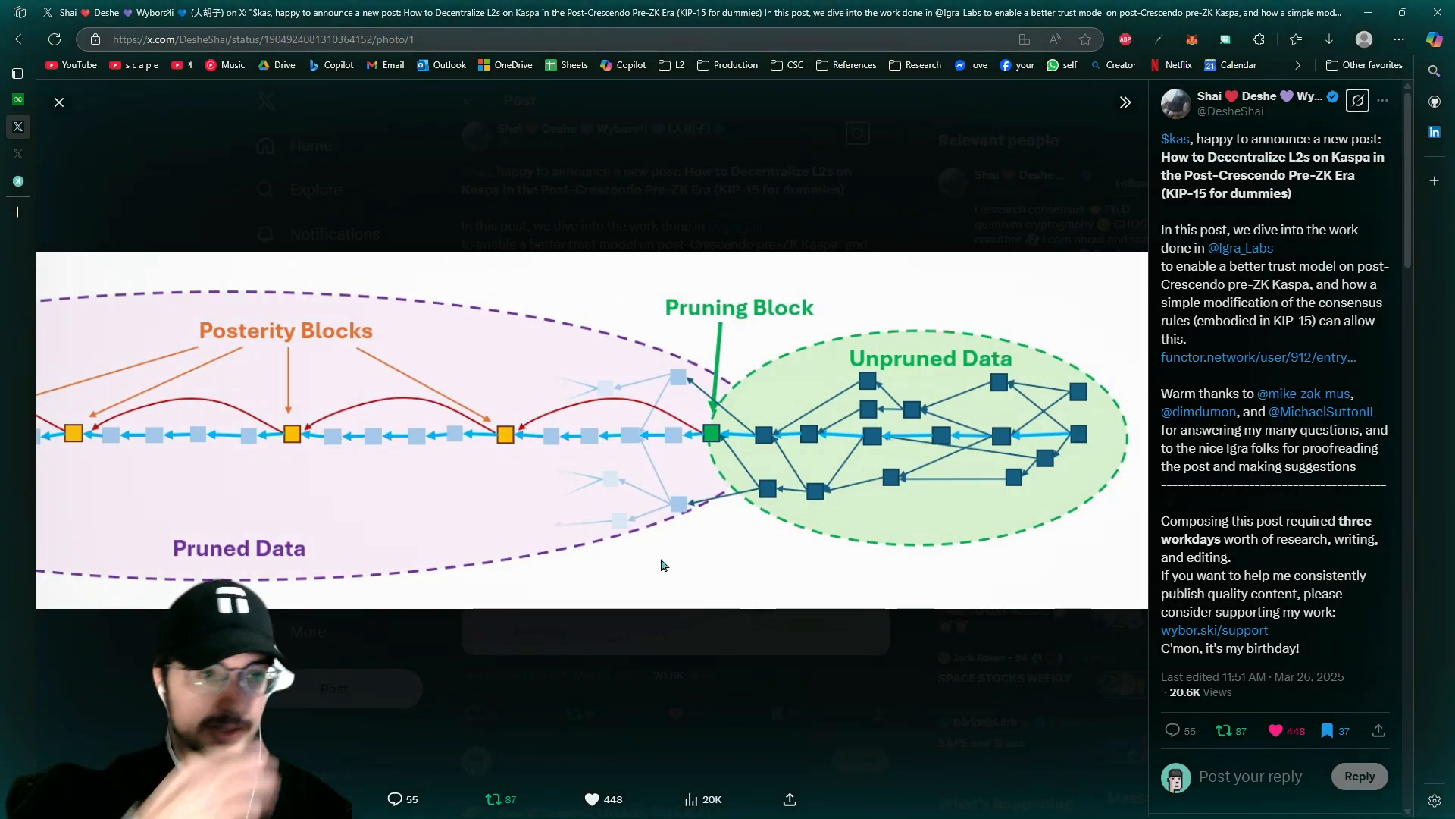
pyautogui.moveTo(555, 504)
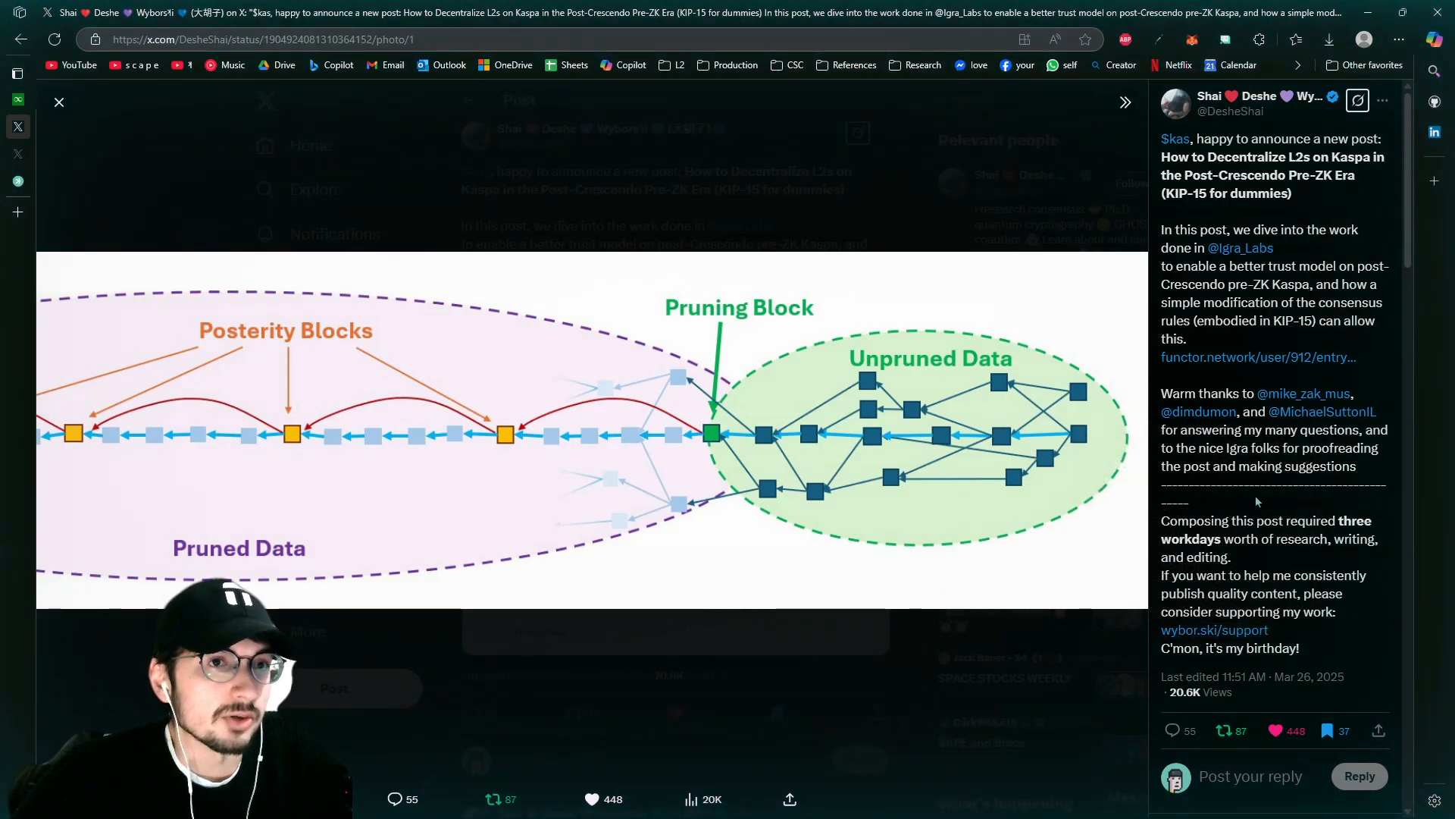
pyautogui.moveTo(725, 494)
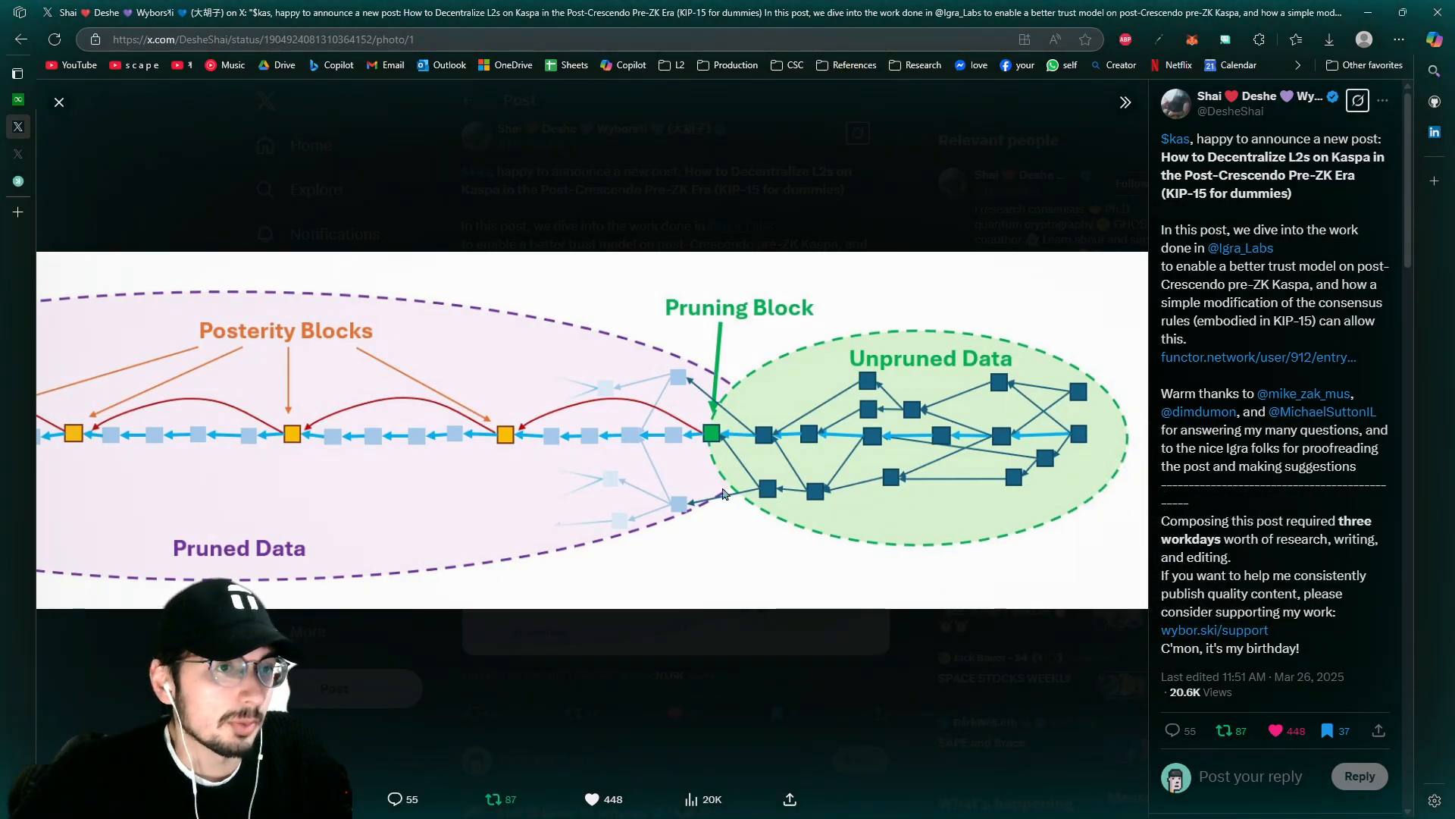
pyautogui.moveTo(714, 457)
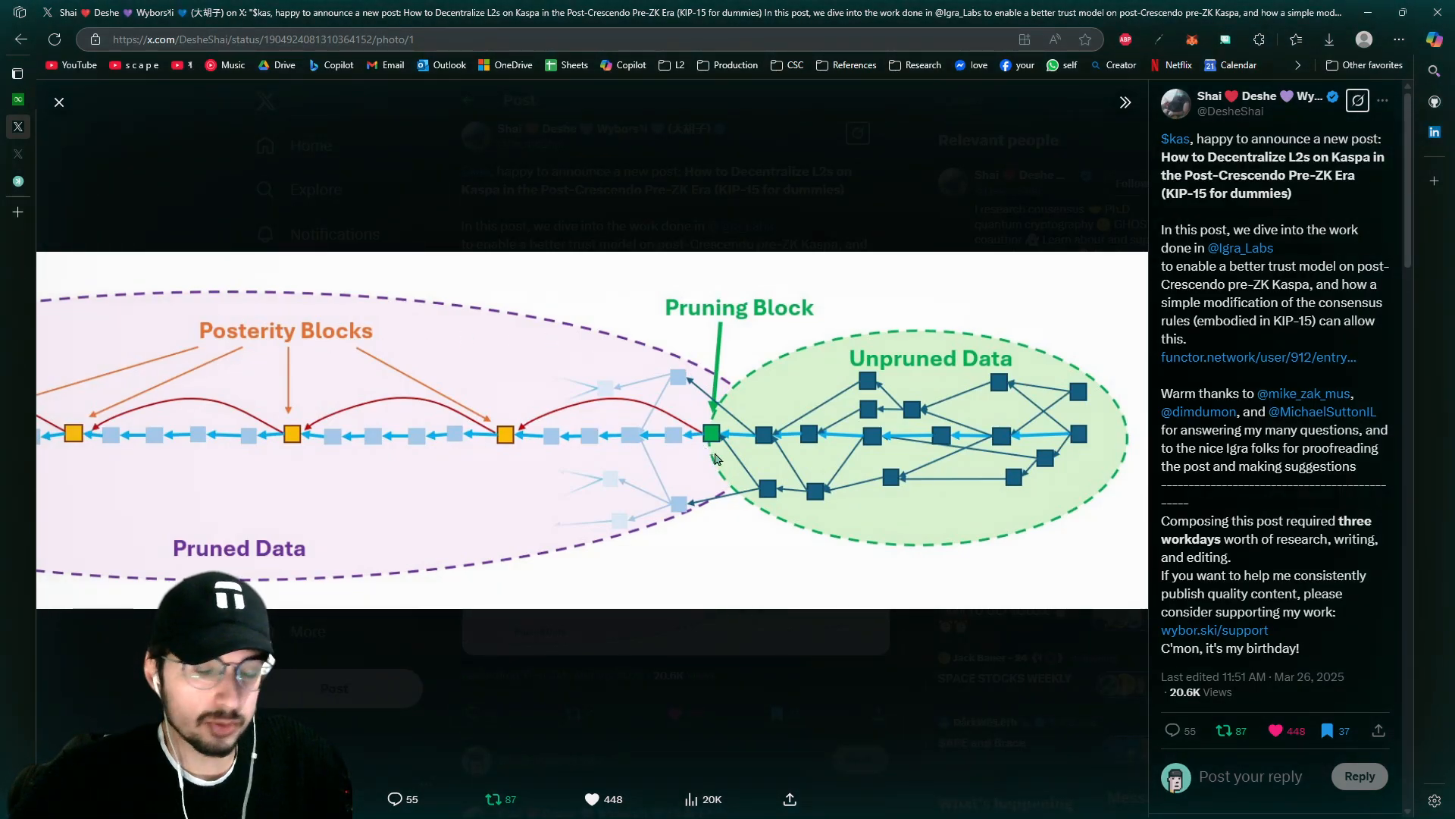
pyautogui.moveTo(324, 441)
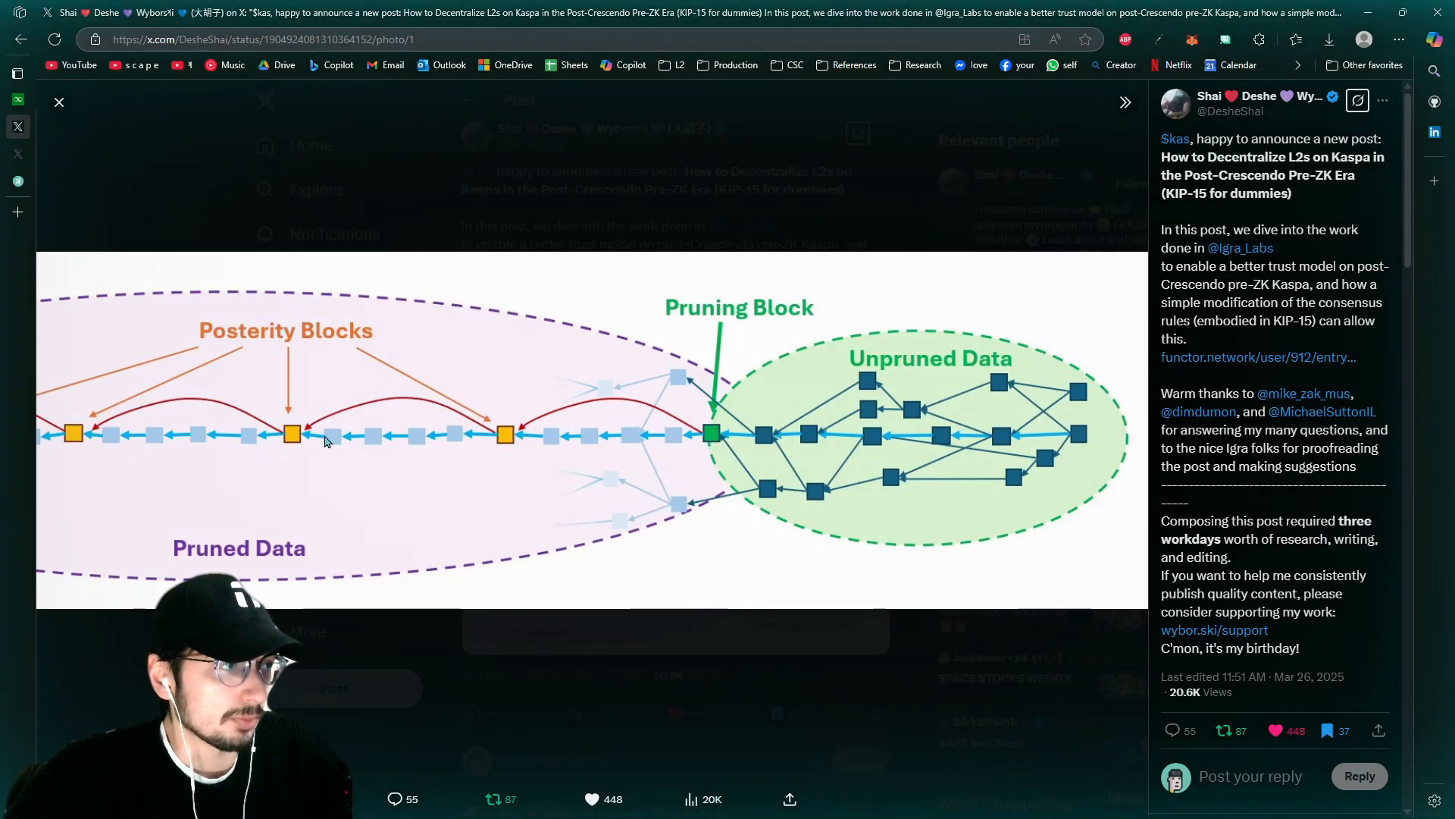
pyautogui.moveTo(517, 310)
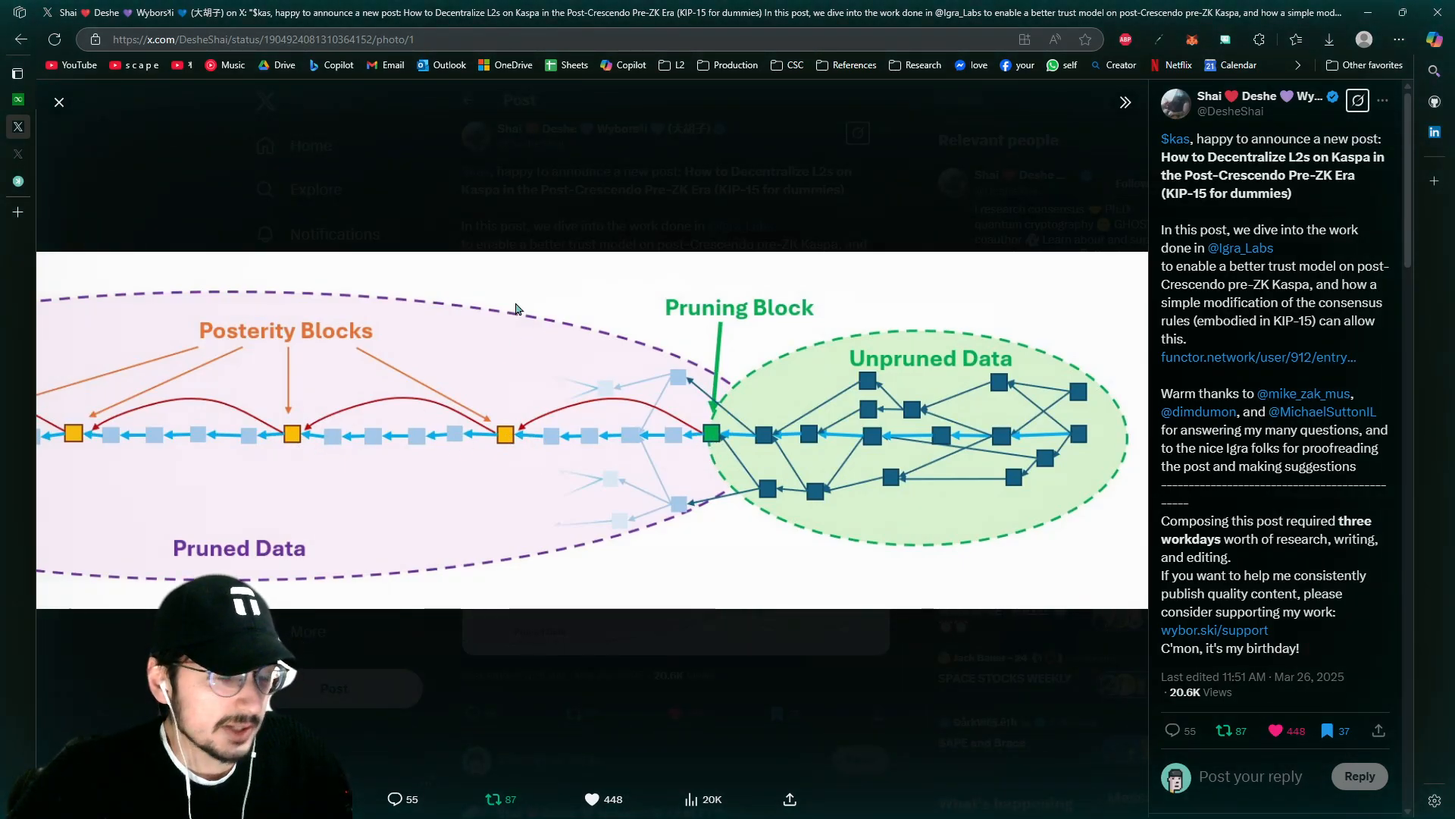
# Return to the KIP-15 blog post and read down from the top
pyautogui.click(1256, 356)
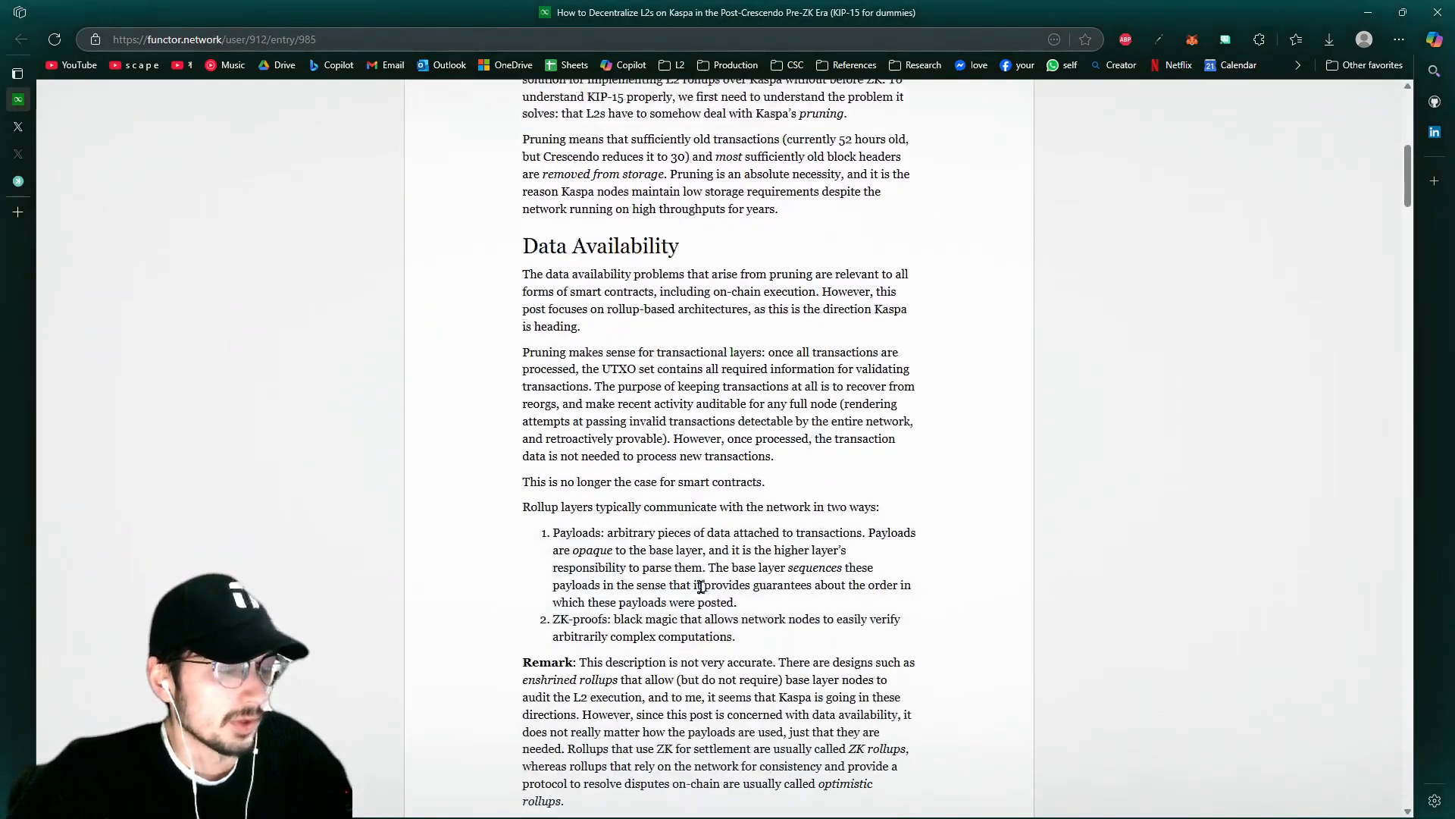
pyautogui.scroll(-3)
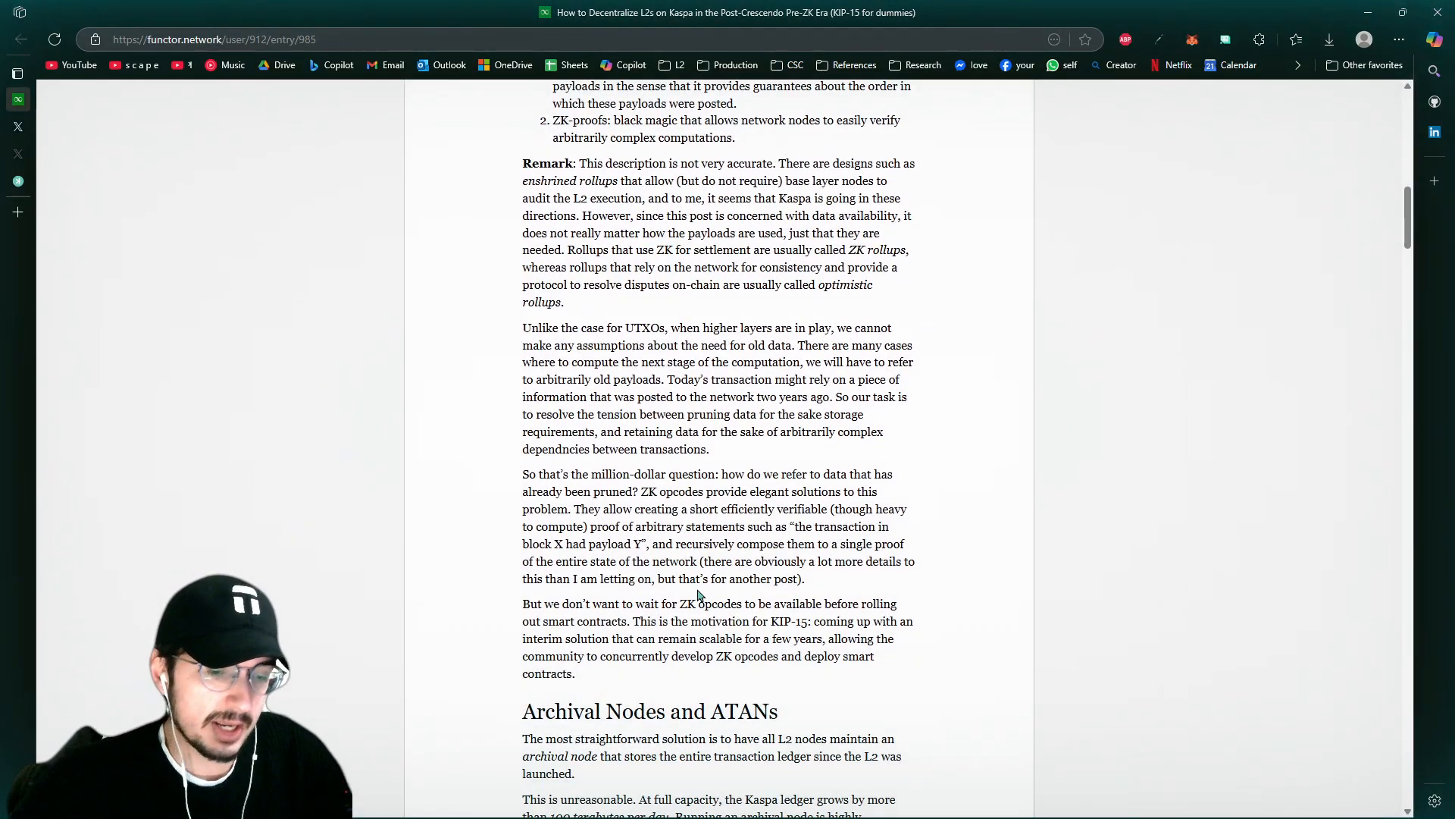
pyautogui.scroll(-3)
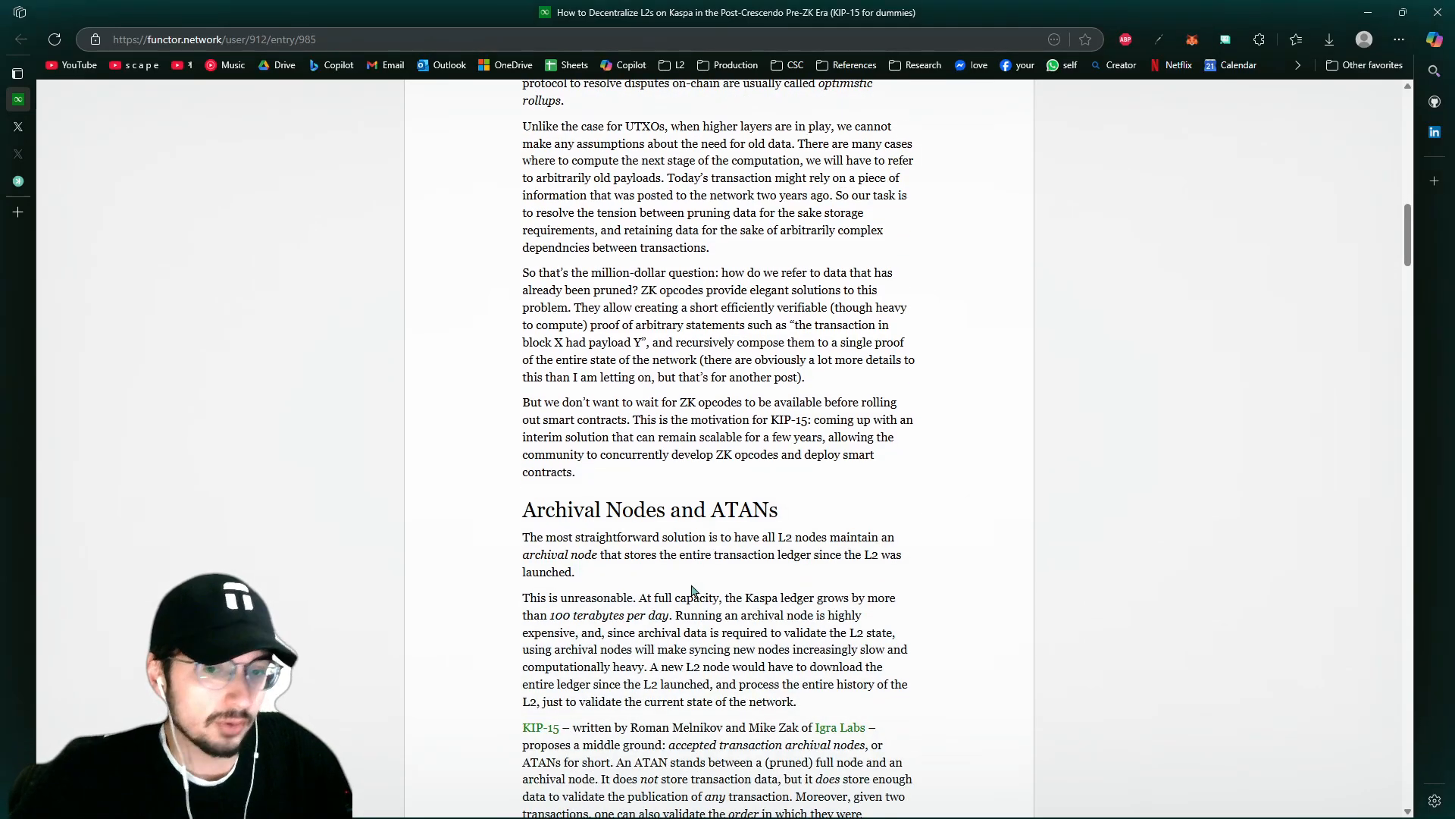
pyautogui.scroll(3)
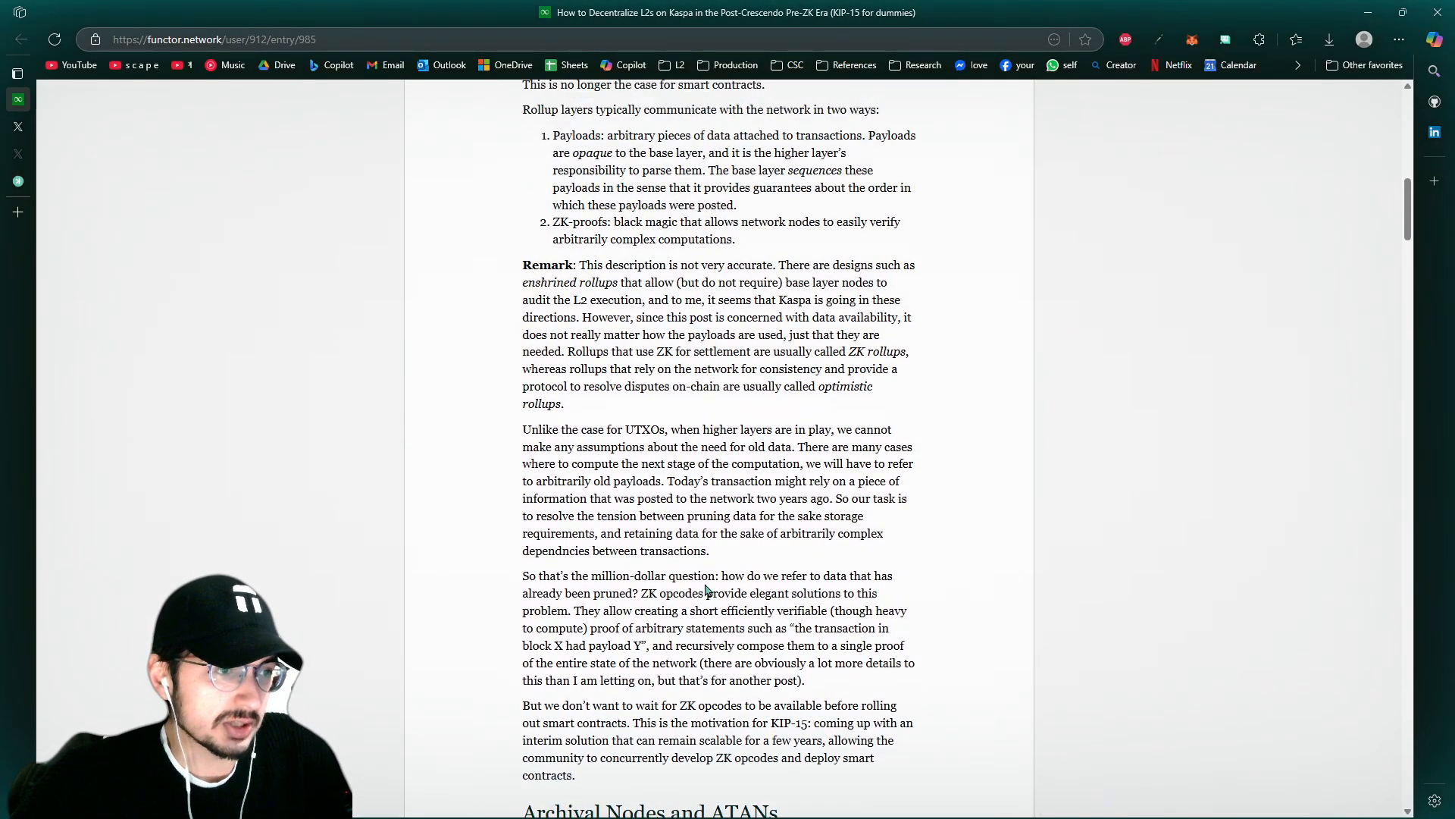
pyautogui.scroll(-3)
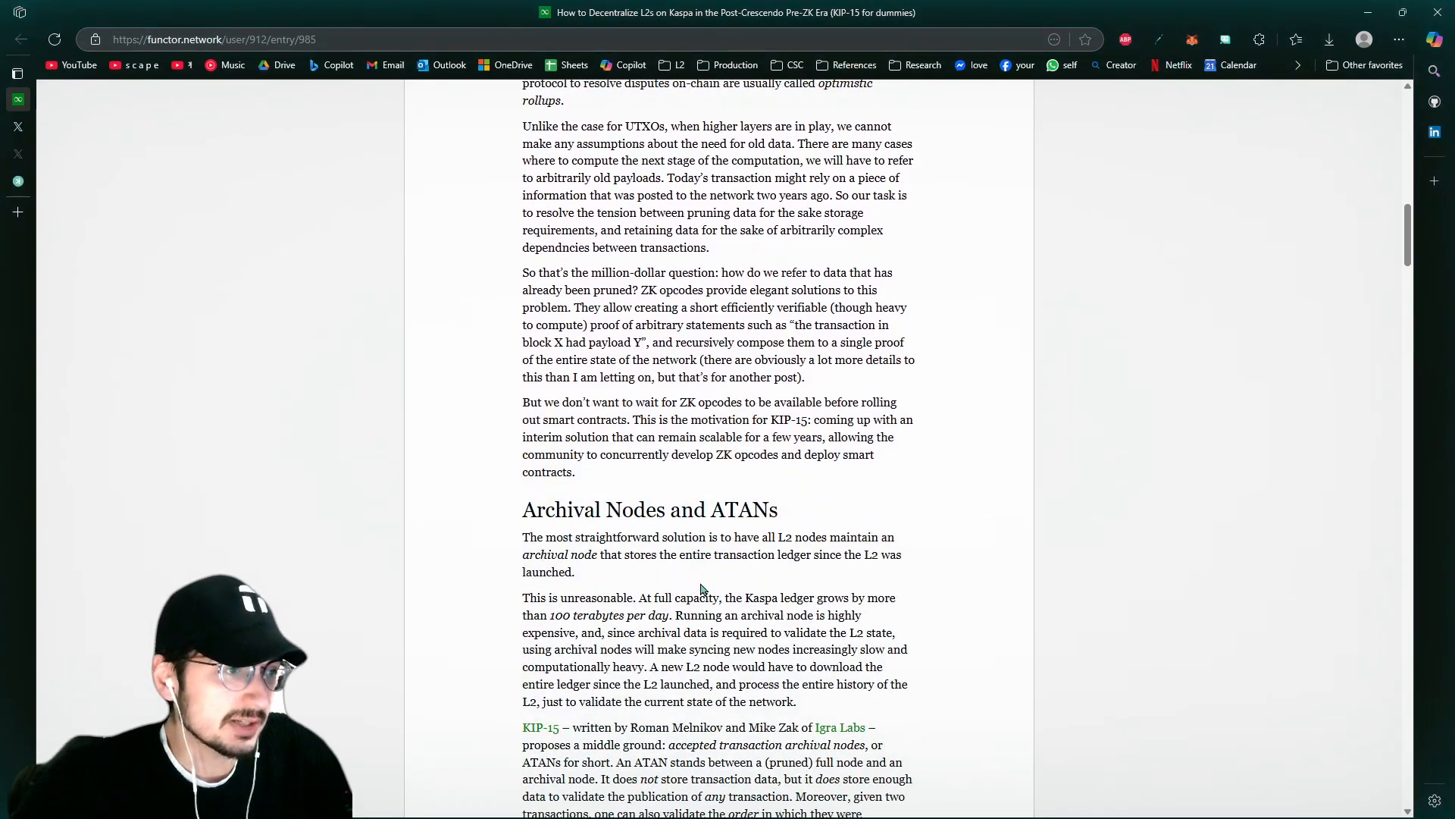
pyautogui.scroll(-3)
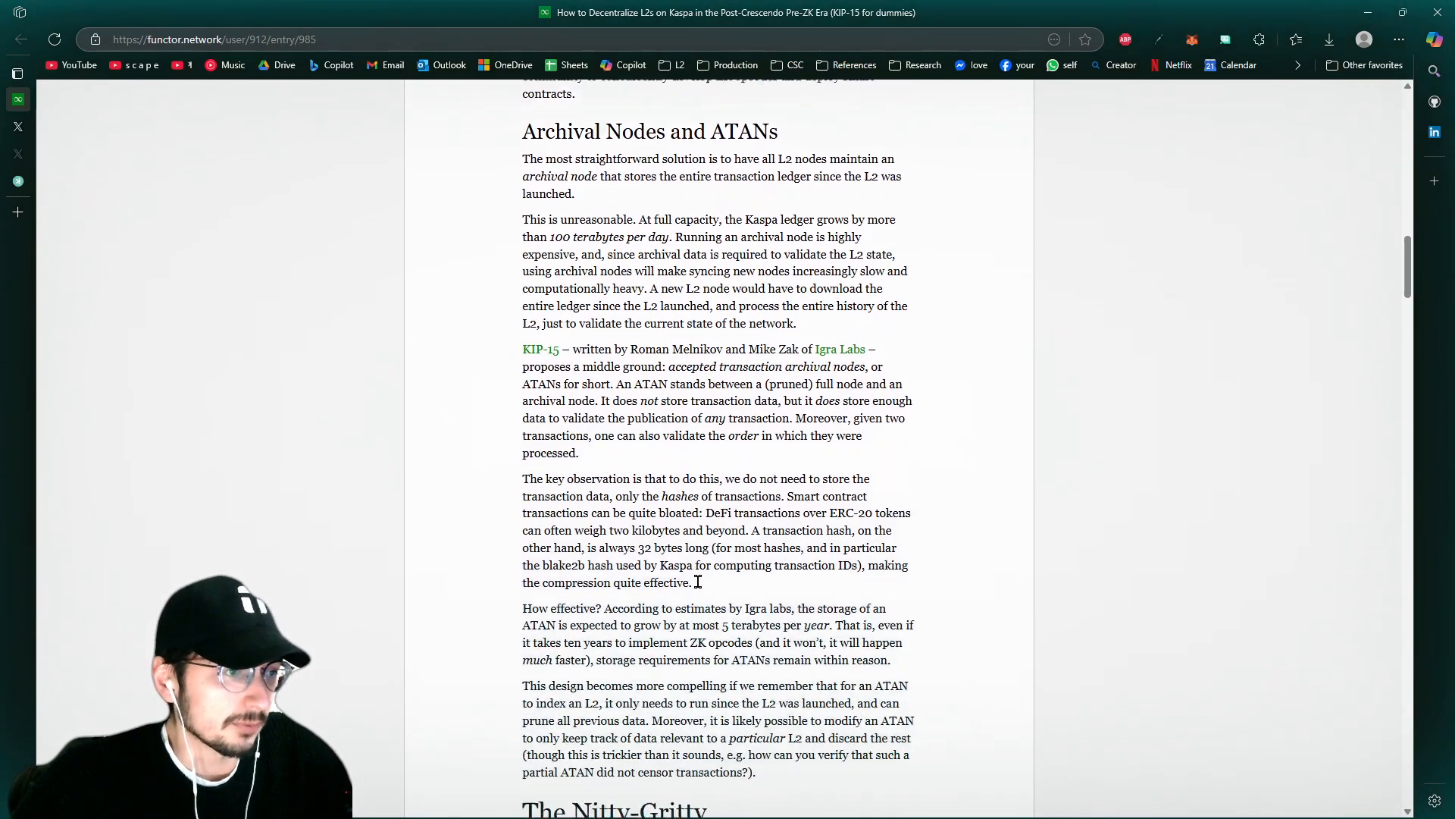
pyautogui.scroll(-3)
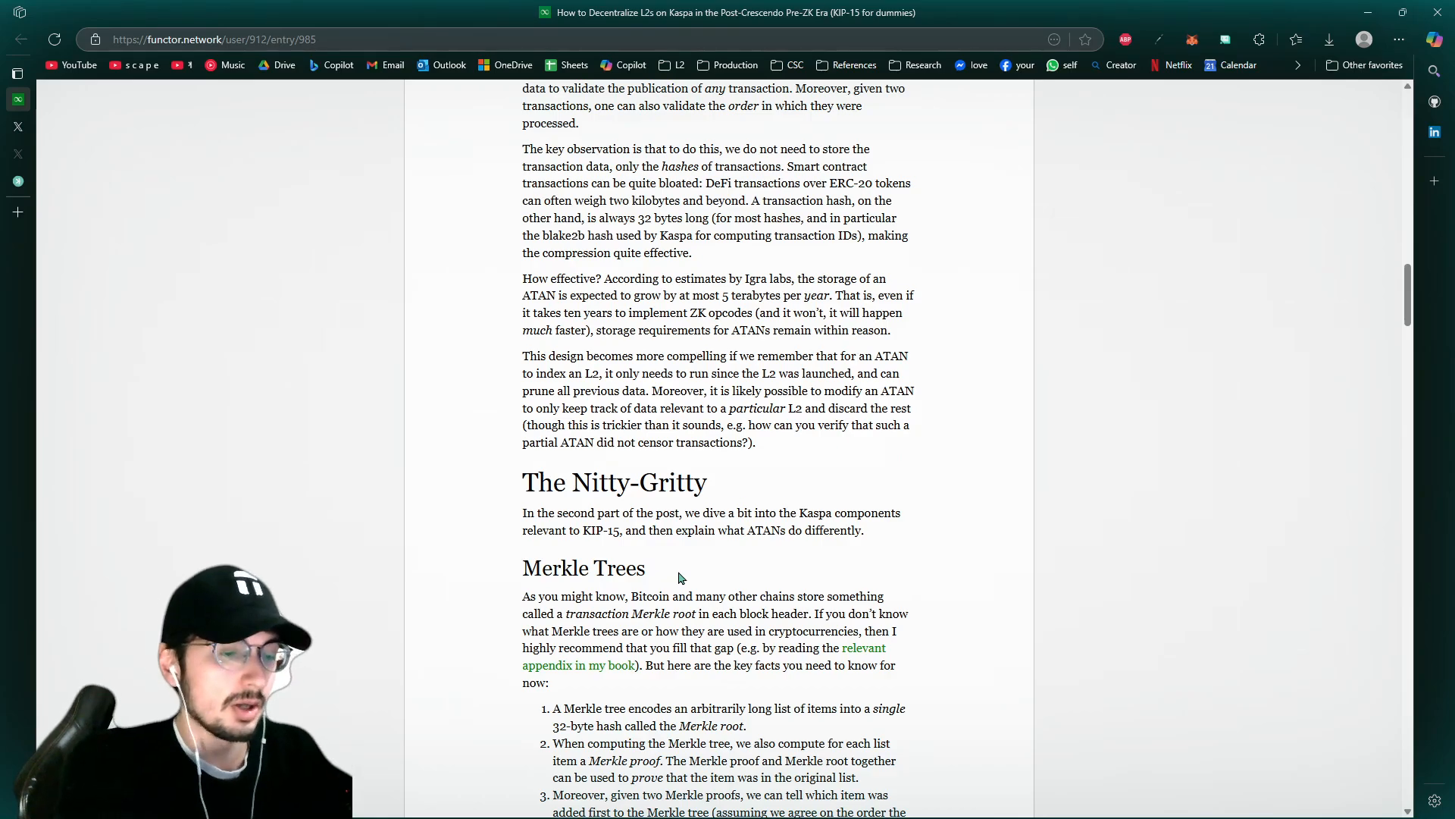
# Continue down to the pruning section where ATAN mentions are highlighted
pyautogui.scroll(-3)
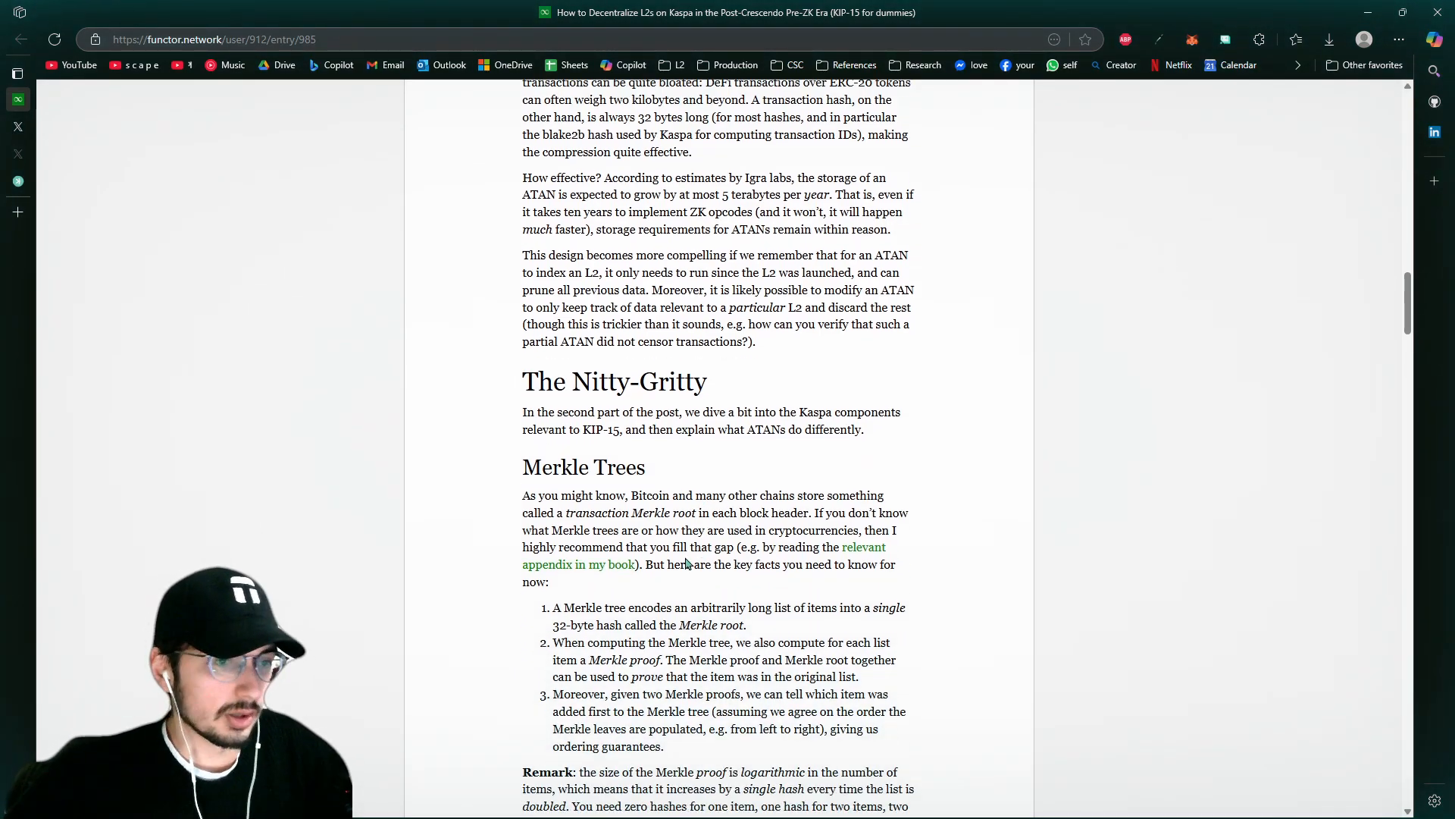
pyautogui.scroll(-3)
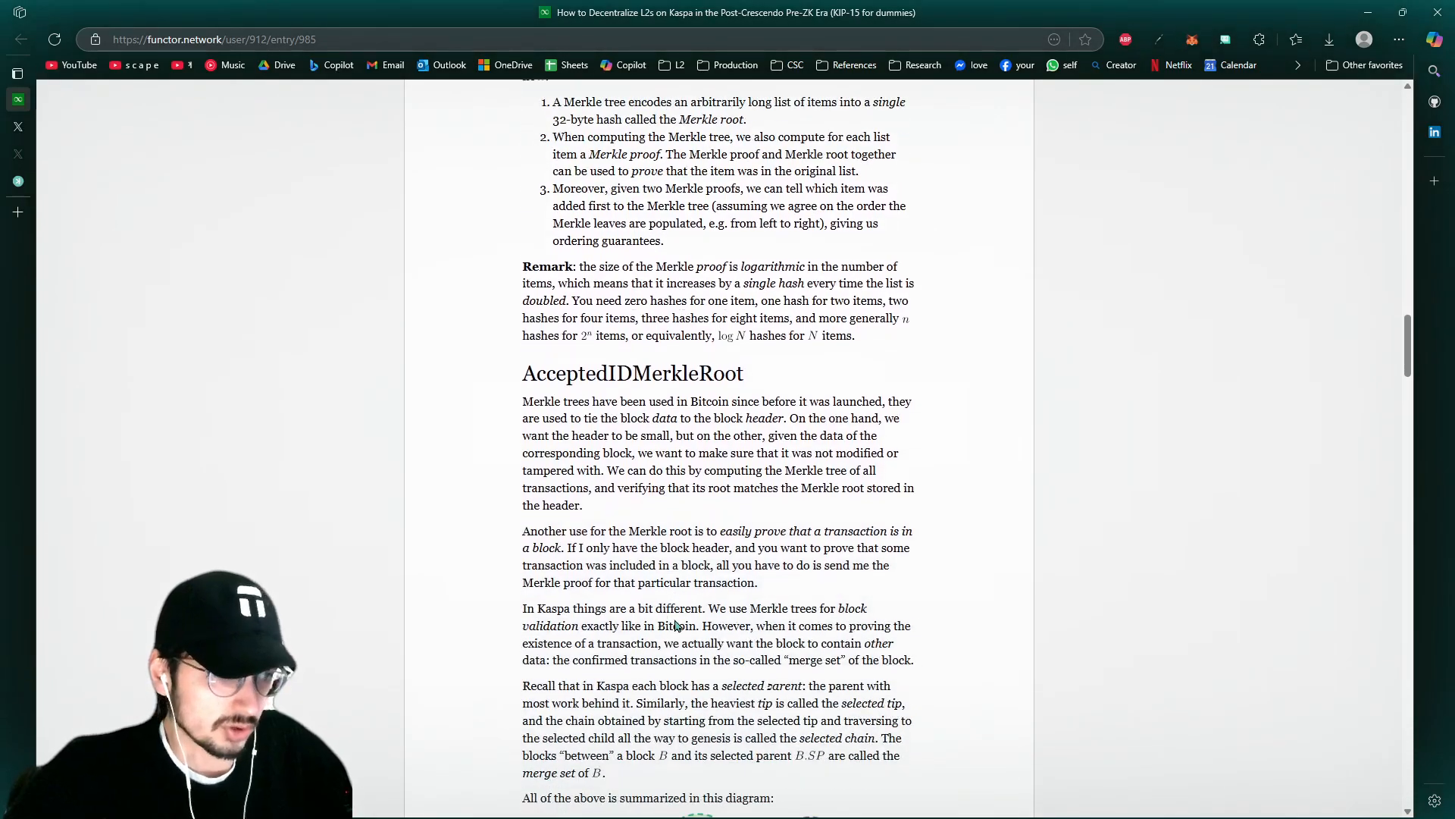
pyautogui.scroll(-3)
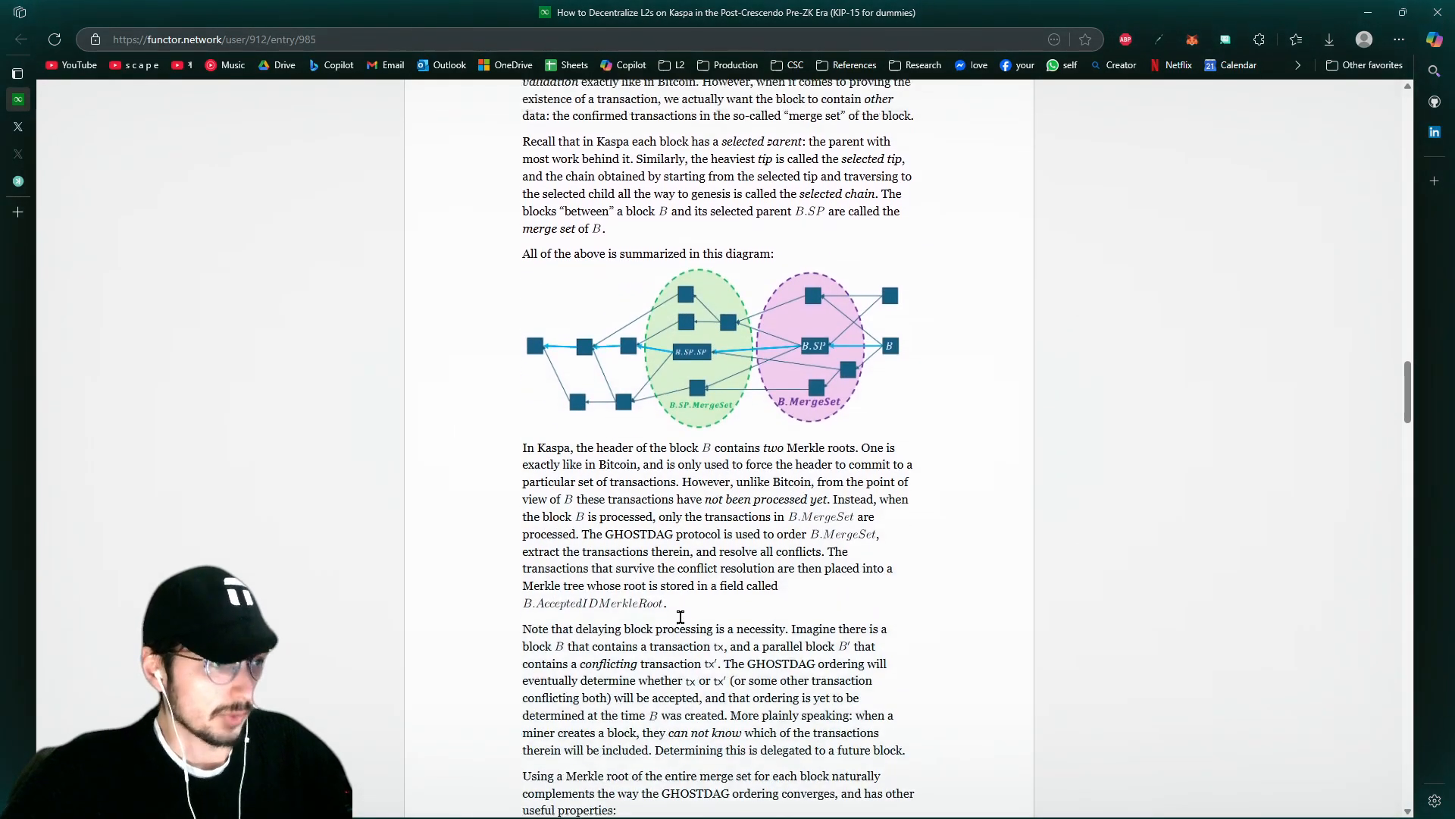
pyautogui.scroll(-3)
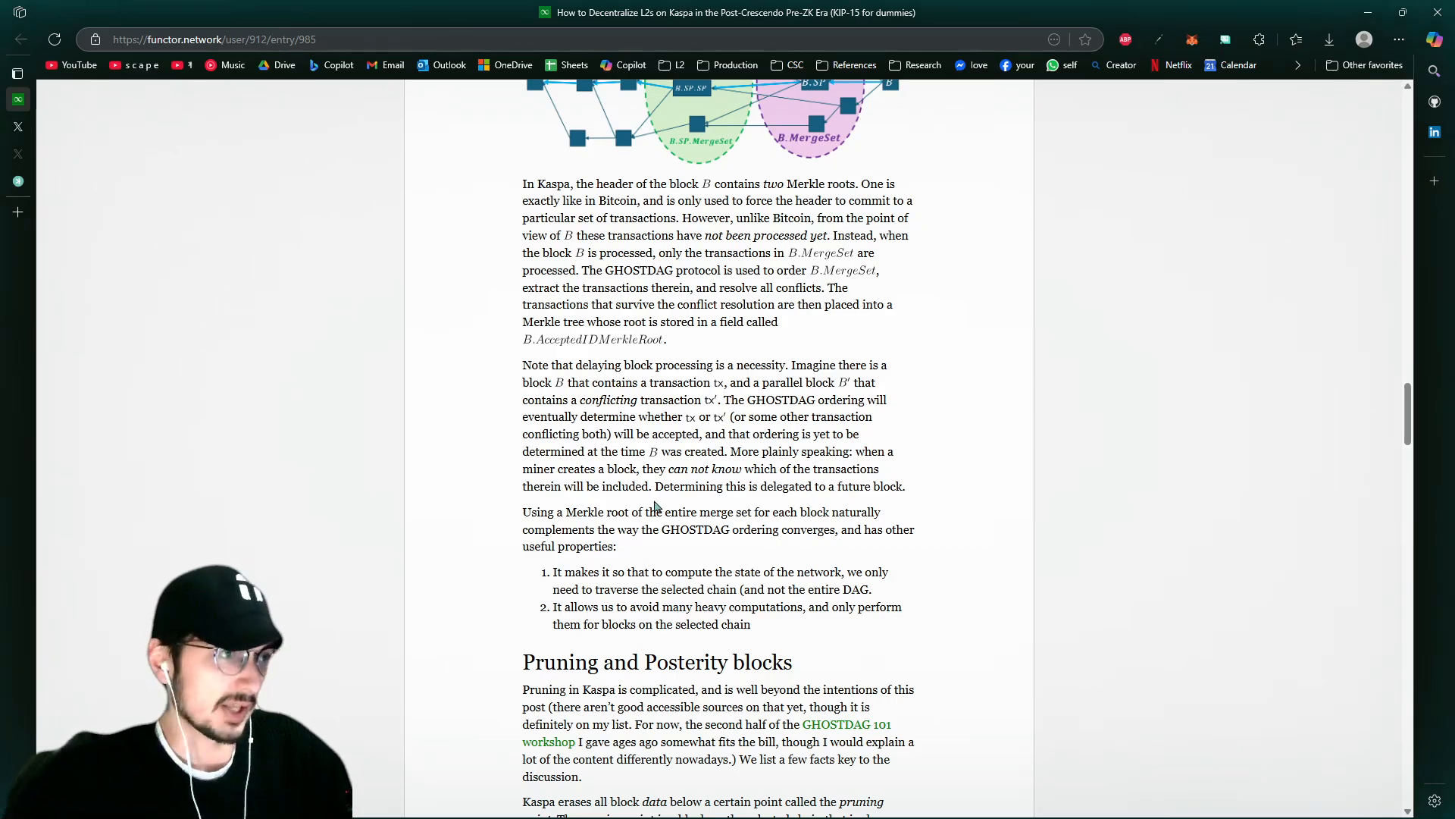
pyautogui.scroll(-3)
pyautogui.write('atan')
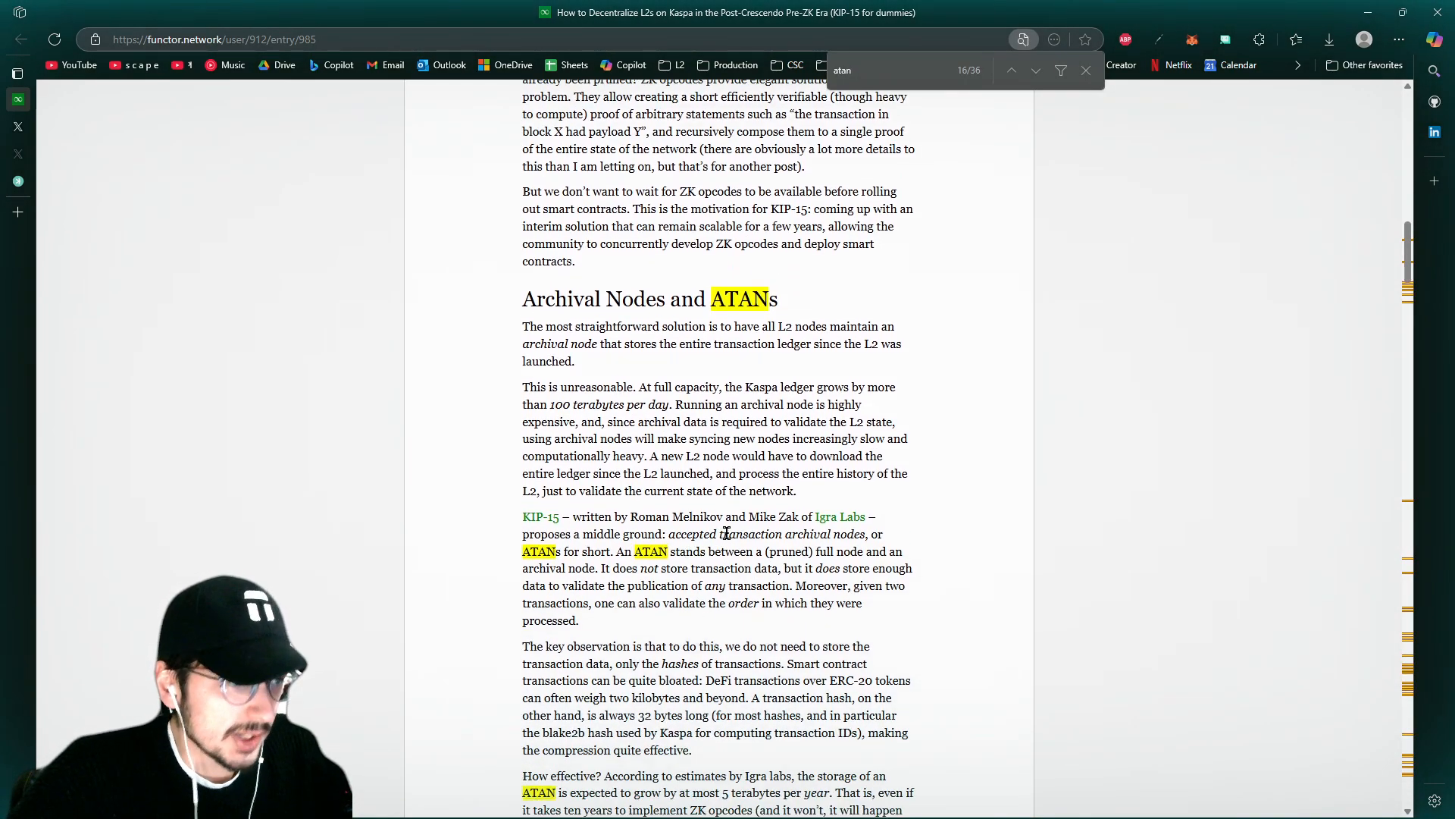
# Clear the ATAN search, emphasize 'archival' and 'pruned', and mark the sentence on what ATANs store
pyautogui.click(1085, 70)
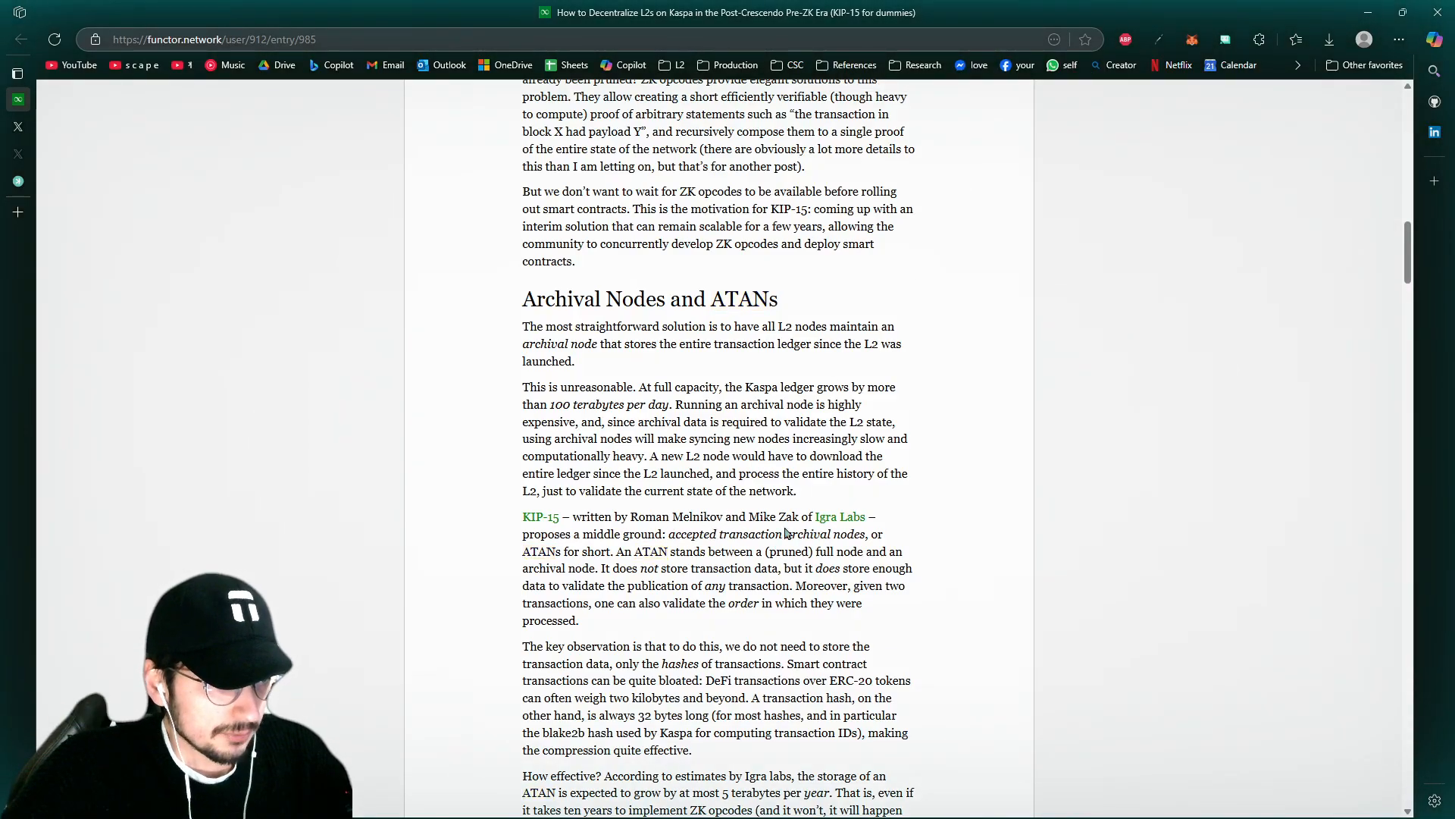
pyautogui.doubleClick(806, 534)
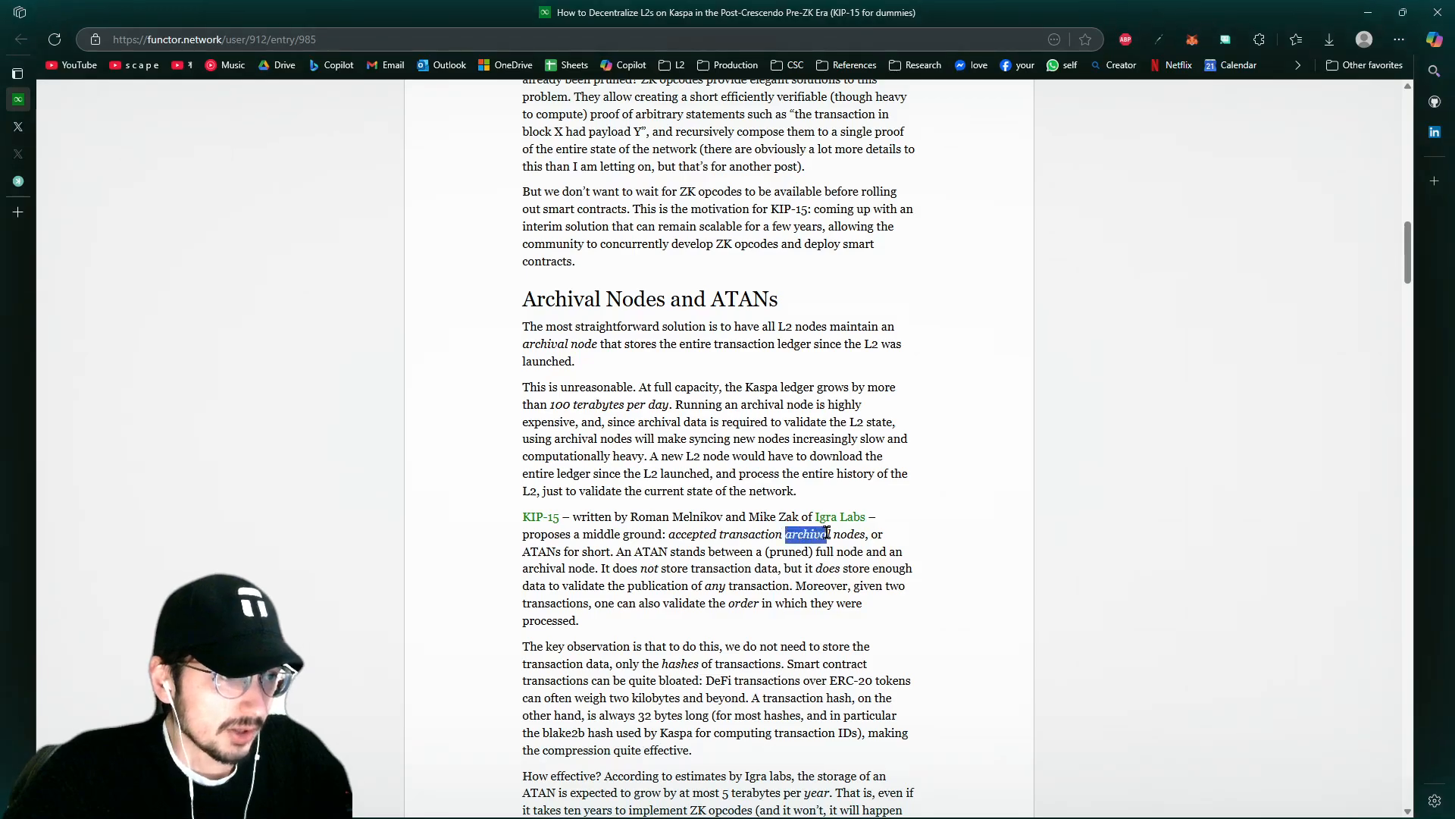
pyautogui.scroll(-3)
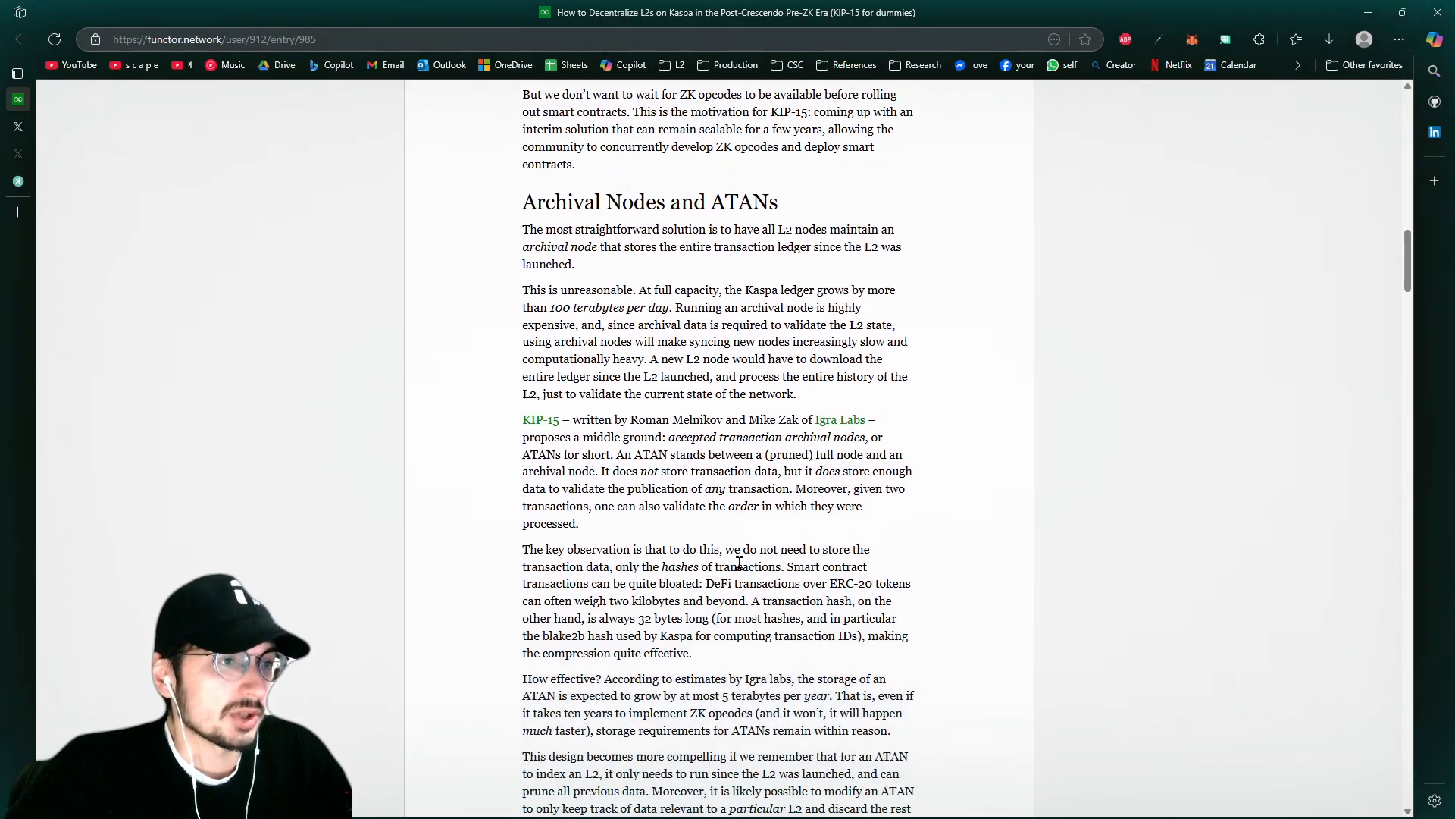
pyautogui.doubleClick(791, 349)
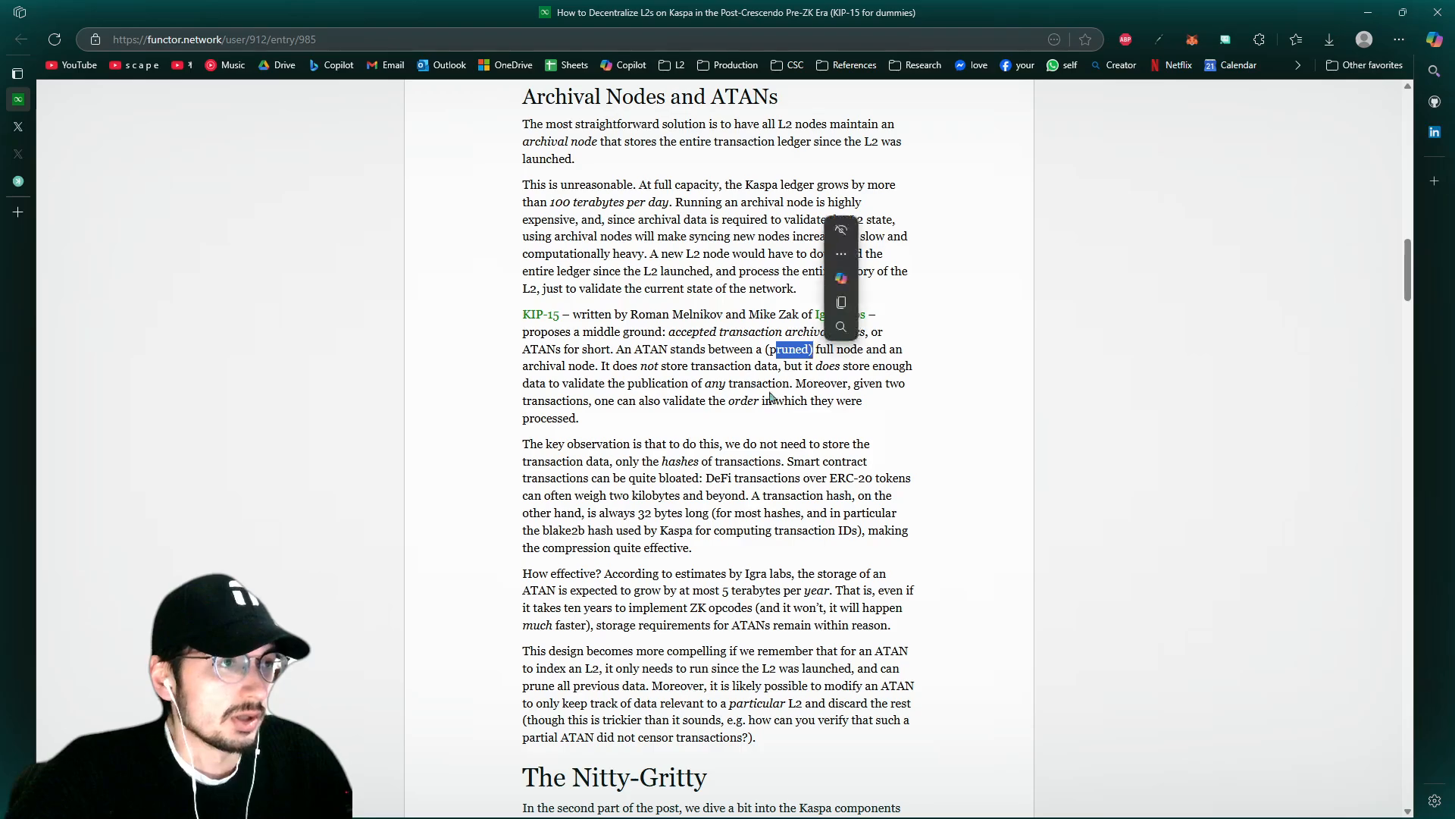
pyautogui.click(595, 369)
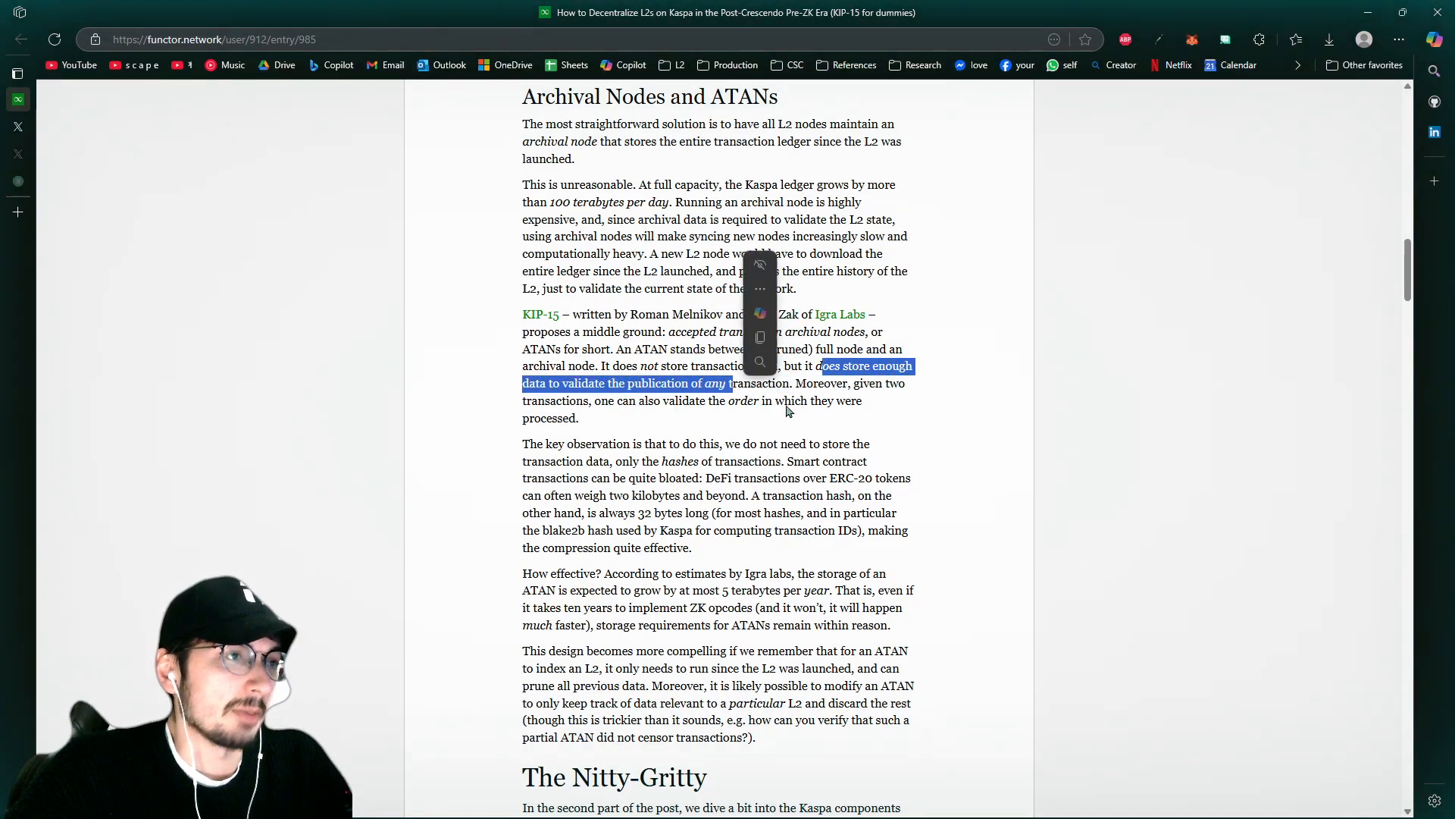
pyautogui.scroll(-3)
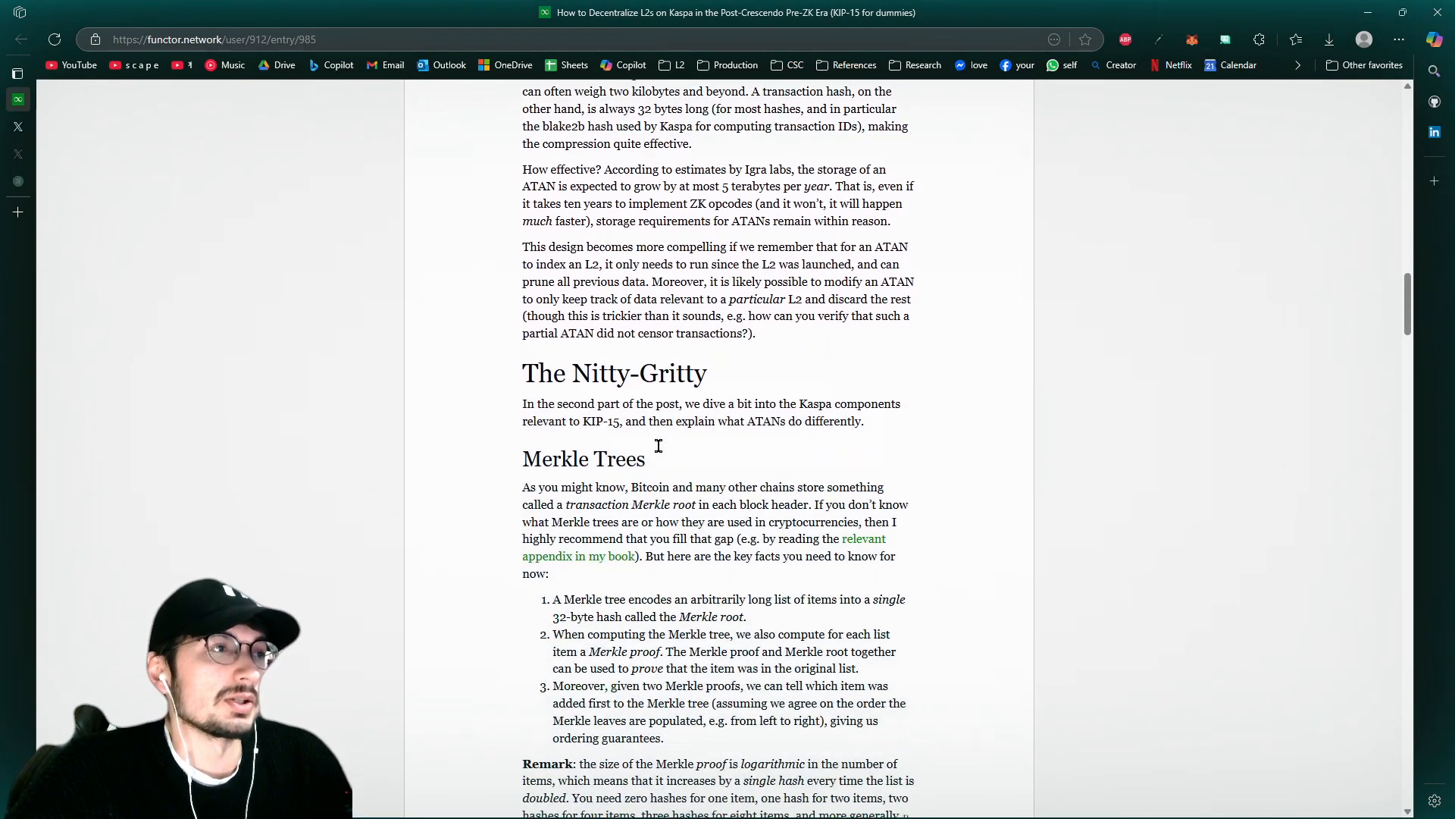
pyautogui.scroll(-3)
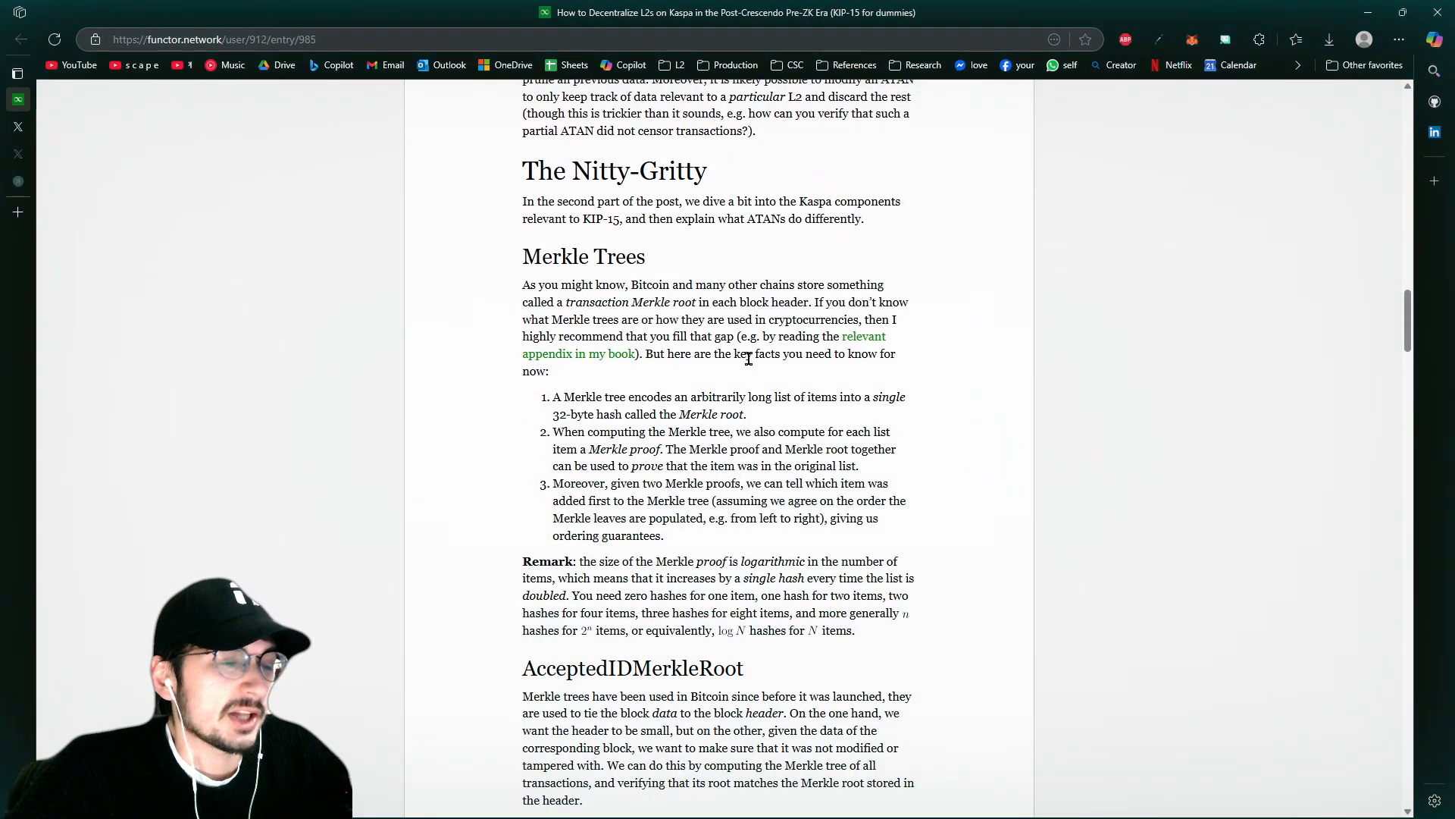
pyautogui.scroll(-3)
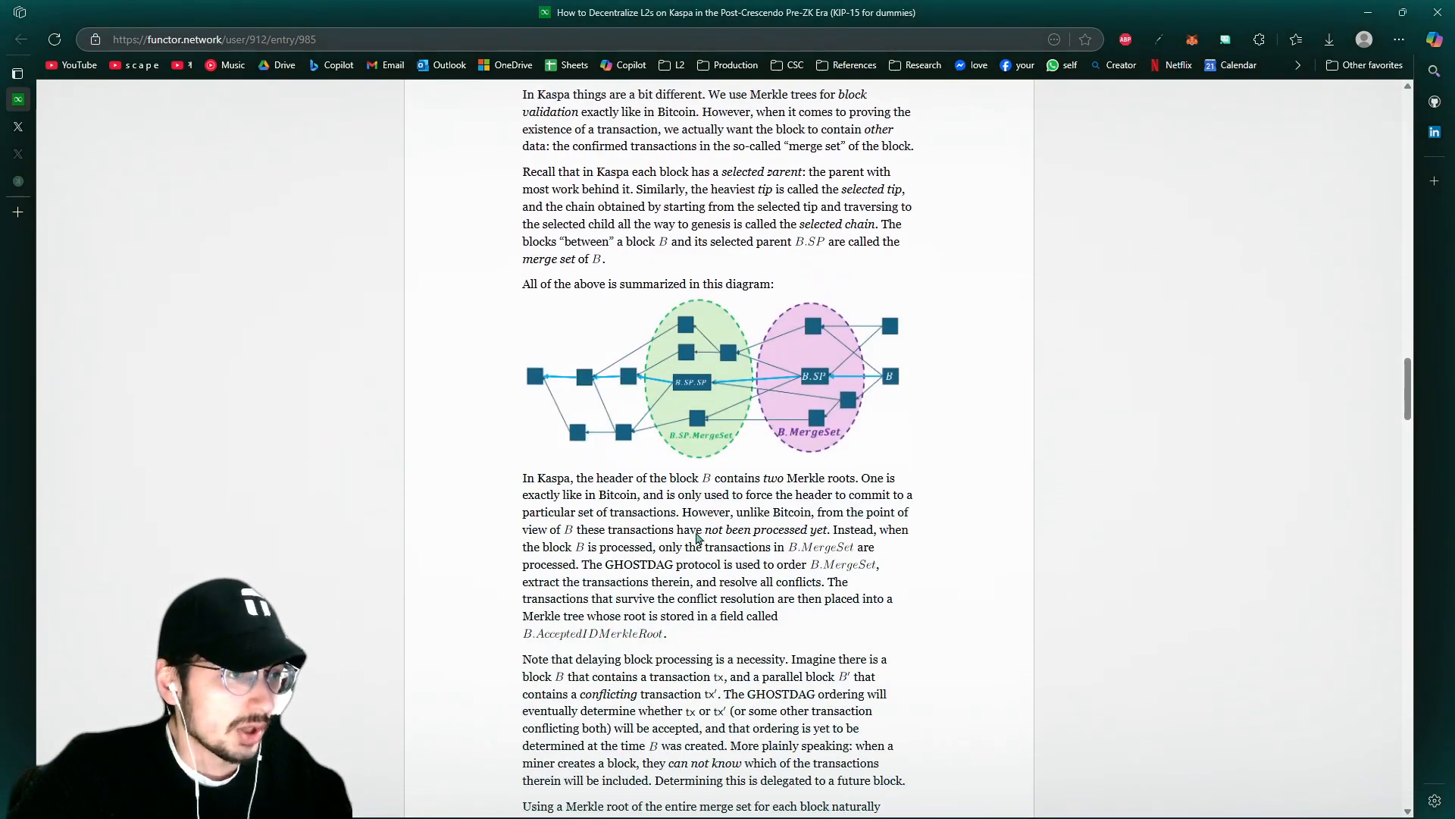
pyautogui.scroll(-3)
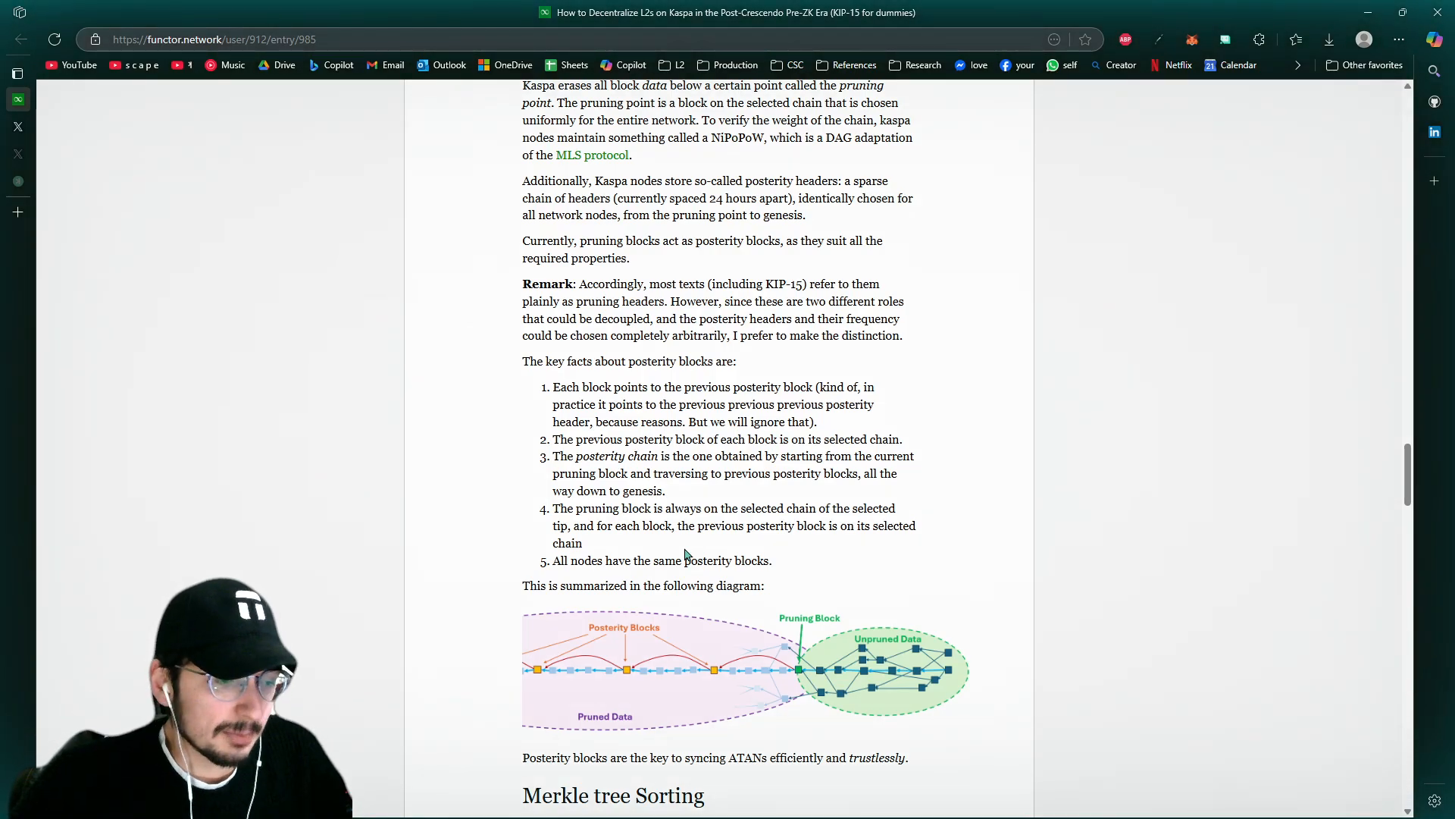
pyautogui.scroll(3)
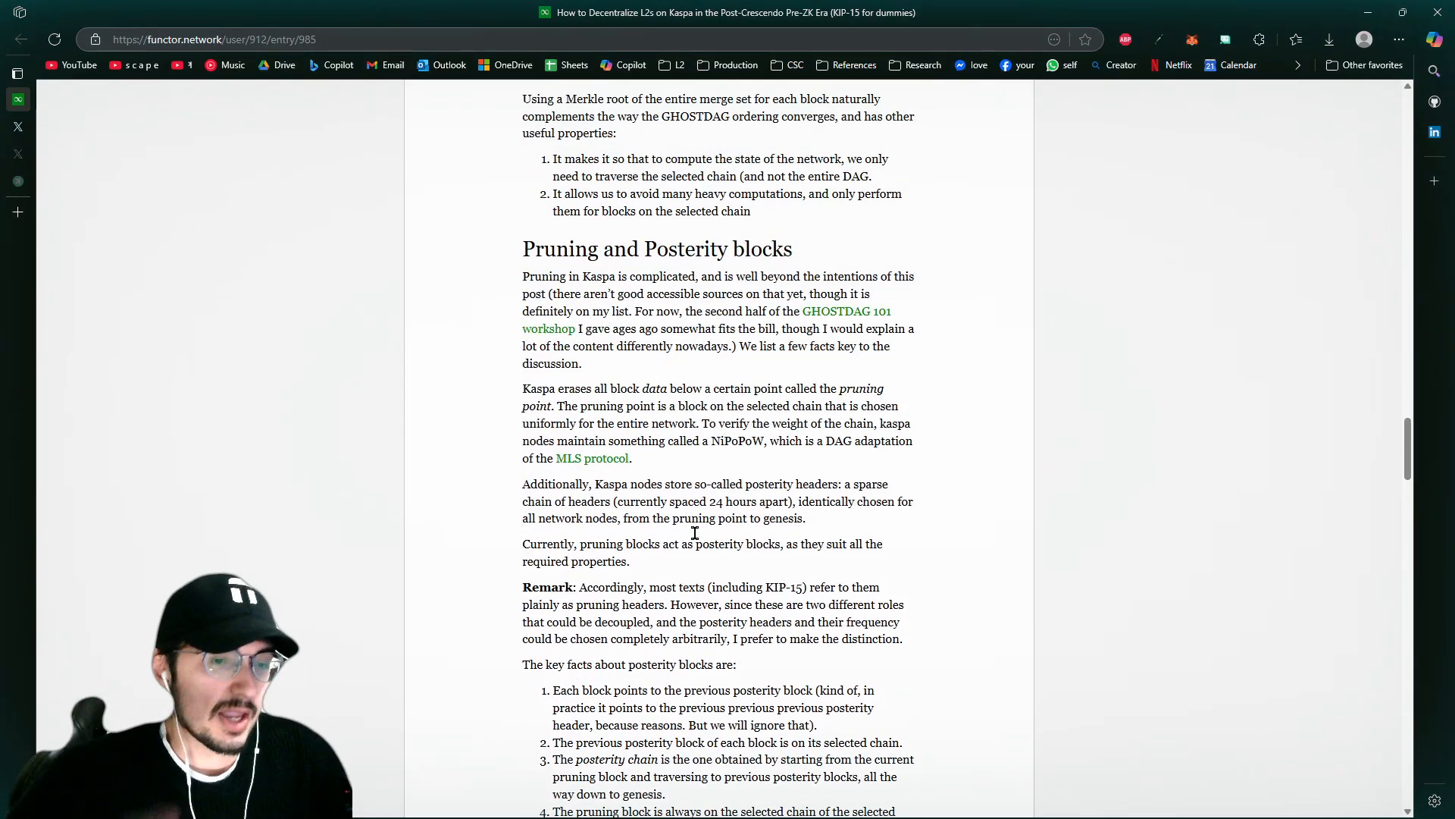
pyautogui.scroll(3)
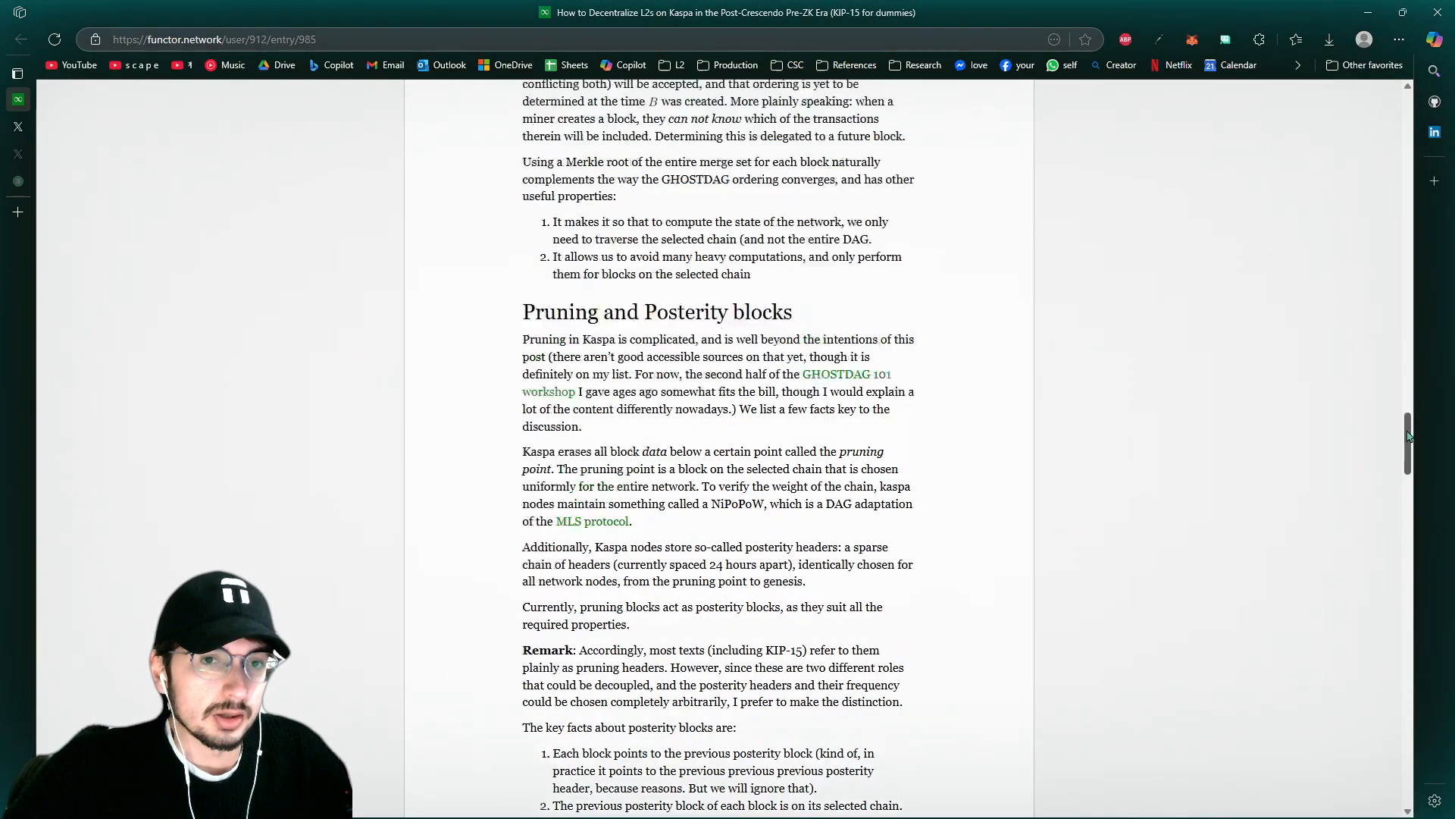
pyautogui.scroll(3)
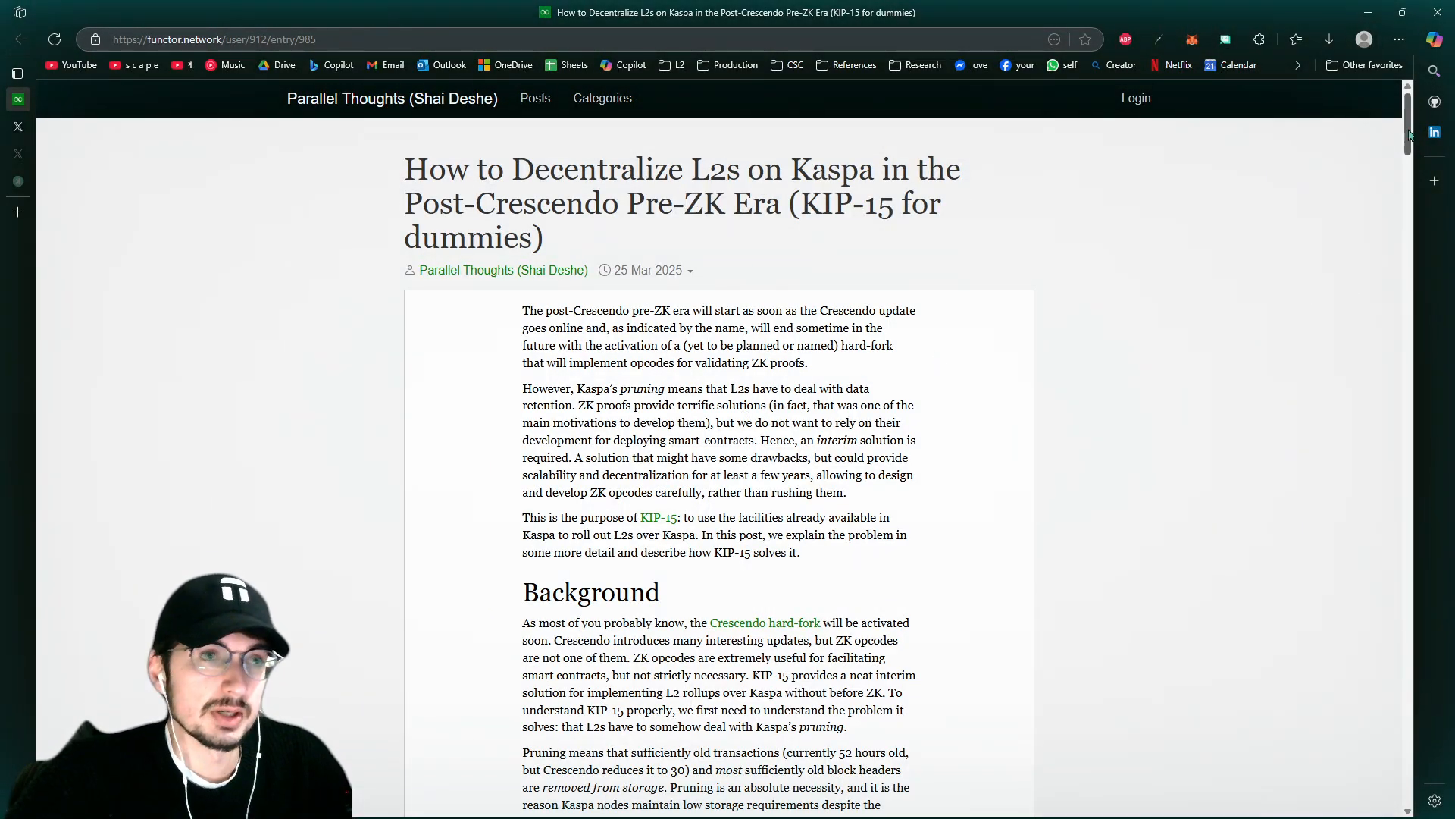
pyautogui.scroll(-3)
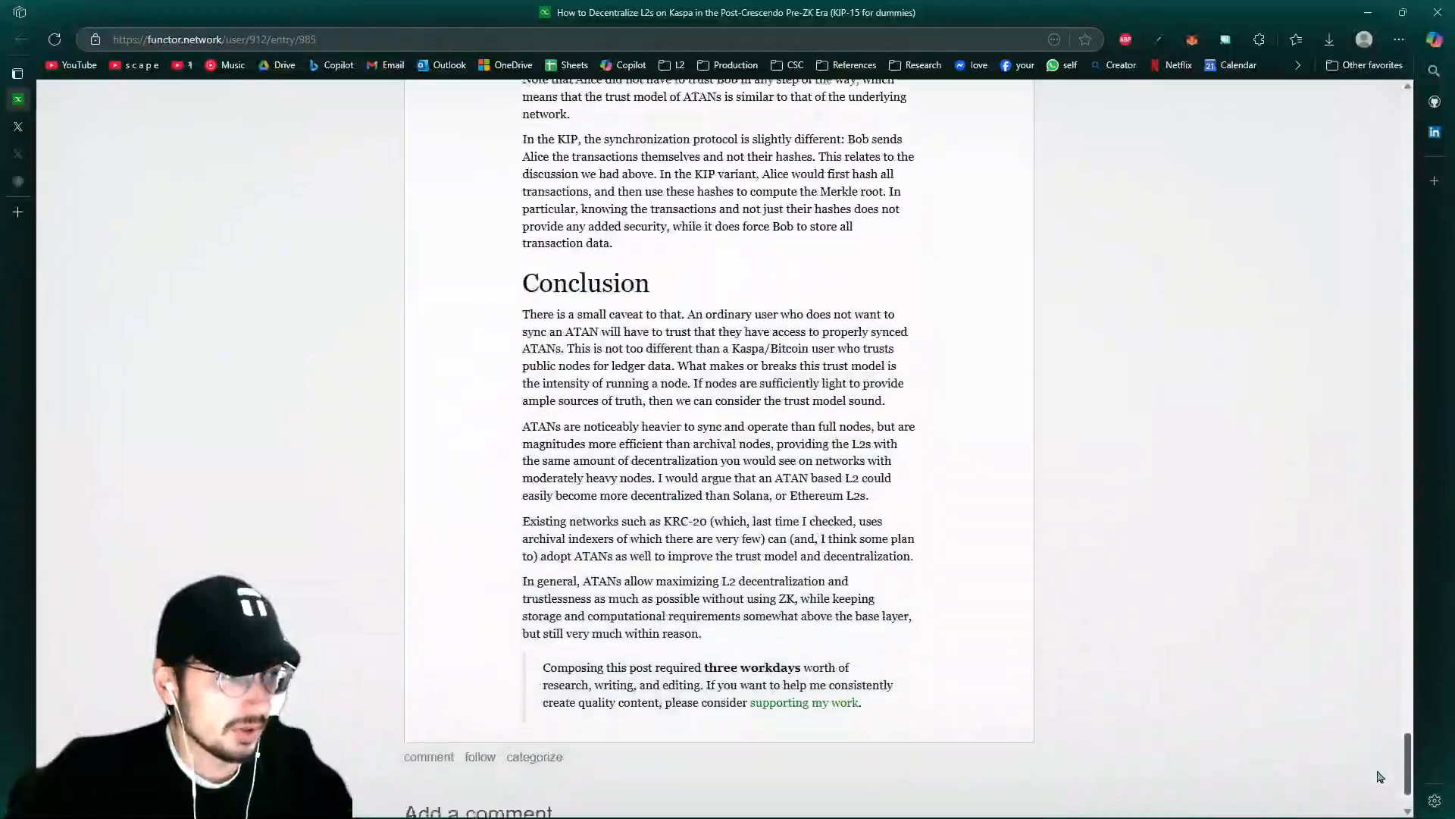
pyautogui.scroll(3)
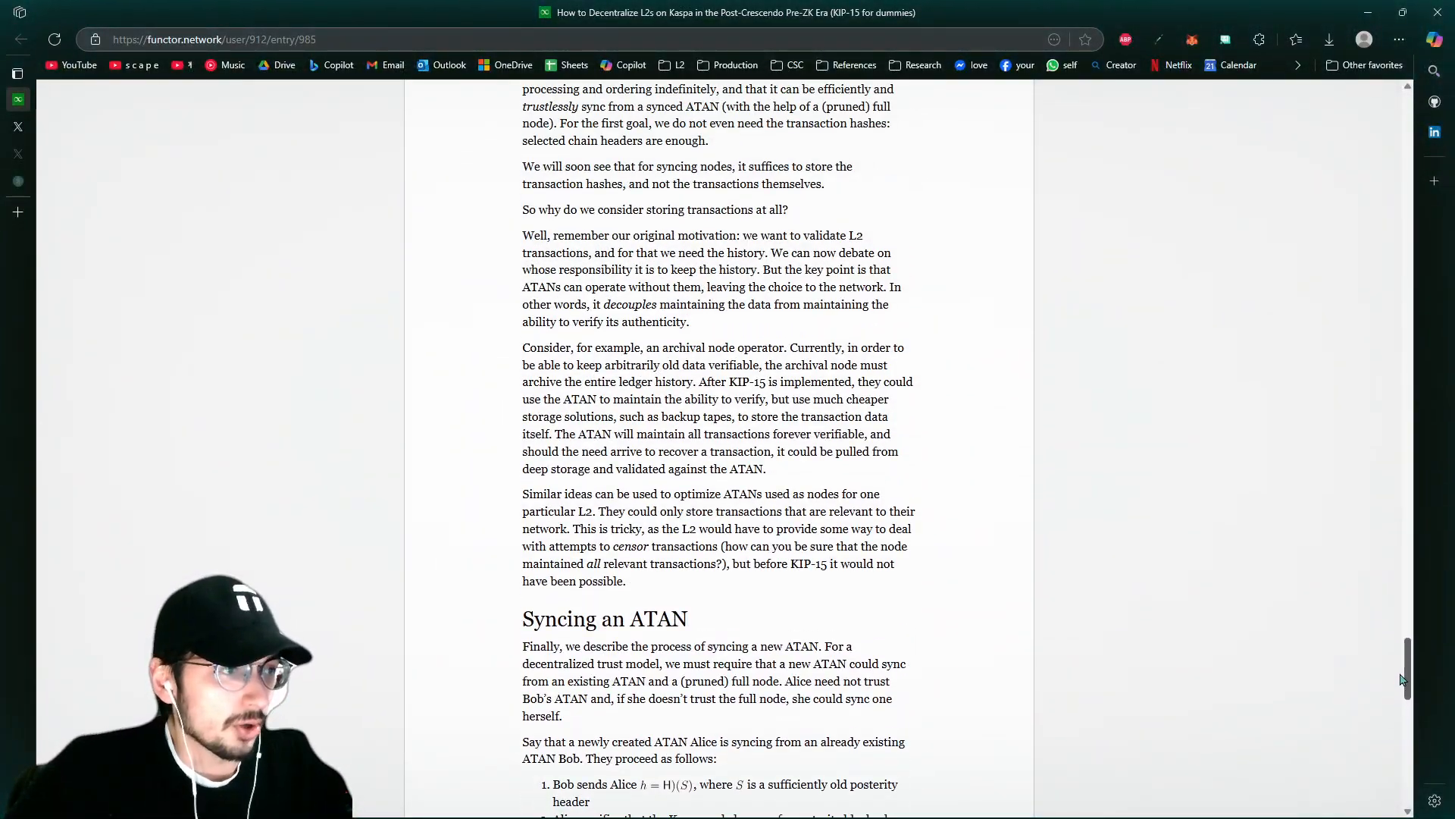
pyautogui.scroll(3)
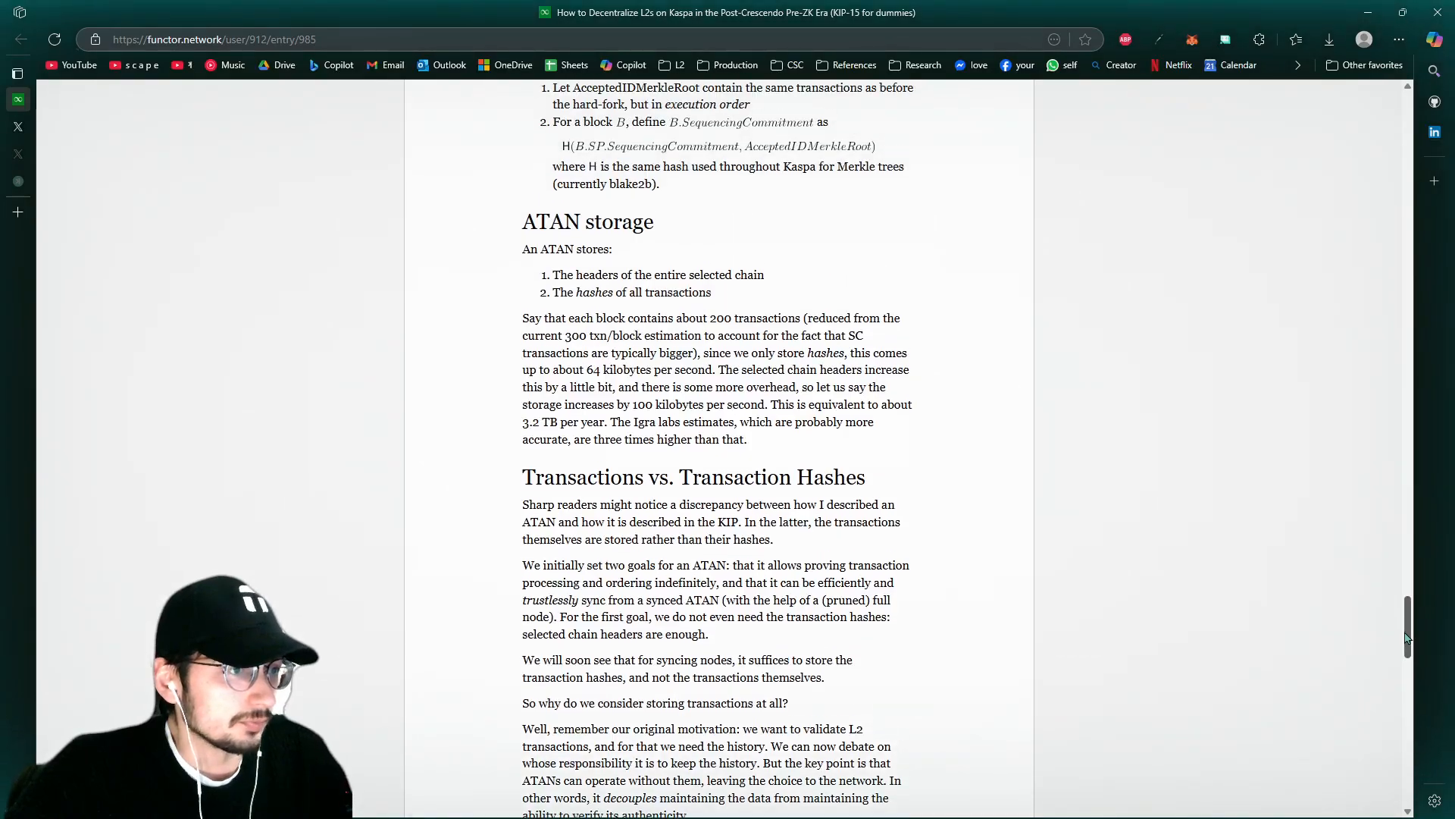
pyautogui.scroll(-3)
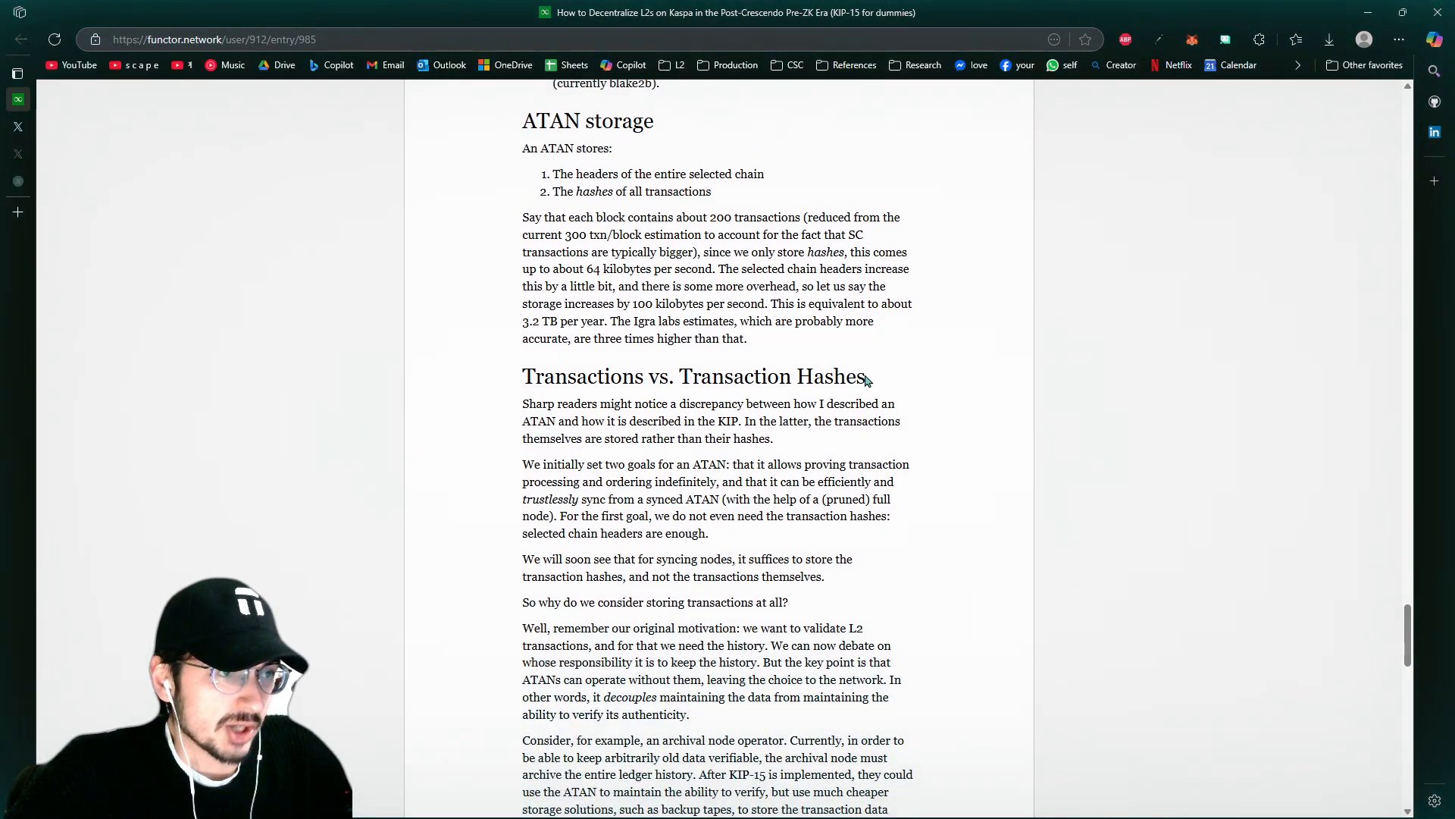
pyautogui.doubleClick(581, 376)
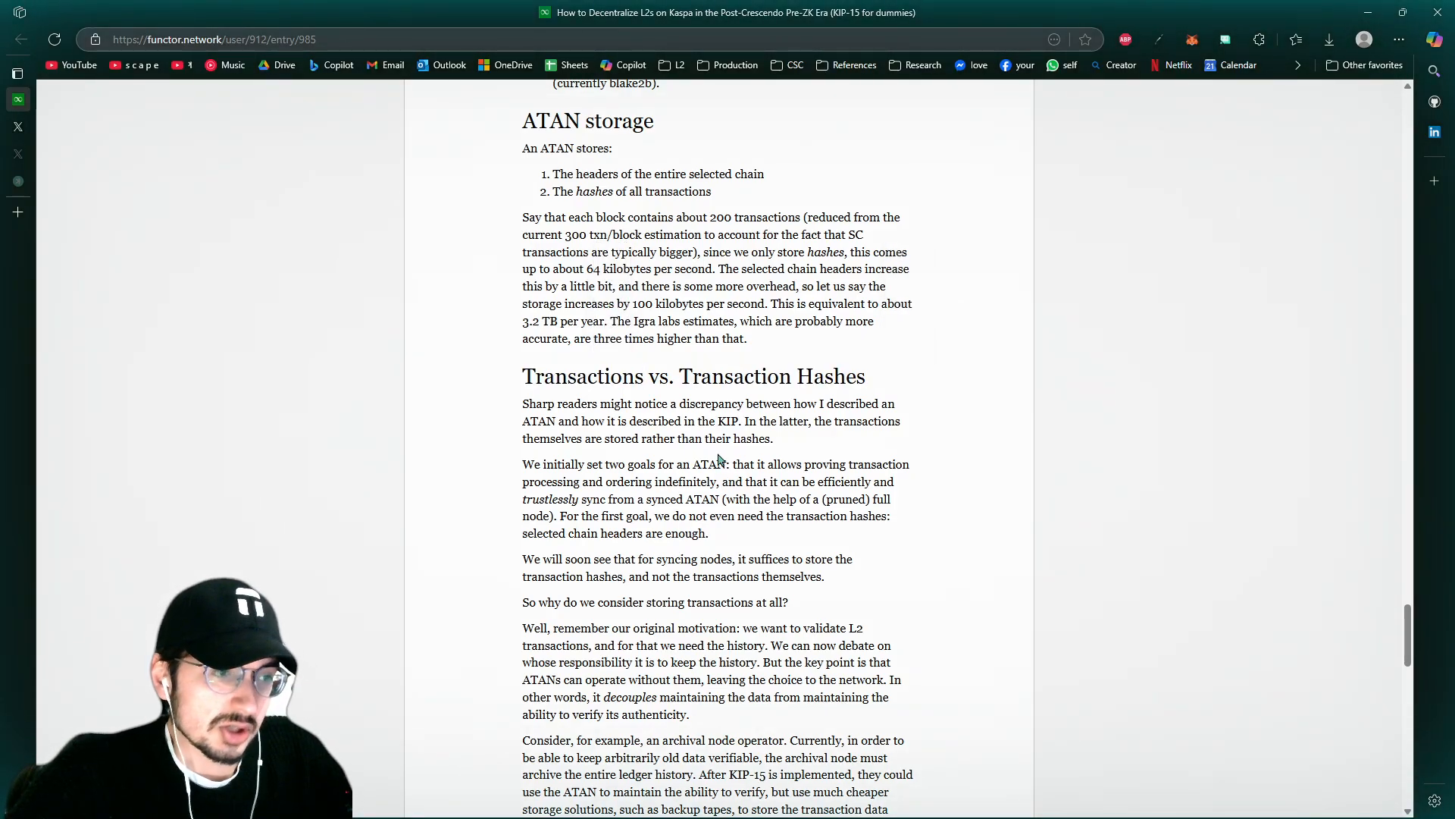
pyautogui.scroll(-3)
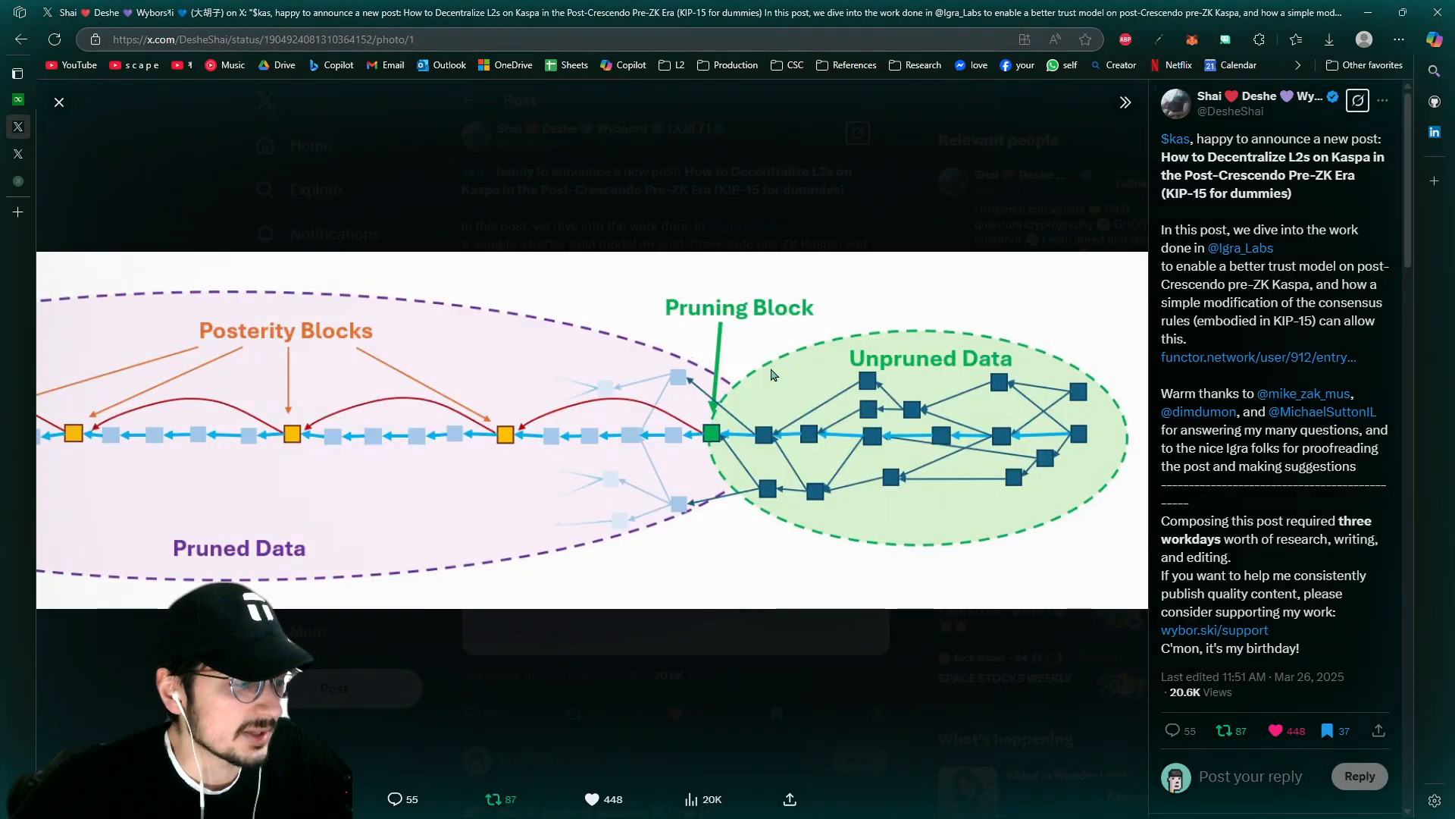
pyautogui.moveTo(607, 418)
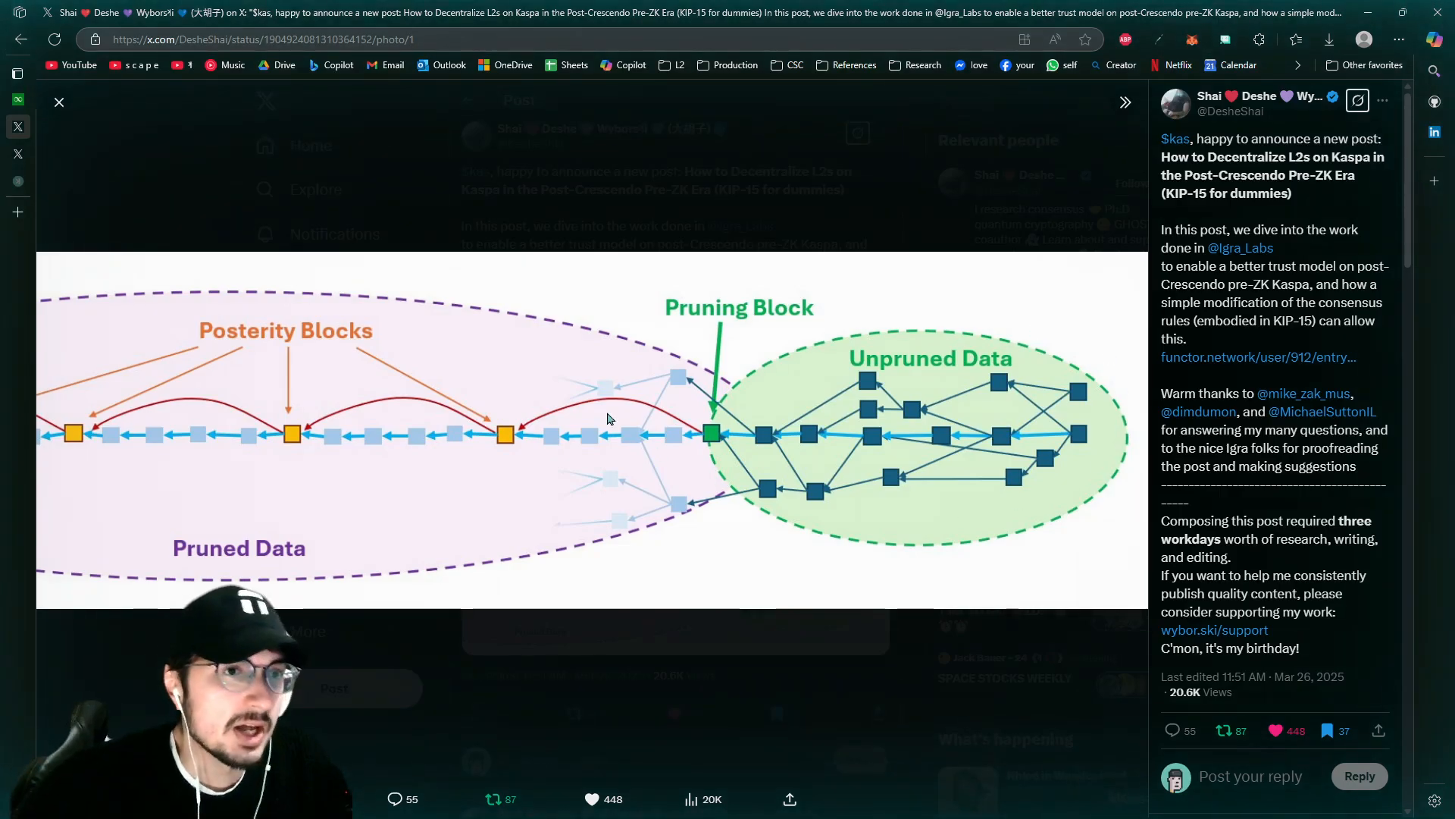
pyautogui.moveTo(1316, 423)
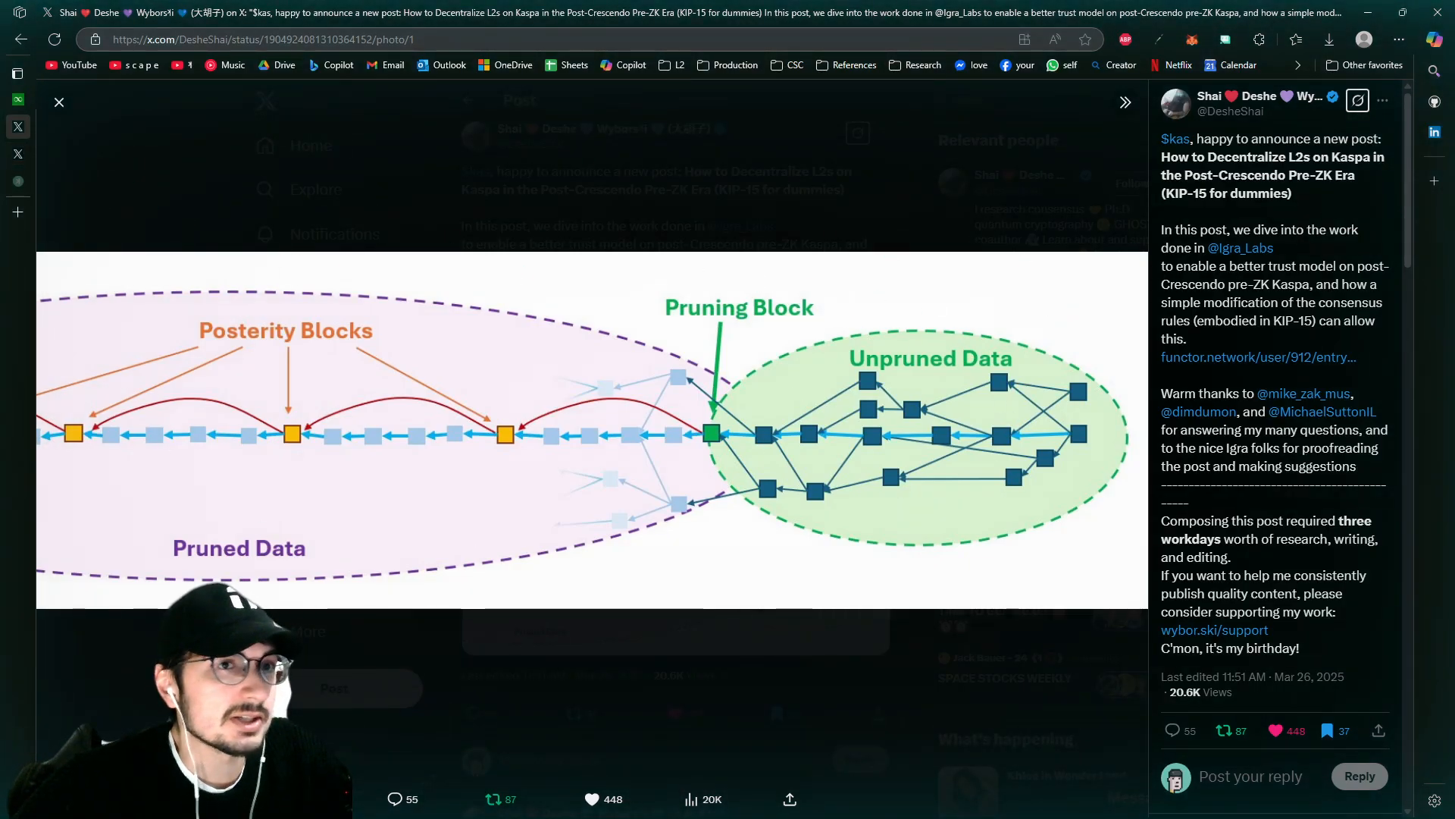
# Glance at the announcement tweet's diagram and return to the ATAN storage passage in the blog post
pyautogui.click(17, 73)
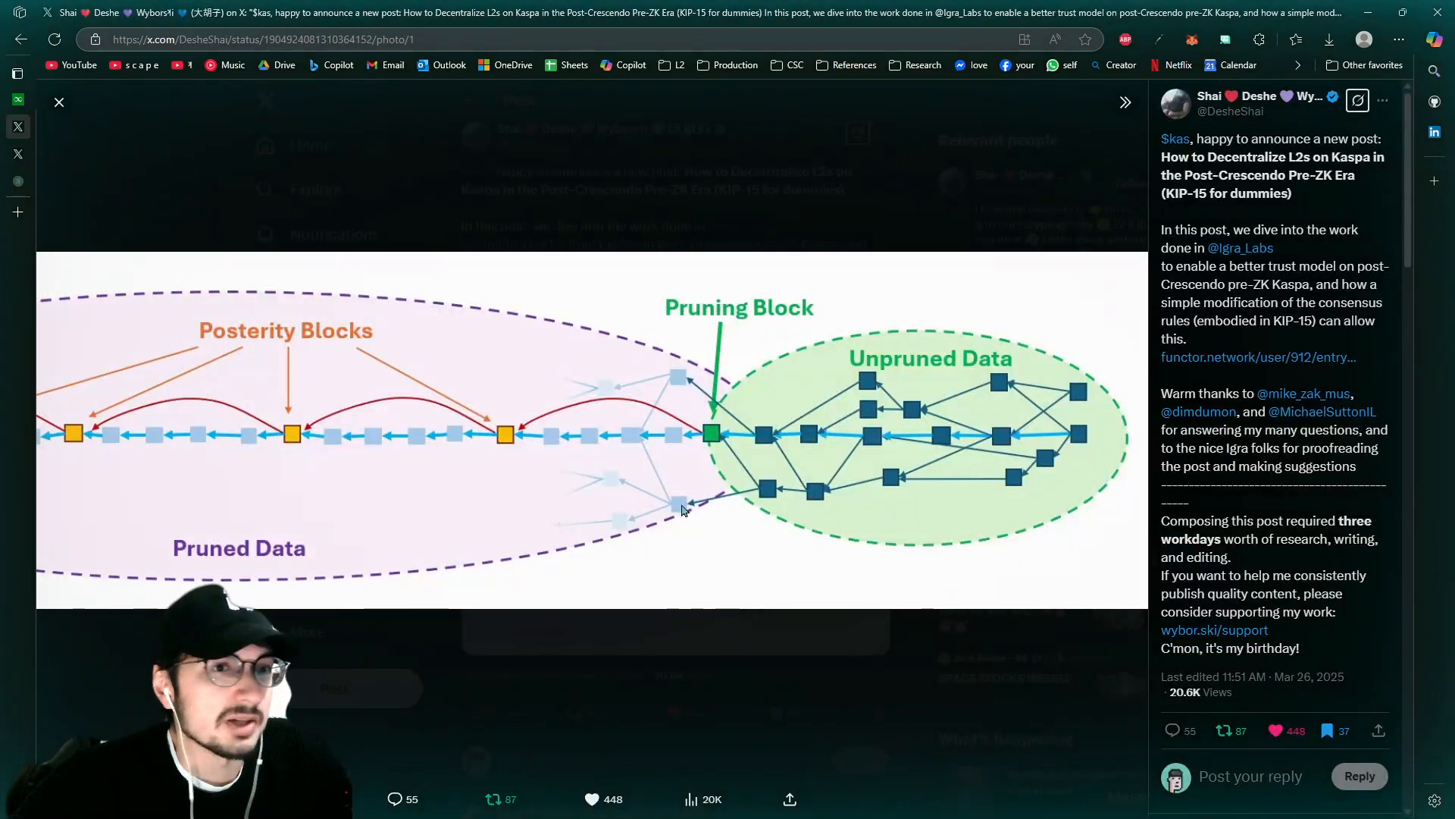
pyautogui.click(1256, 357)
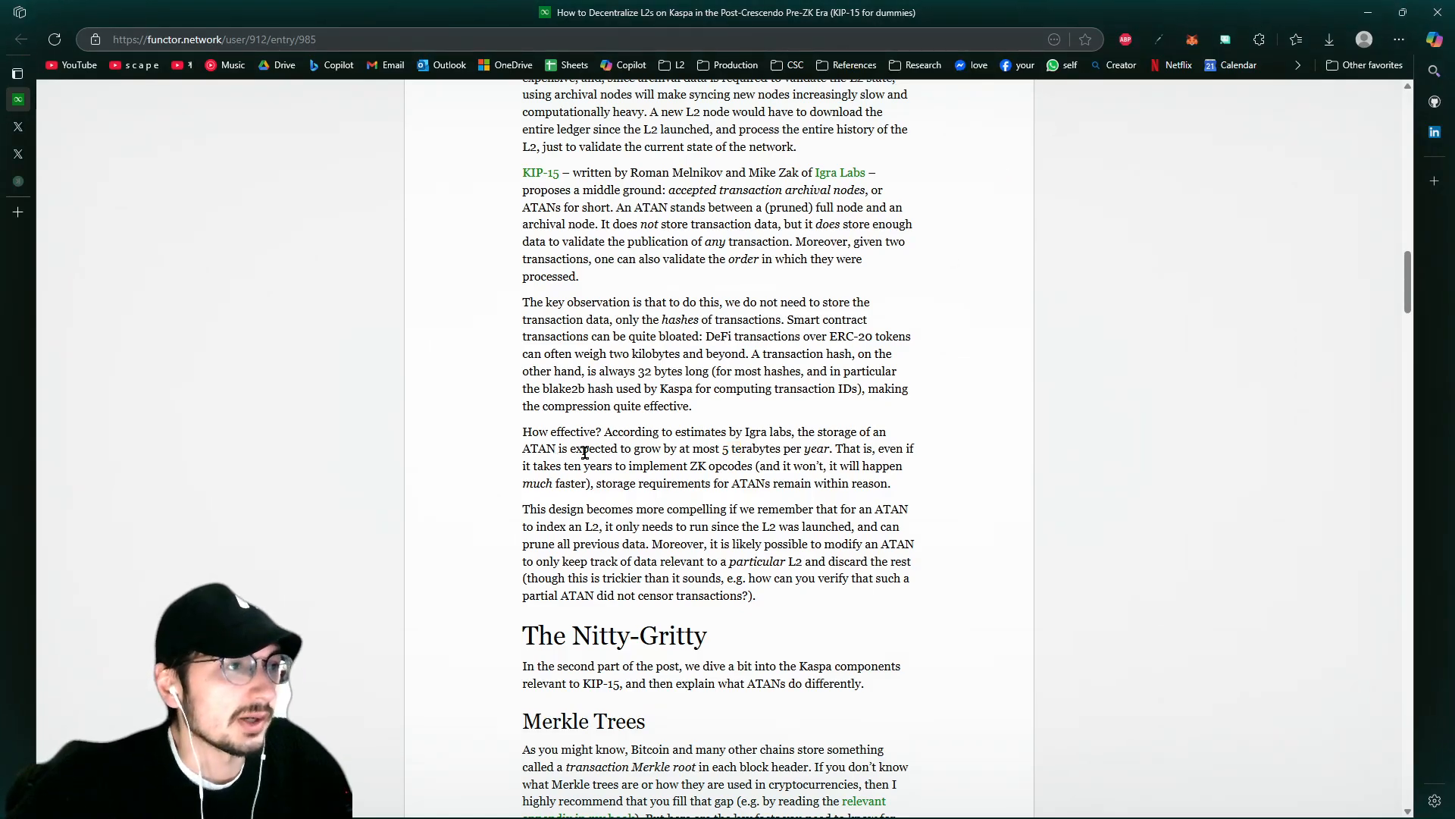
# Switch from the blog post to the Shai Deshe announcement tweet with the pruning diagram
pyautogui.click(17, 73)
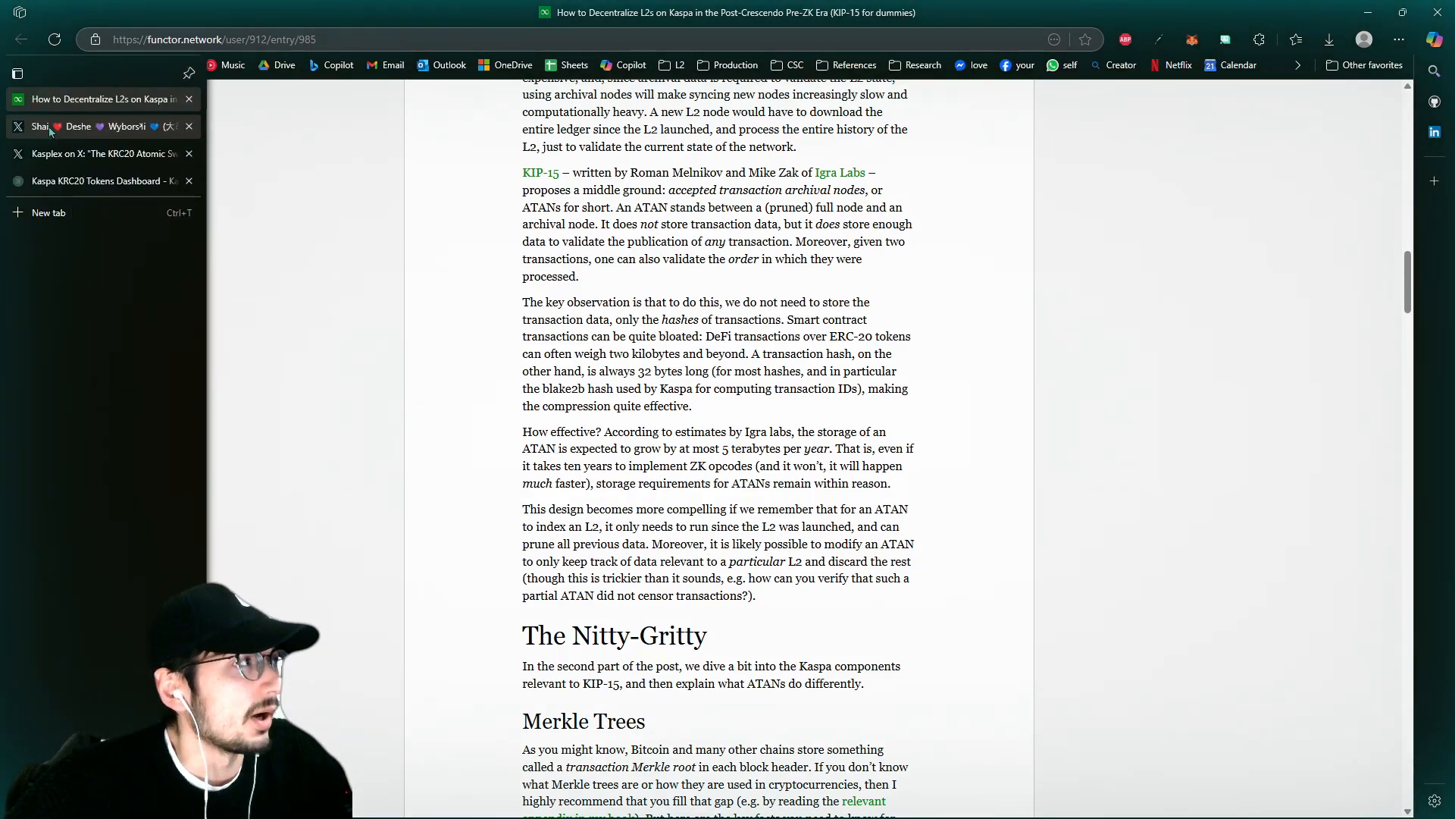
pyautogui.click(92, 126)
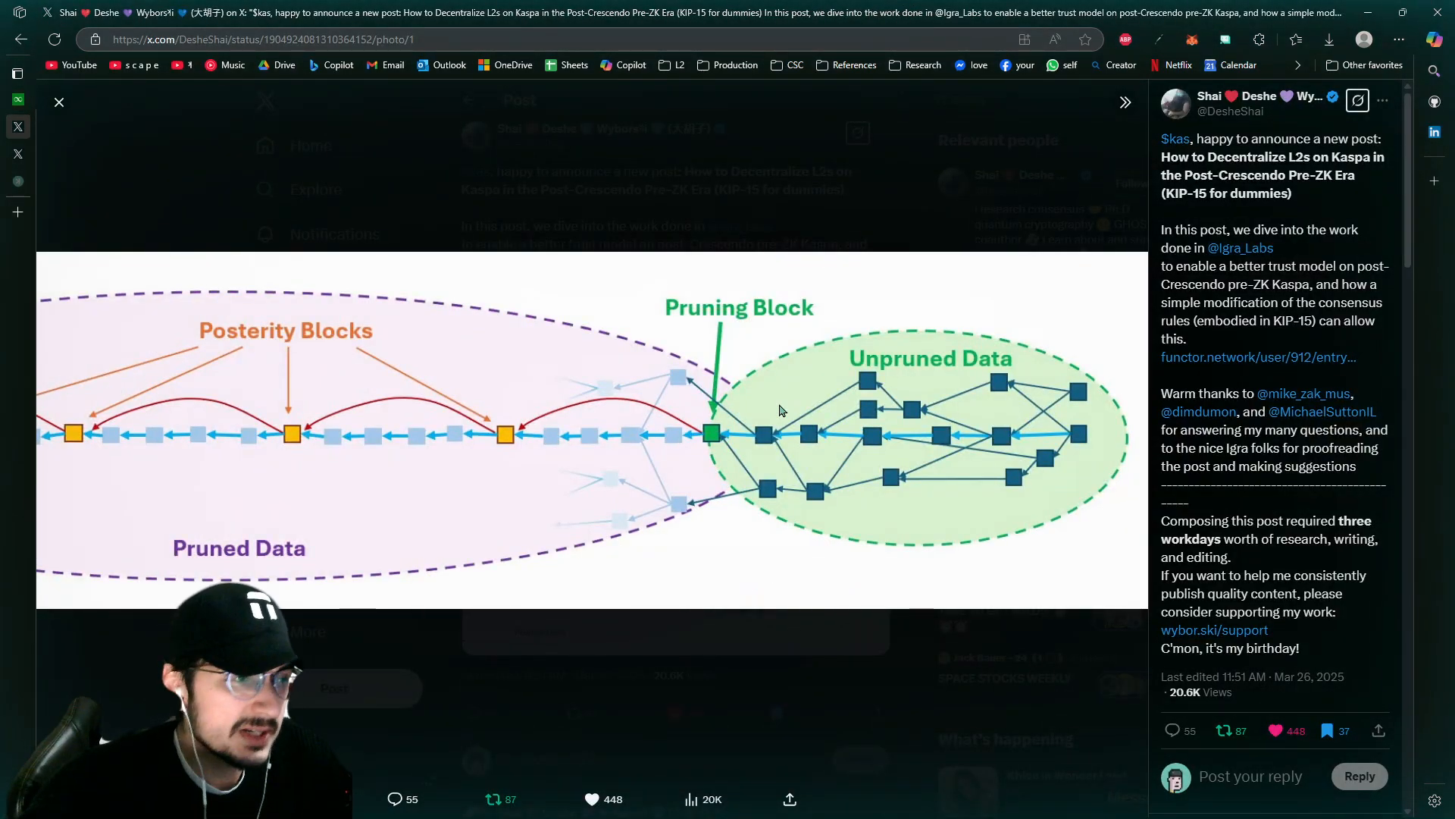
# Switch to the Kasplex tweet showing the Phase II Roadmap image
pyautogui.click(16, 73)
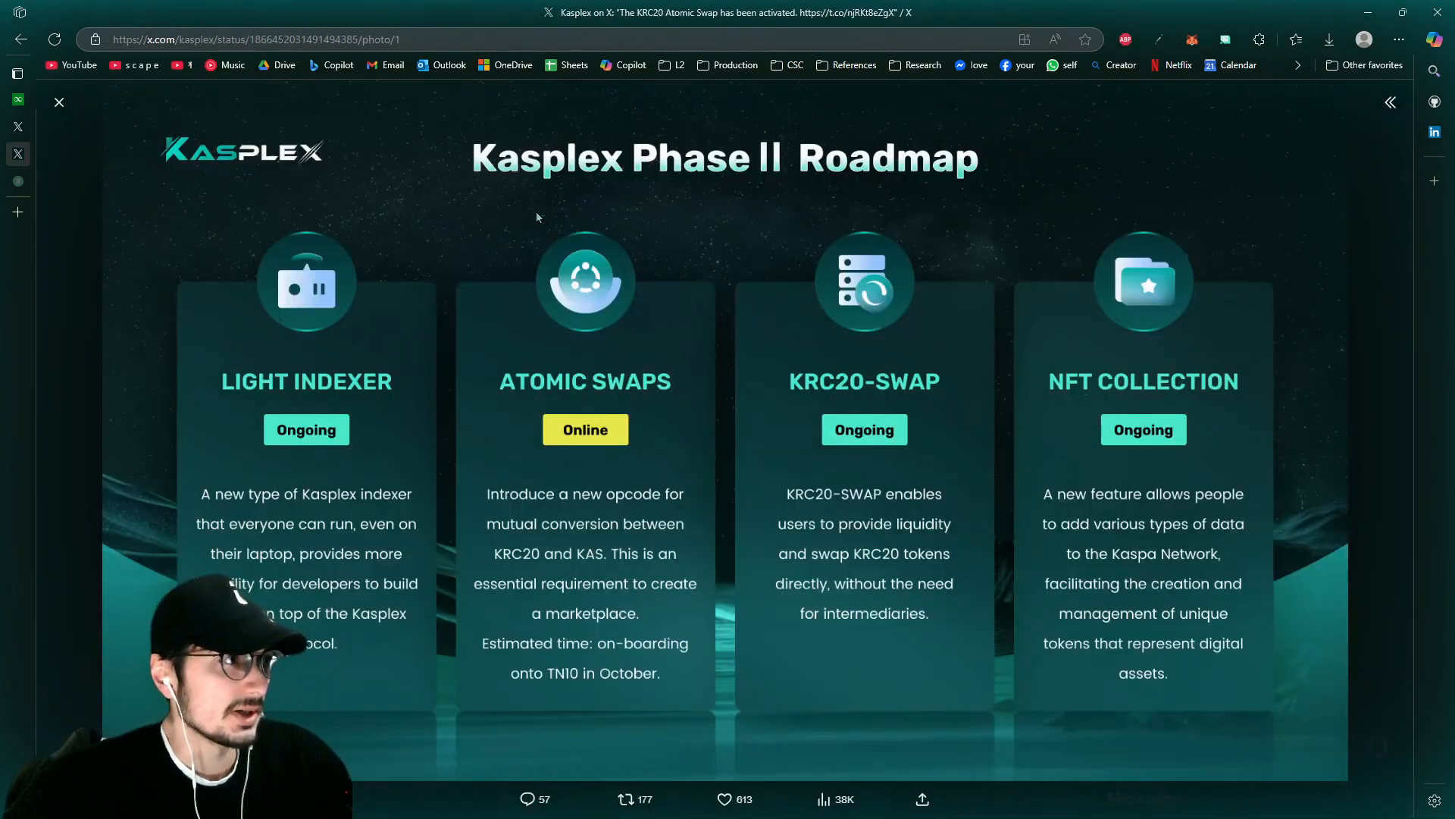
pyautogui.moveTo(367, 402)
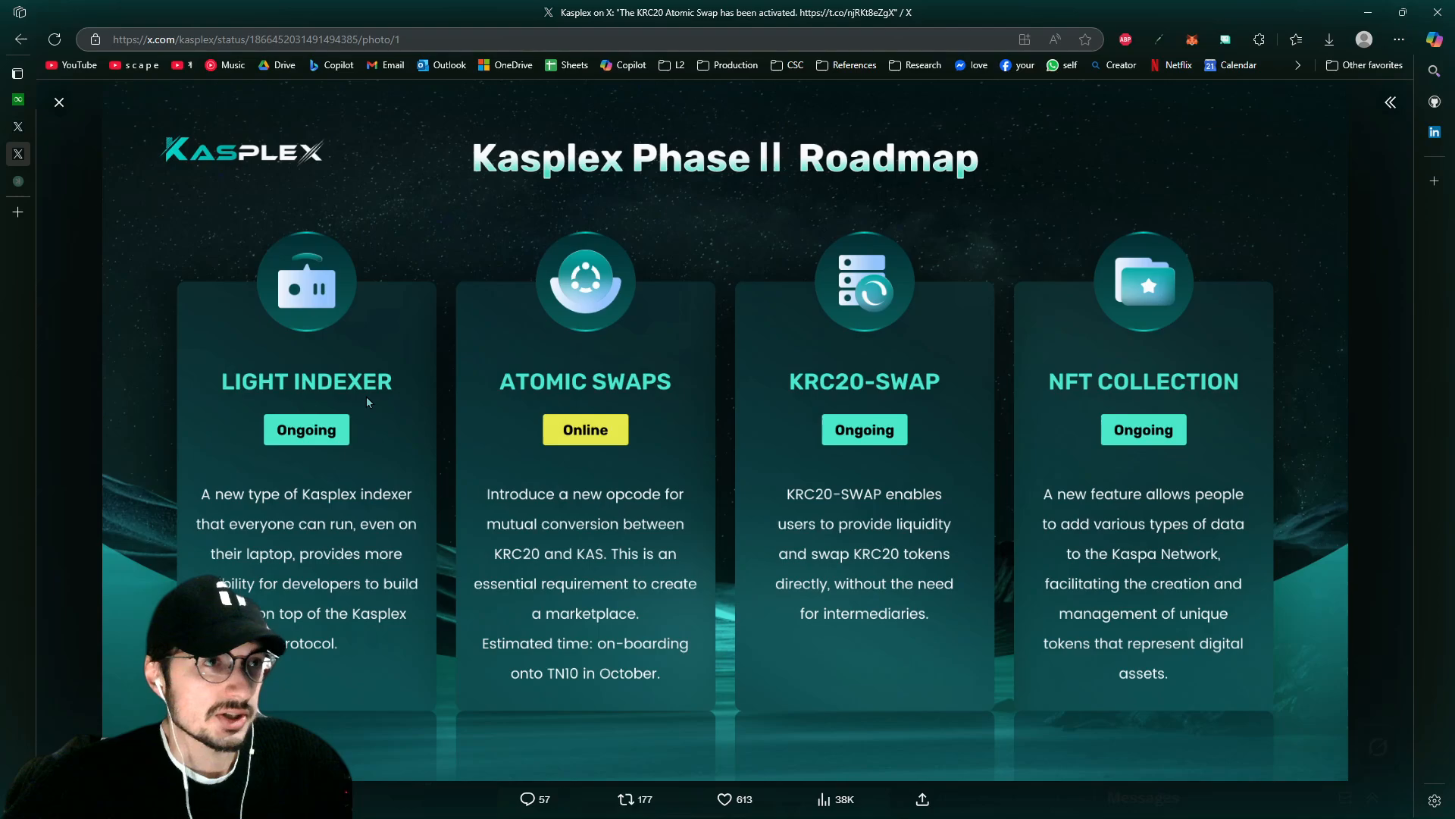
pyautogui.moveTo(351, 390)
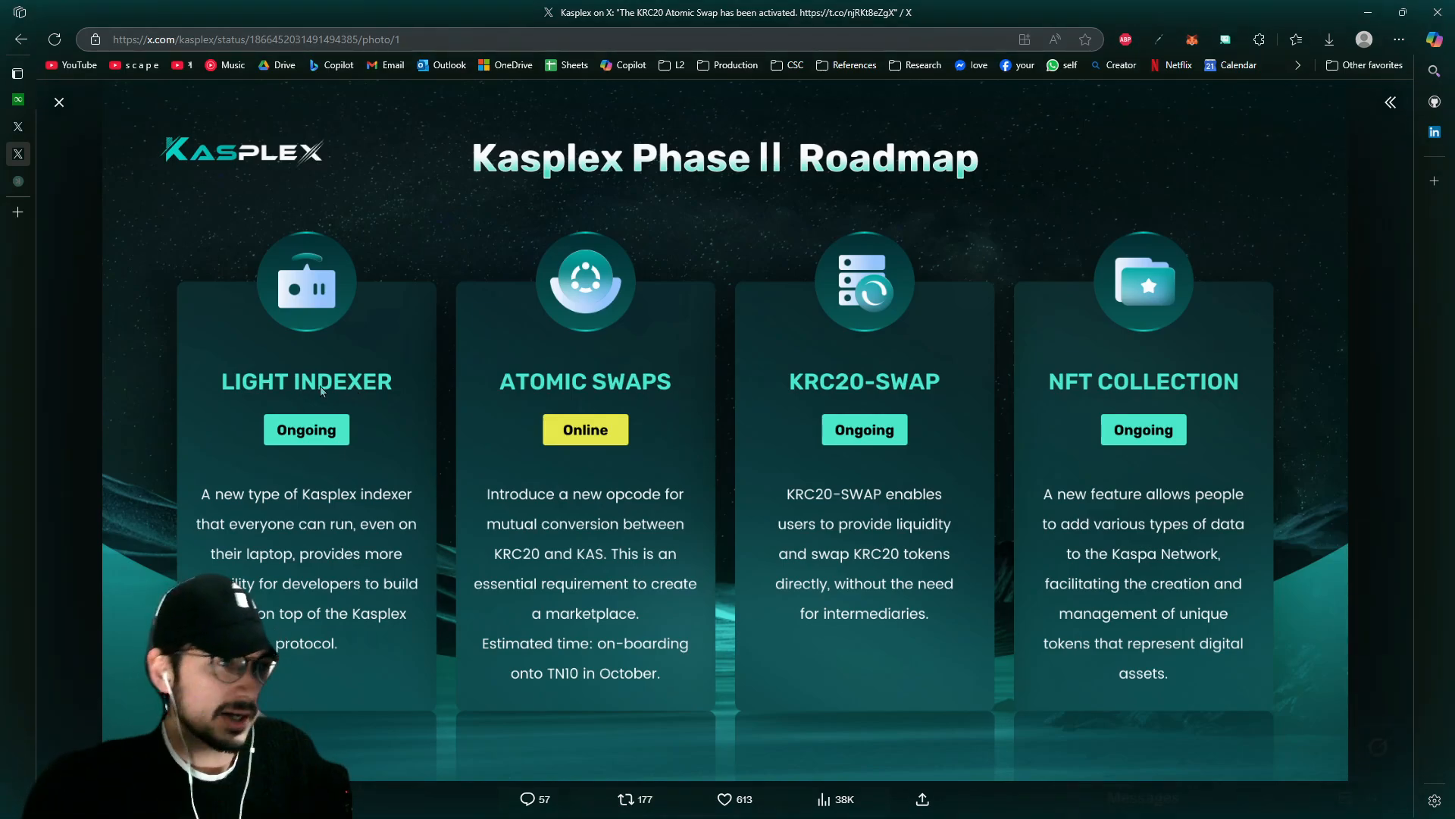
pyautogui.moveTo(547, 362)
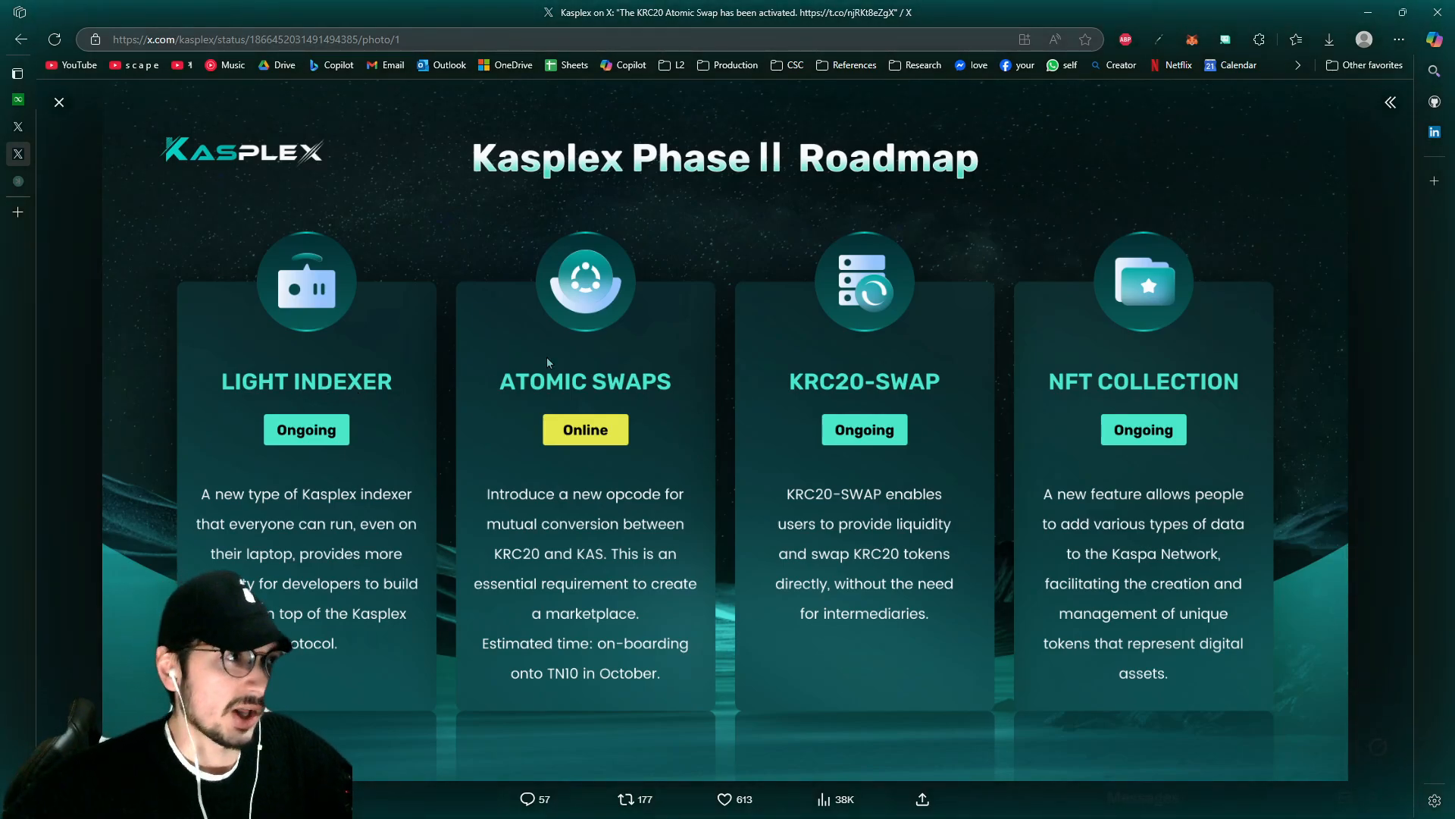
pyautogui.moveTo(380, 357)
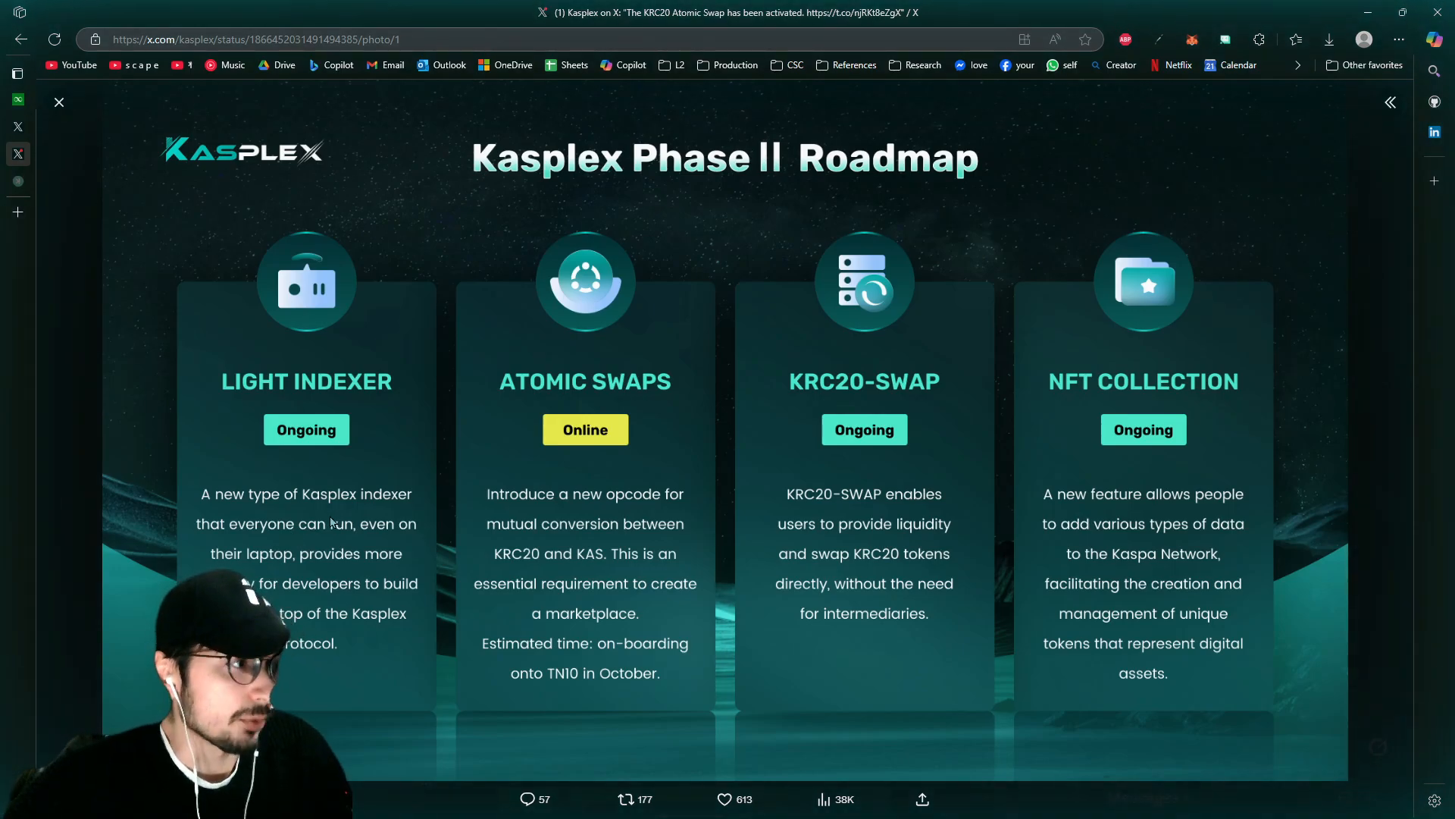
pyautogui.moveTo(51, 132)
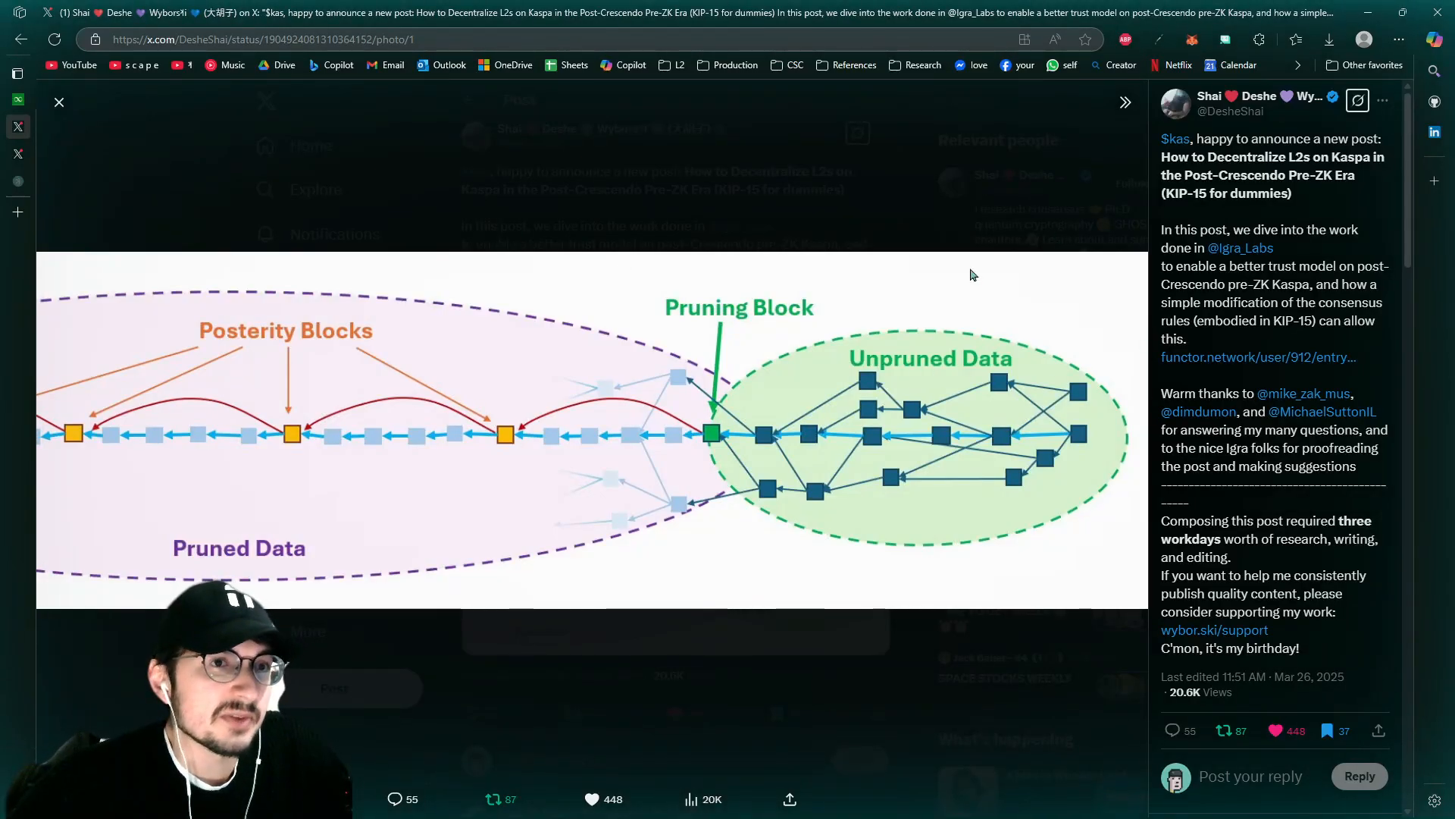
pyautogui.moveTo(655, 350)
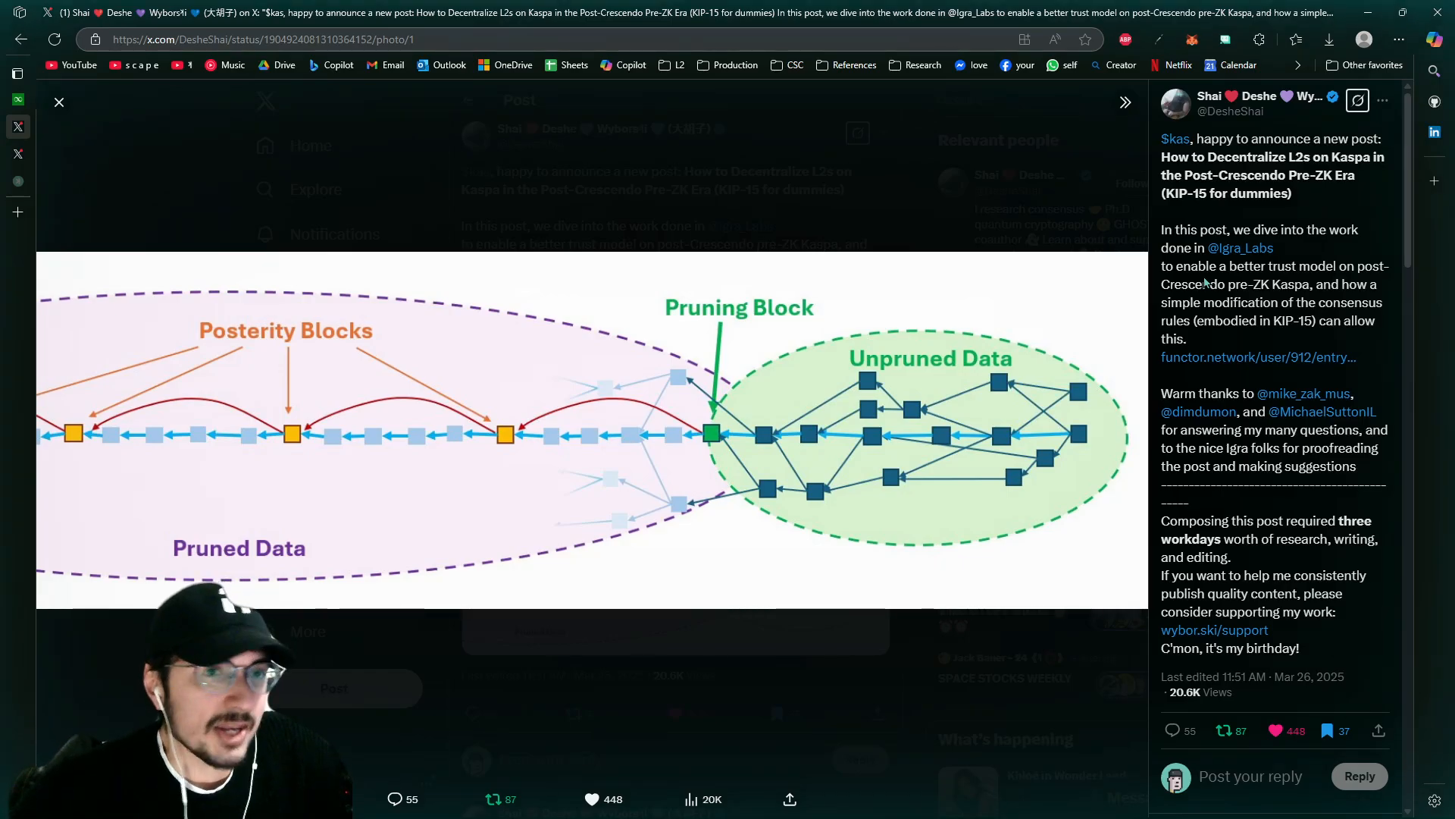
pyautogui.moveTo(1118, 244)
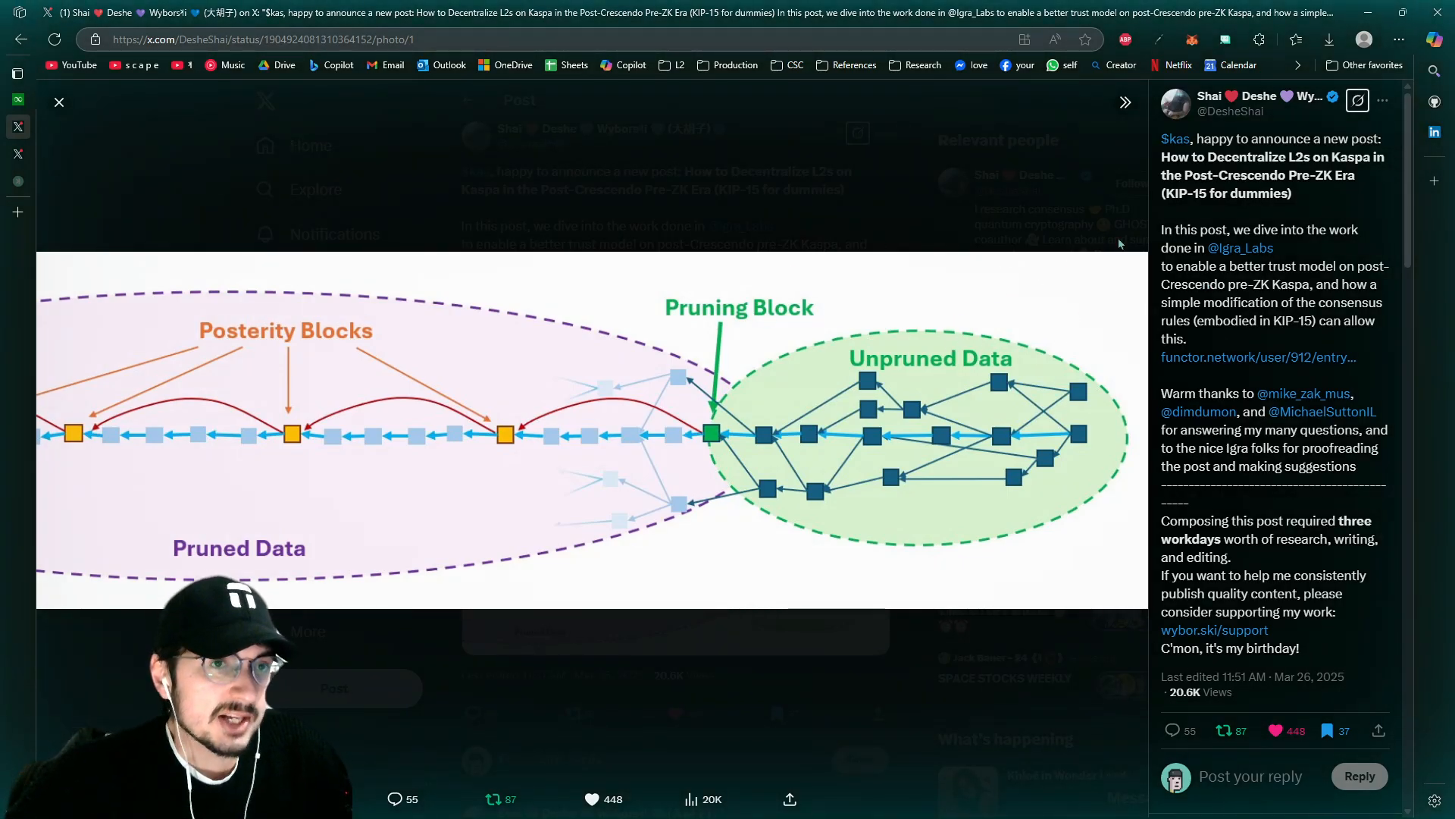
pyautogui.moveTo(532, 395)
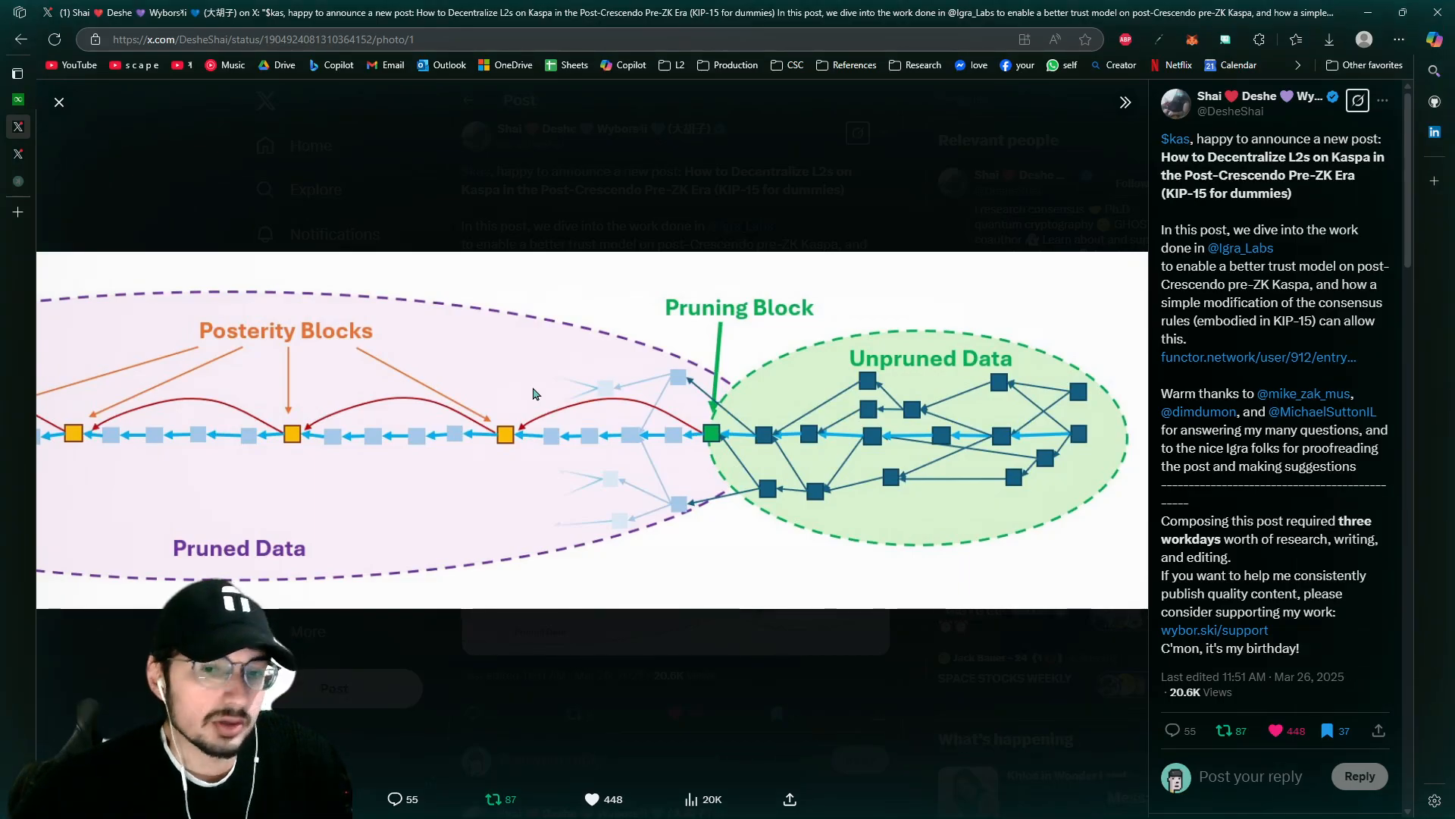
pyautogui.moveTo(867, 218)
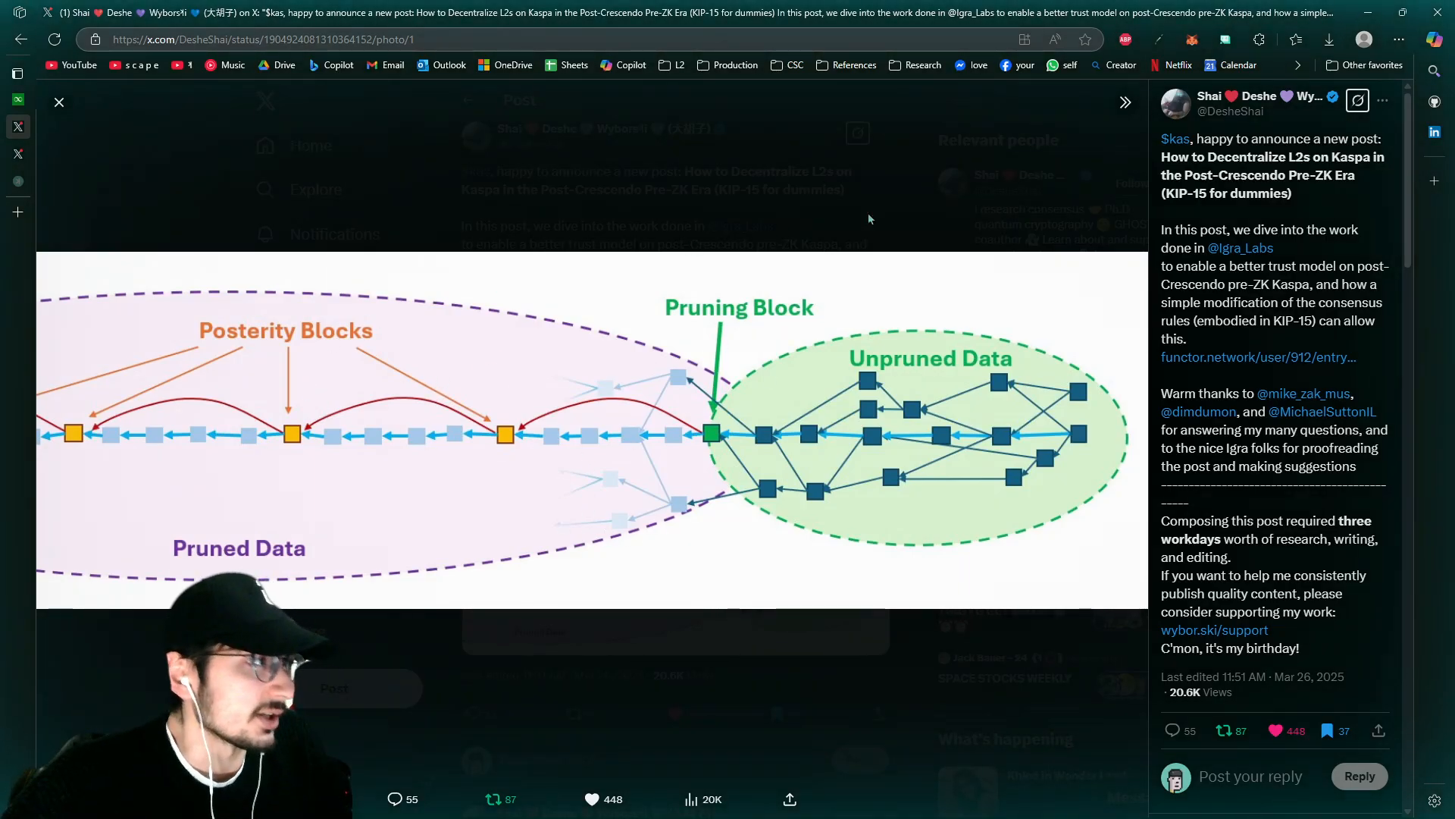
pyautogui.moveTo(1065, 288)
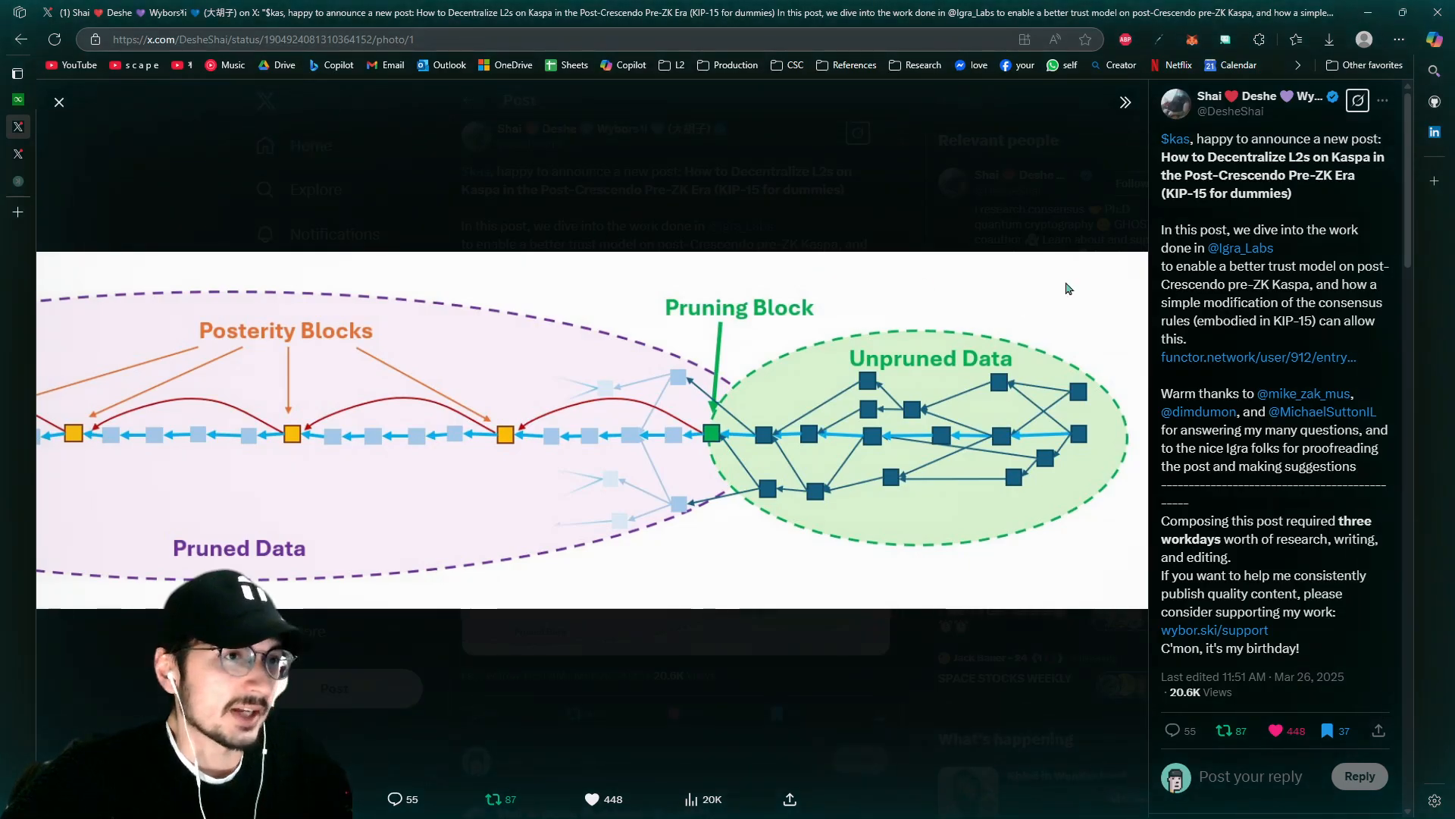
# Switch via the vertical tabs to the Kasplex KRC20 Atomic Swap activation post
pyautogui.click(16, 73)
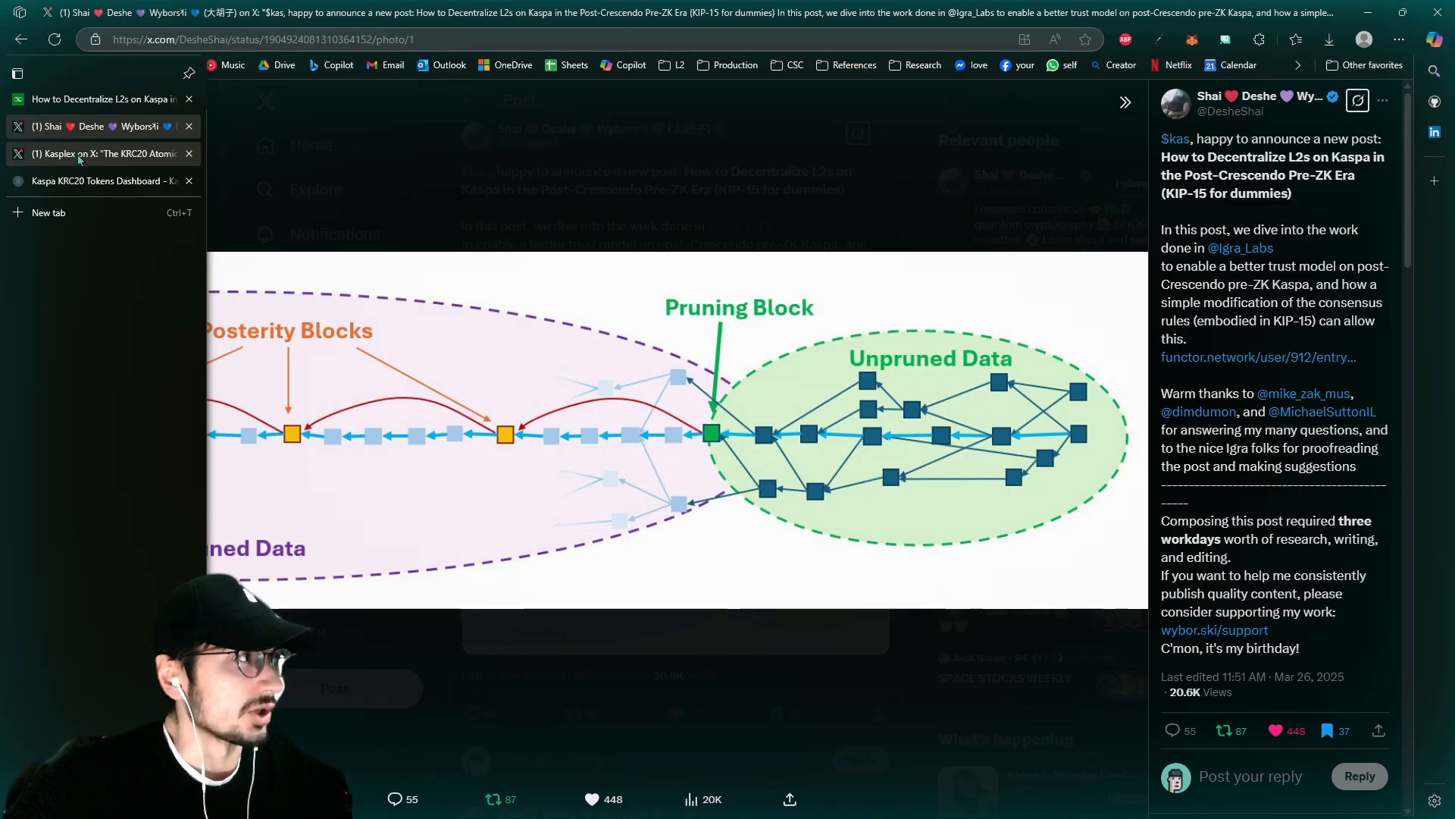
pyautogui.click(101, 153)
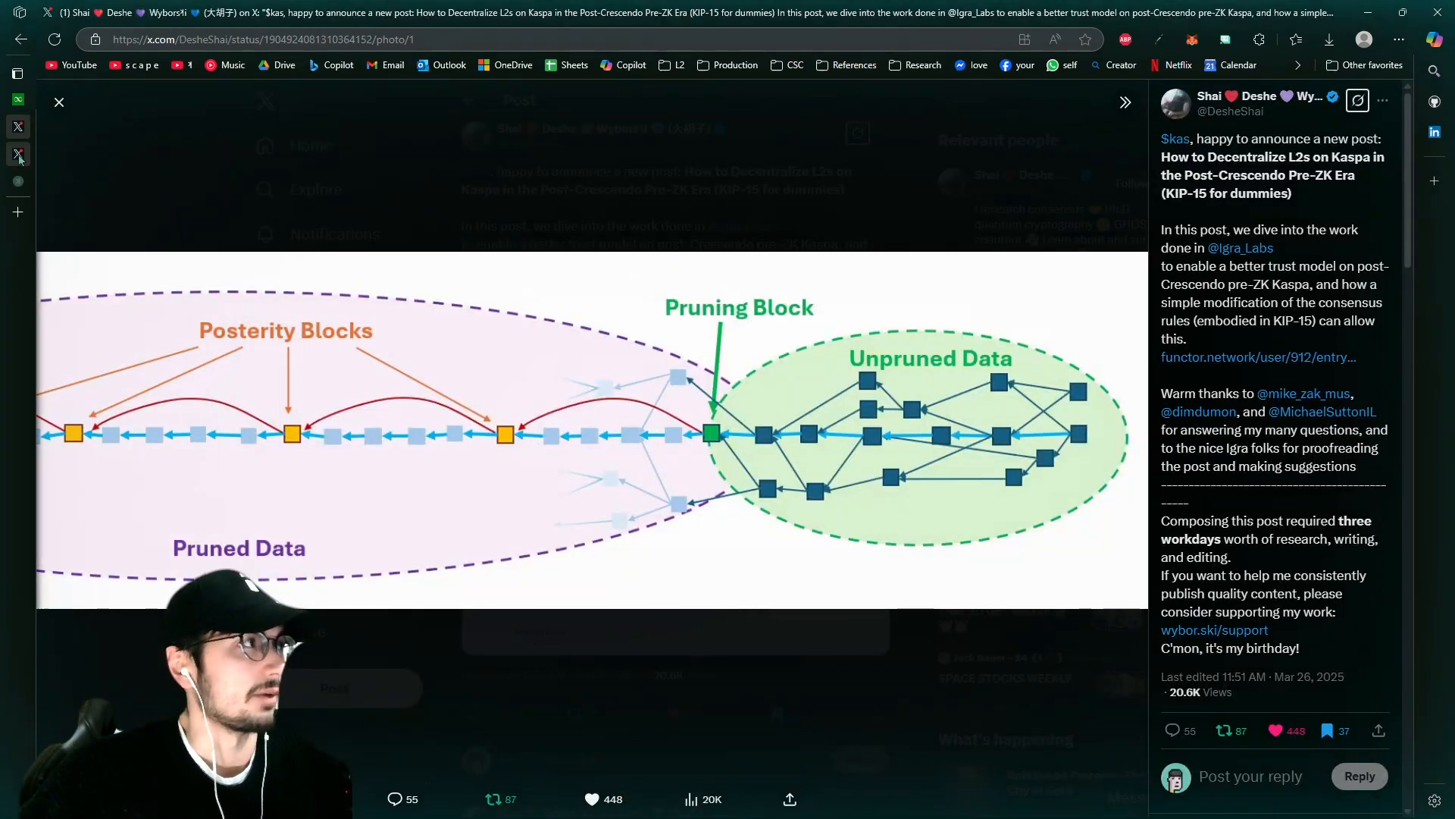
pyautogui.click(17, 72)
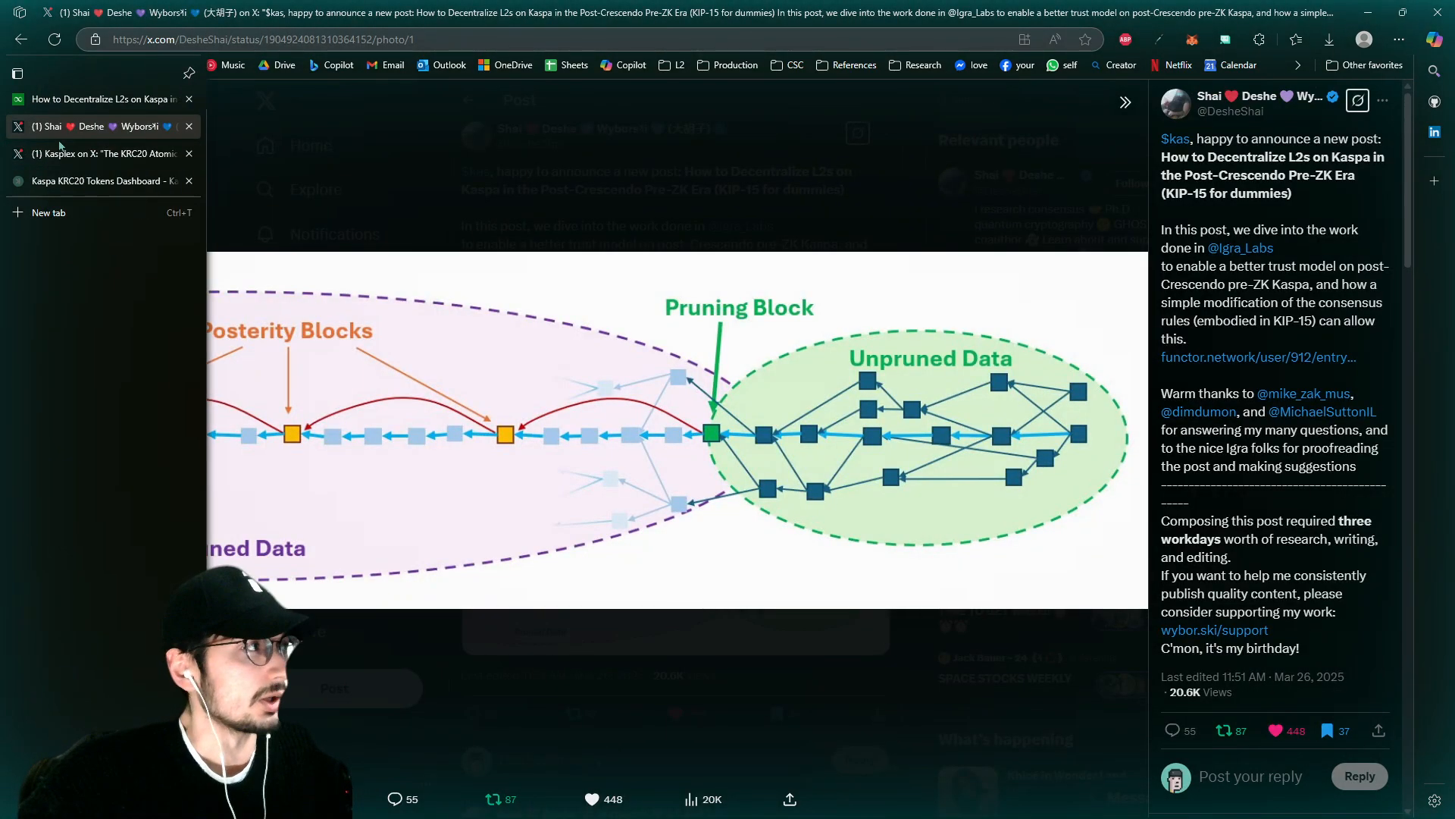
pyautogui.click(92, 153)
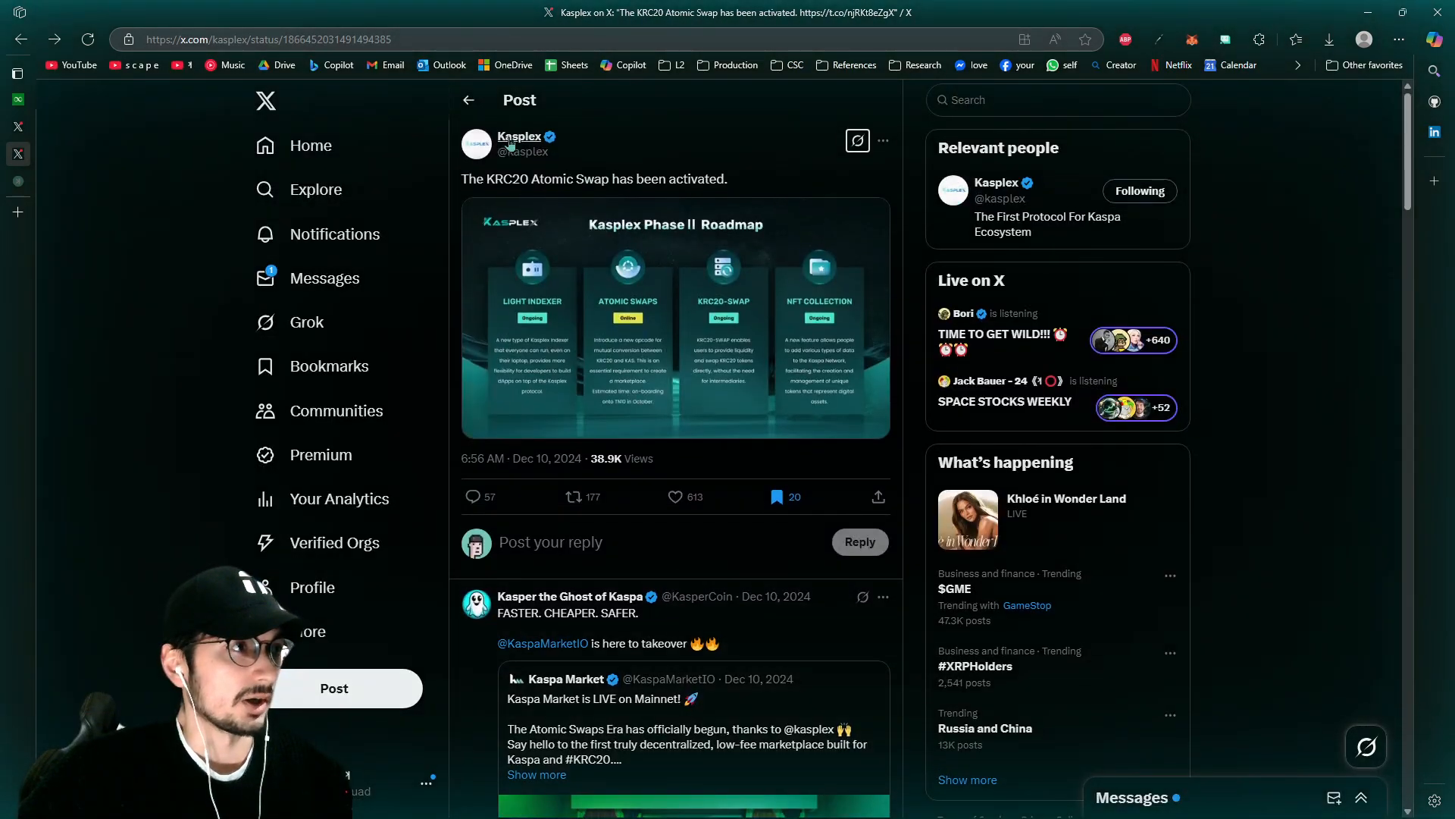
# Go to the Kasplex profile and enlarge the Based Rollup Leveraging Kaspa Layer 1 diagram
pyautogui.click(519, 137)
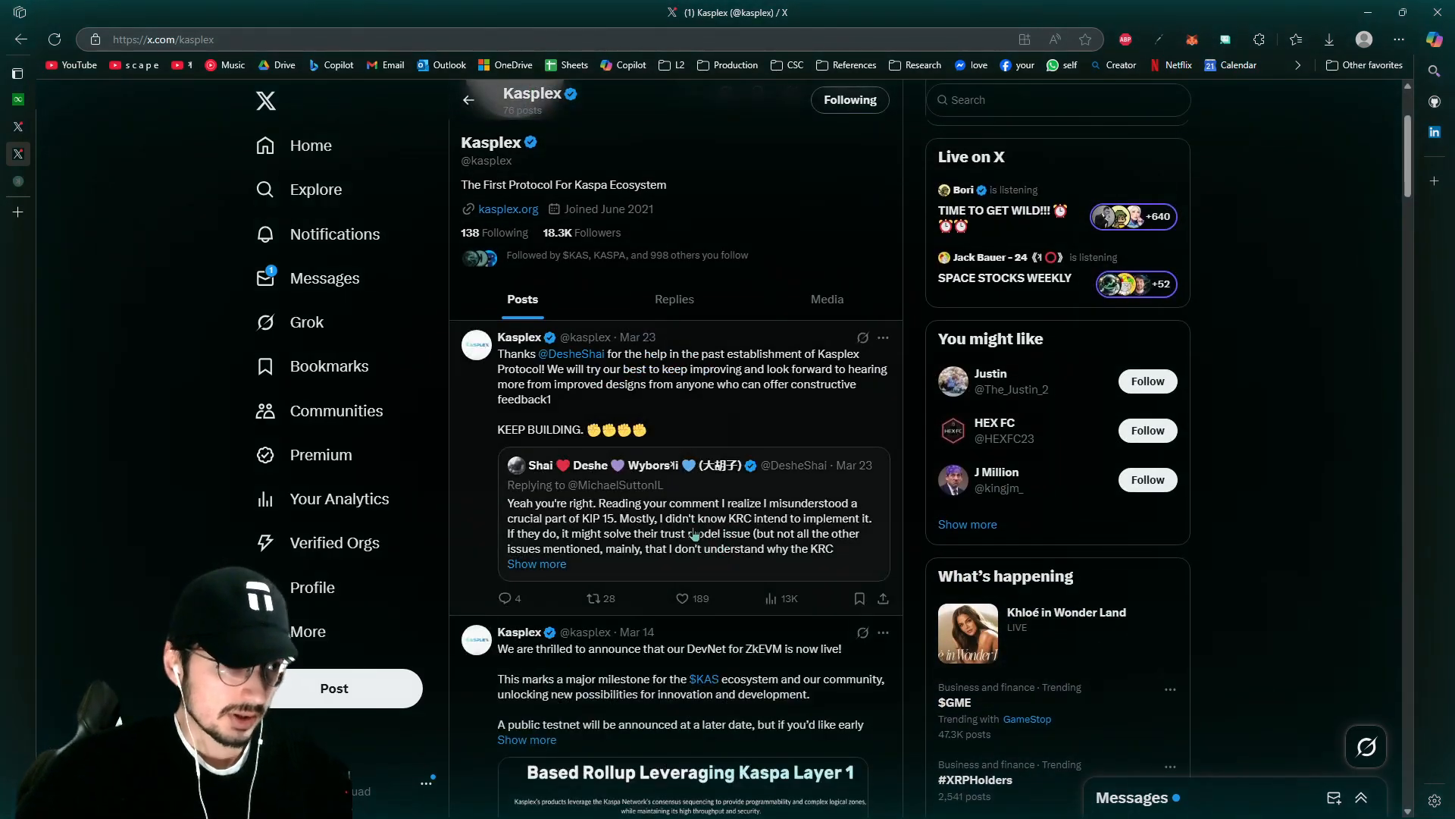
pyautogui.scroll(-3)
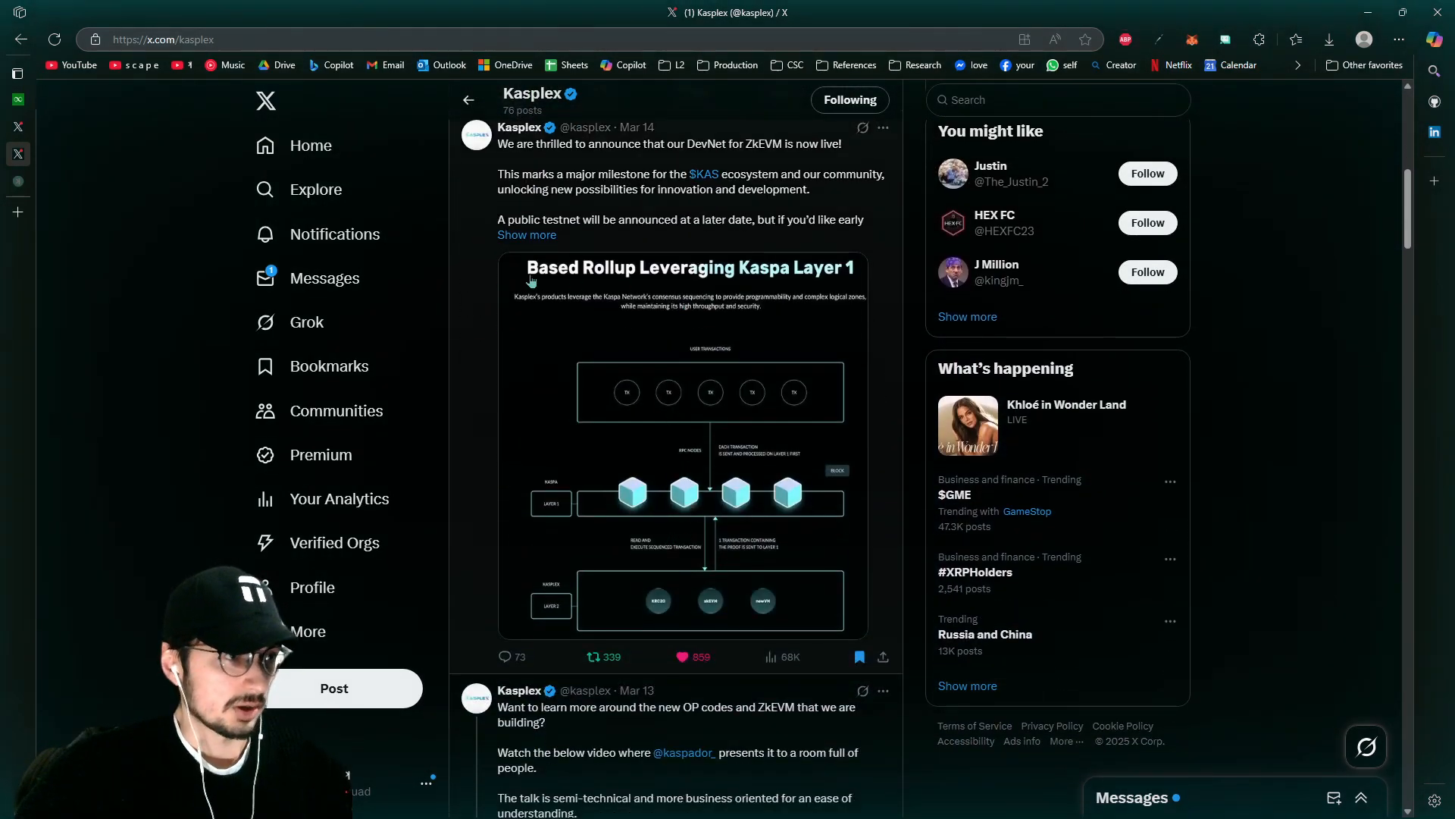
pyautogui.moveTo(691, 358)
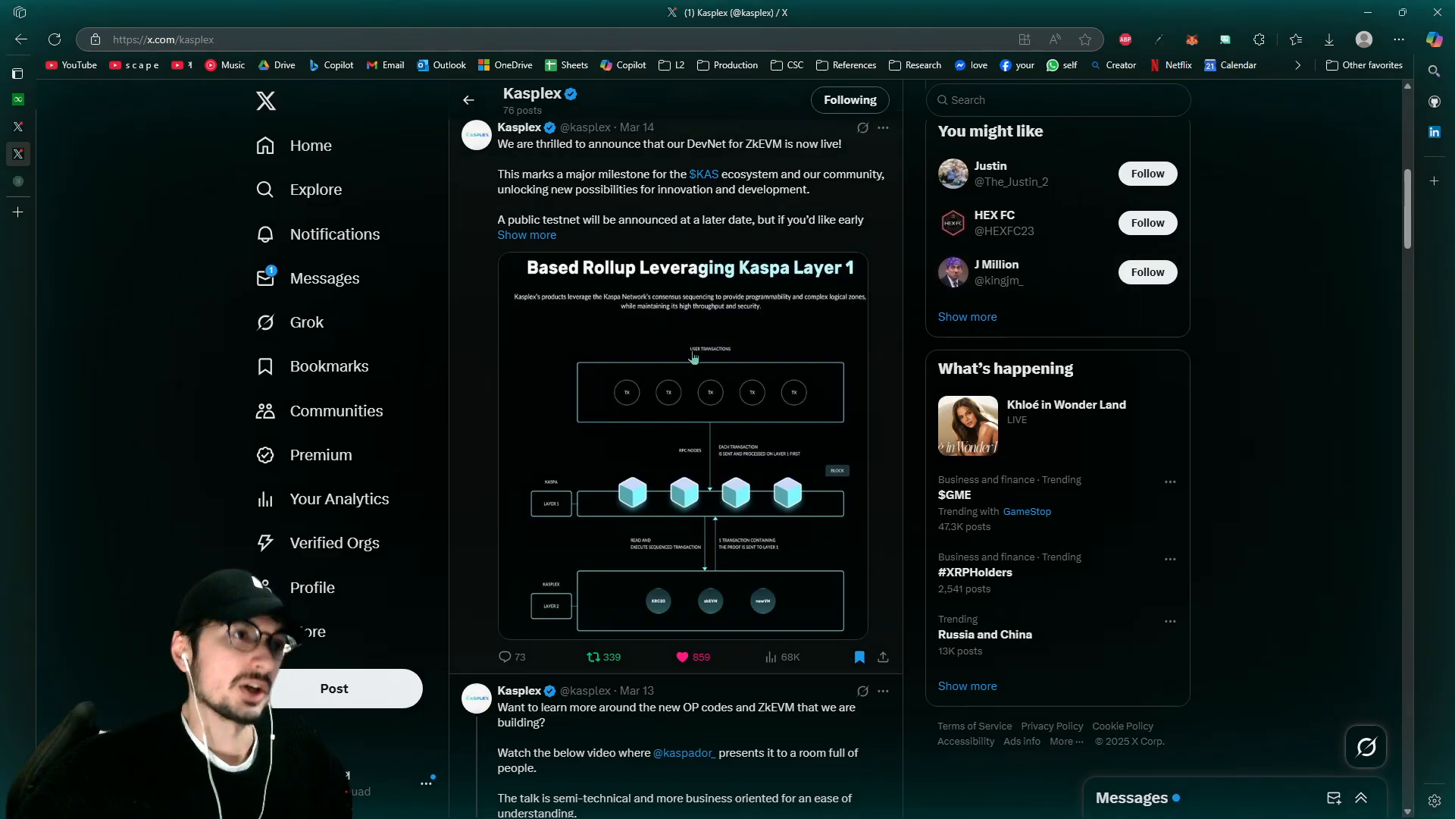
pyautogui.click(683, 450)
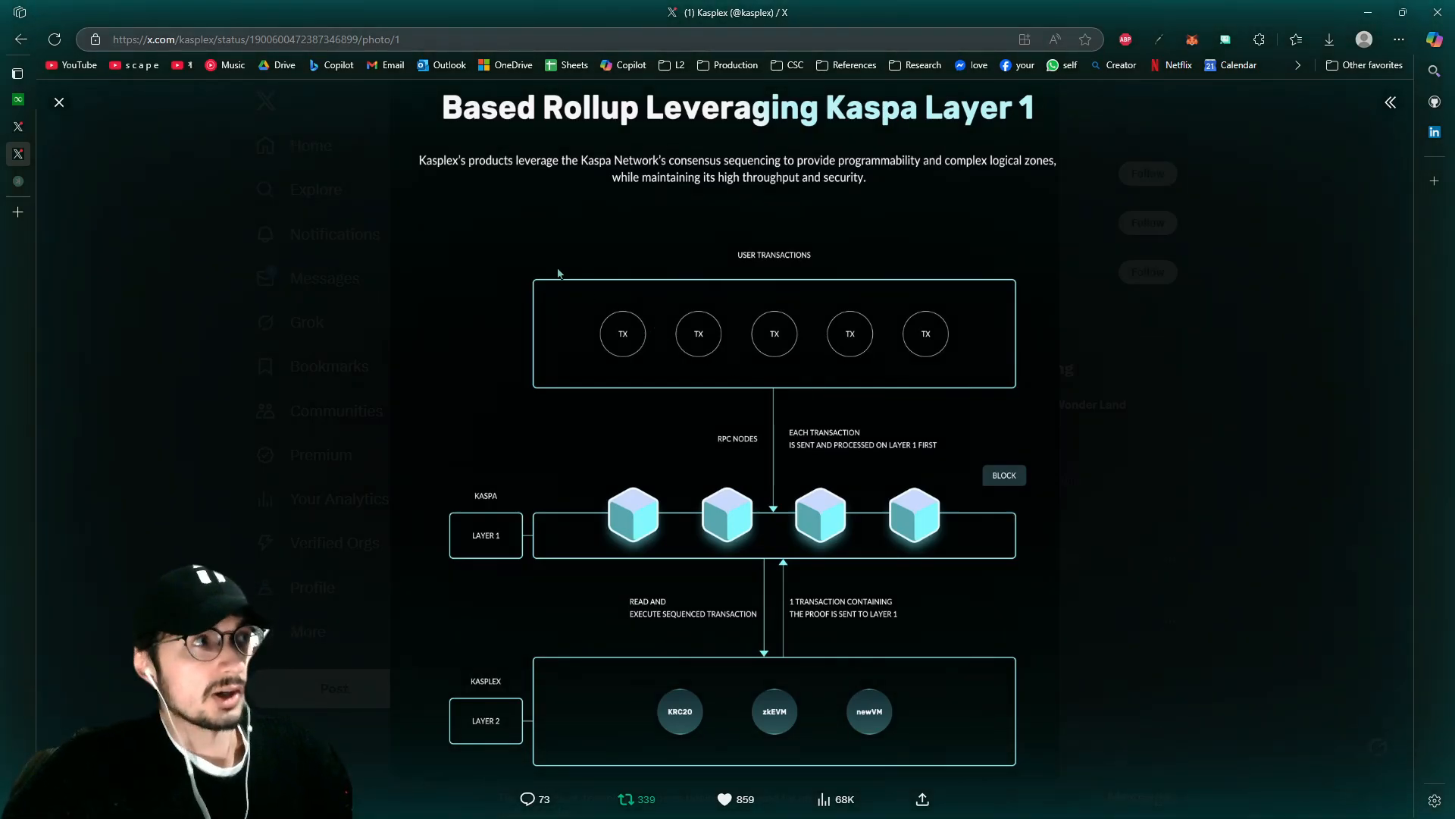
pyautogui.moveTo(308, 137)
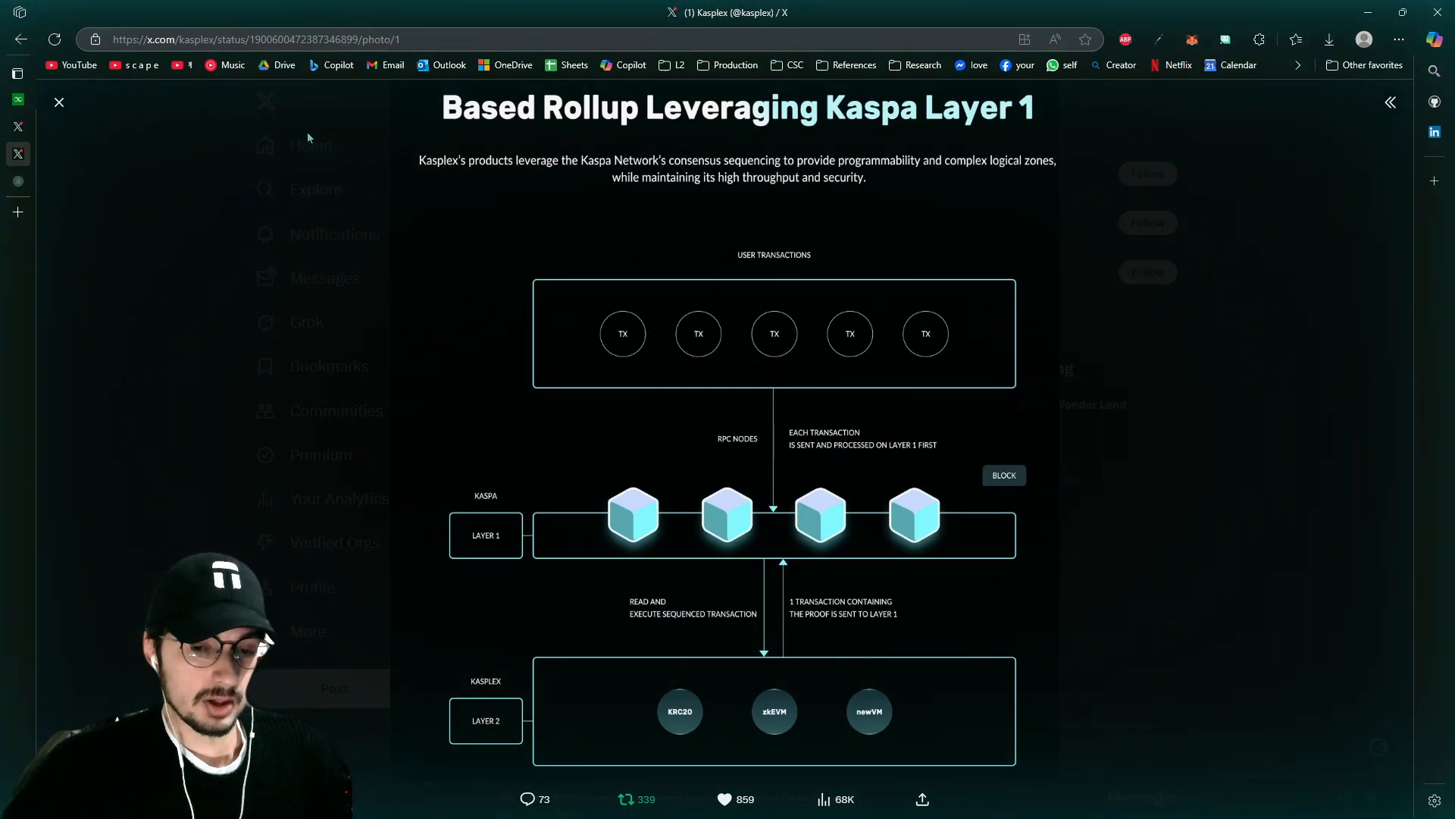
# Close and re-enlarge the rollup diagram, then return to the Kasplex profile
pyautogui.click(59, 101)
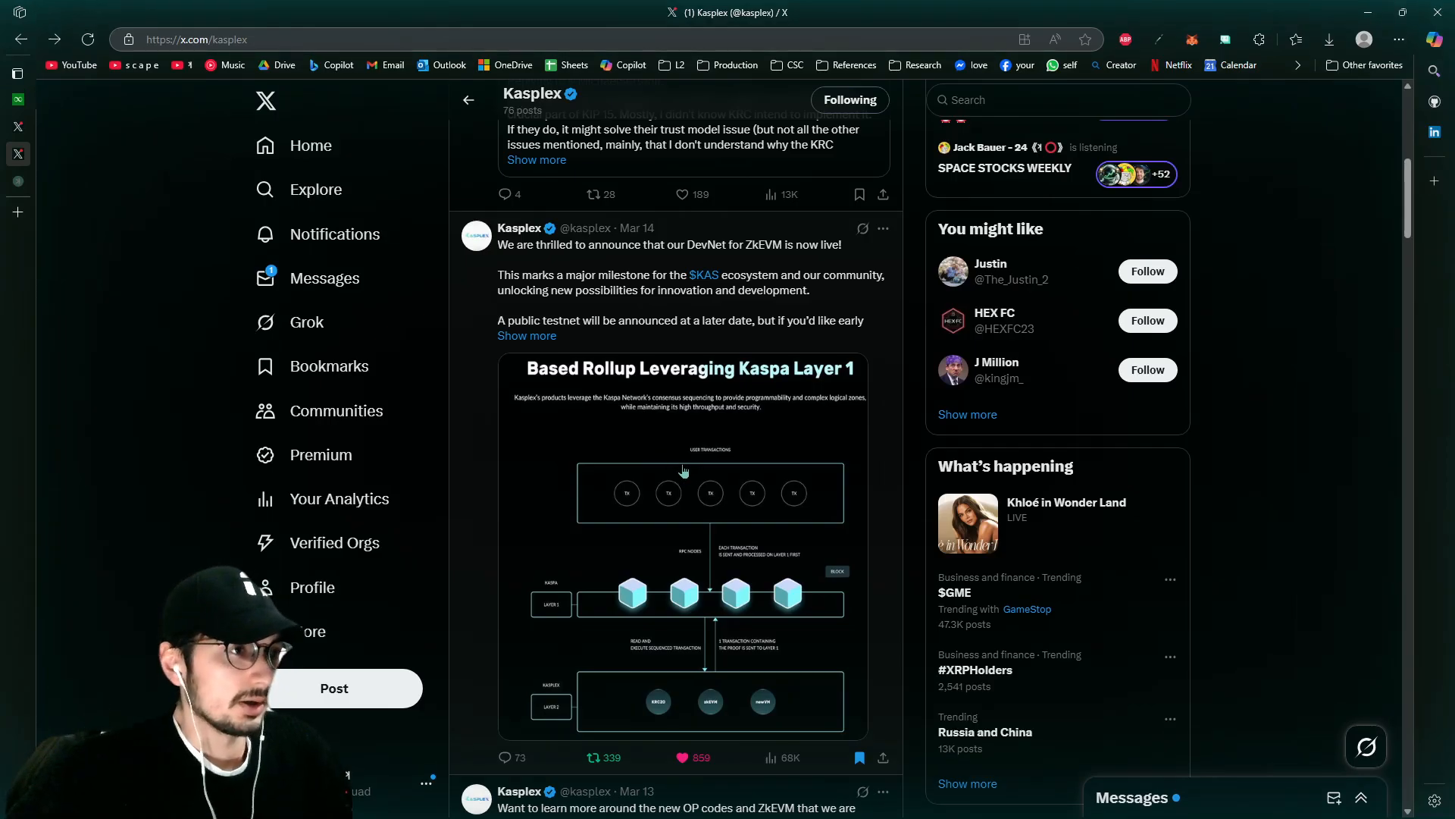
pyautogui.moveTo(701, 503)
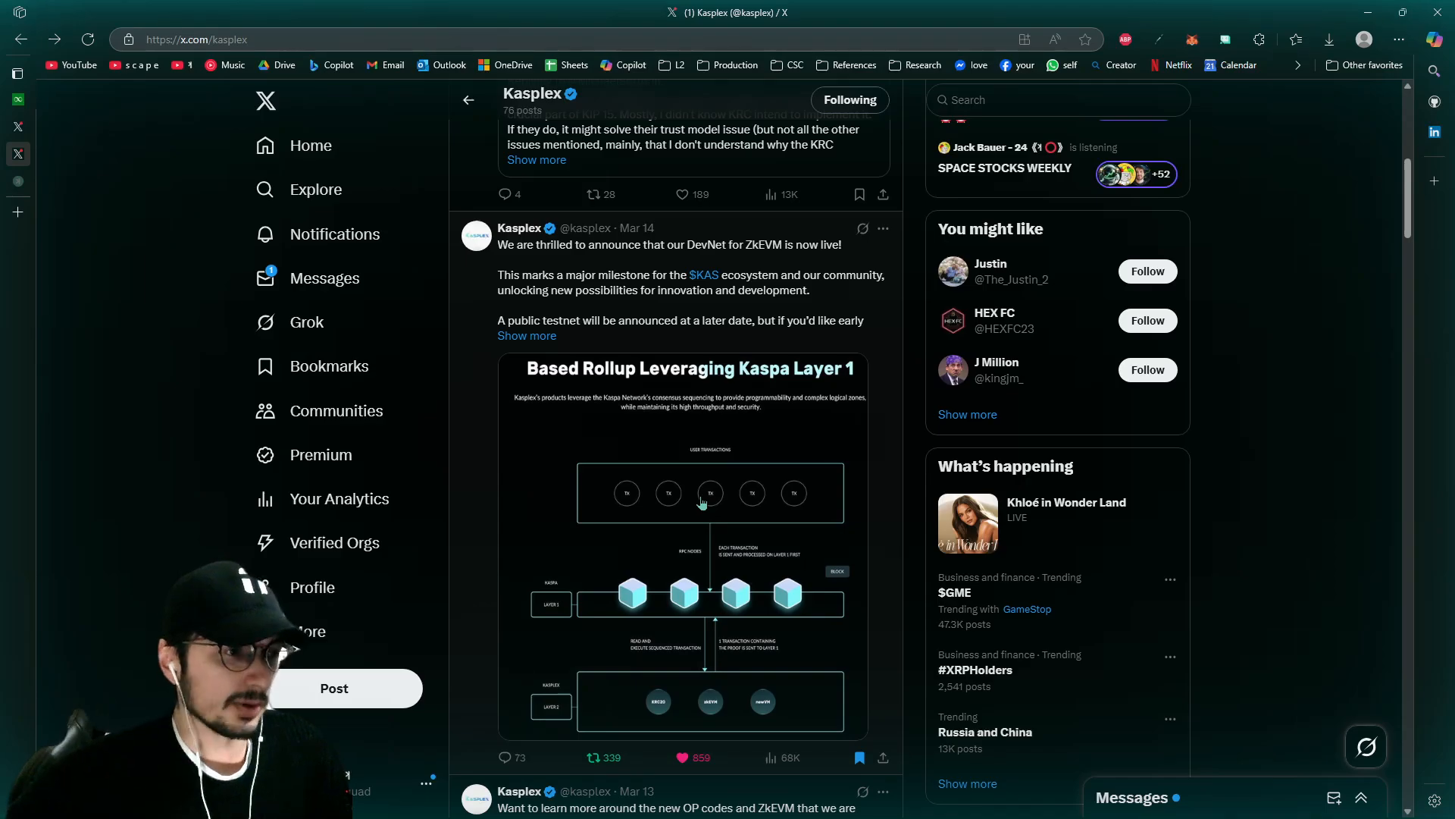
pyautogui.moveTo(566, 324)
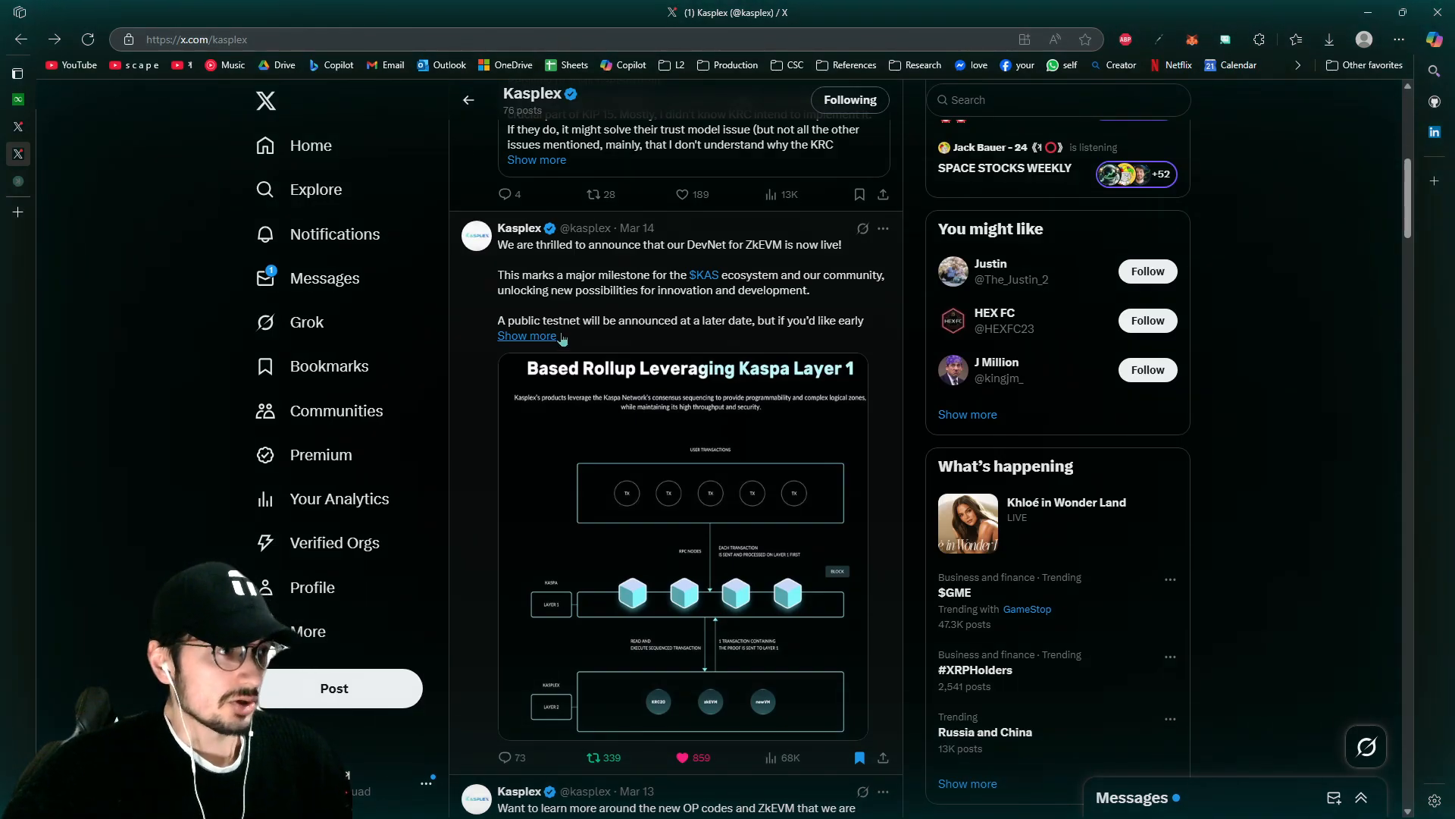
pyautogui.click(684, 552)
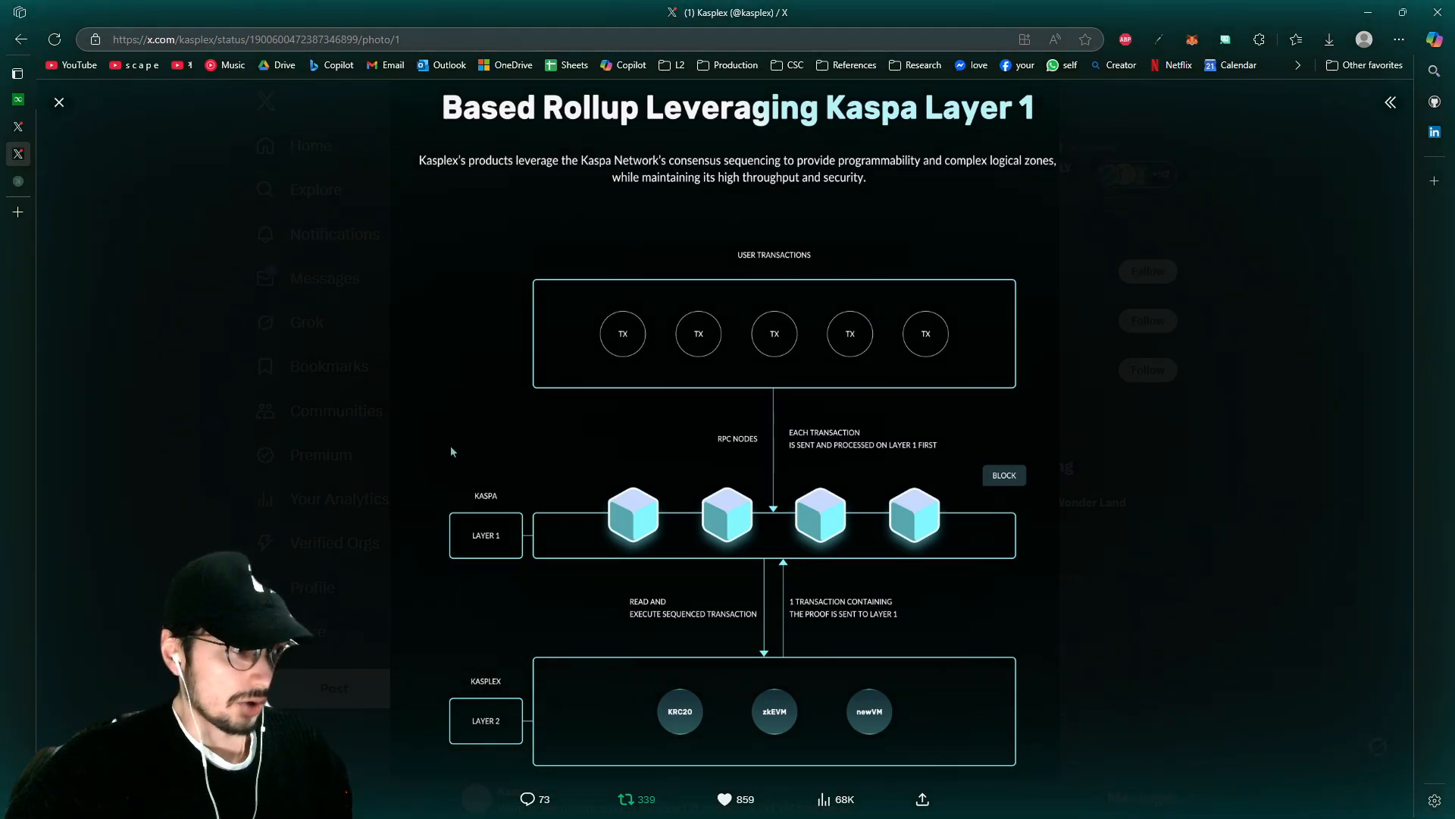
pyautogui.moveTo(497, 501)
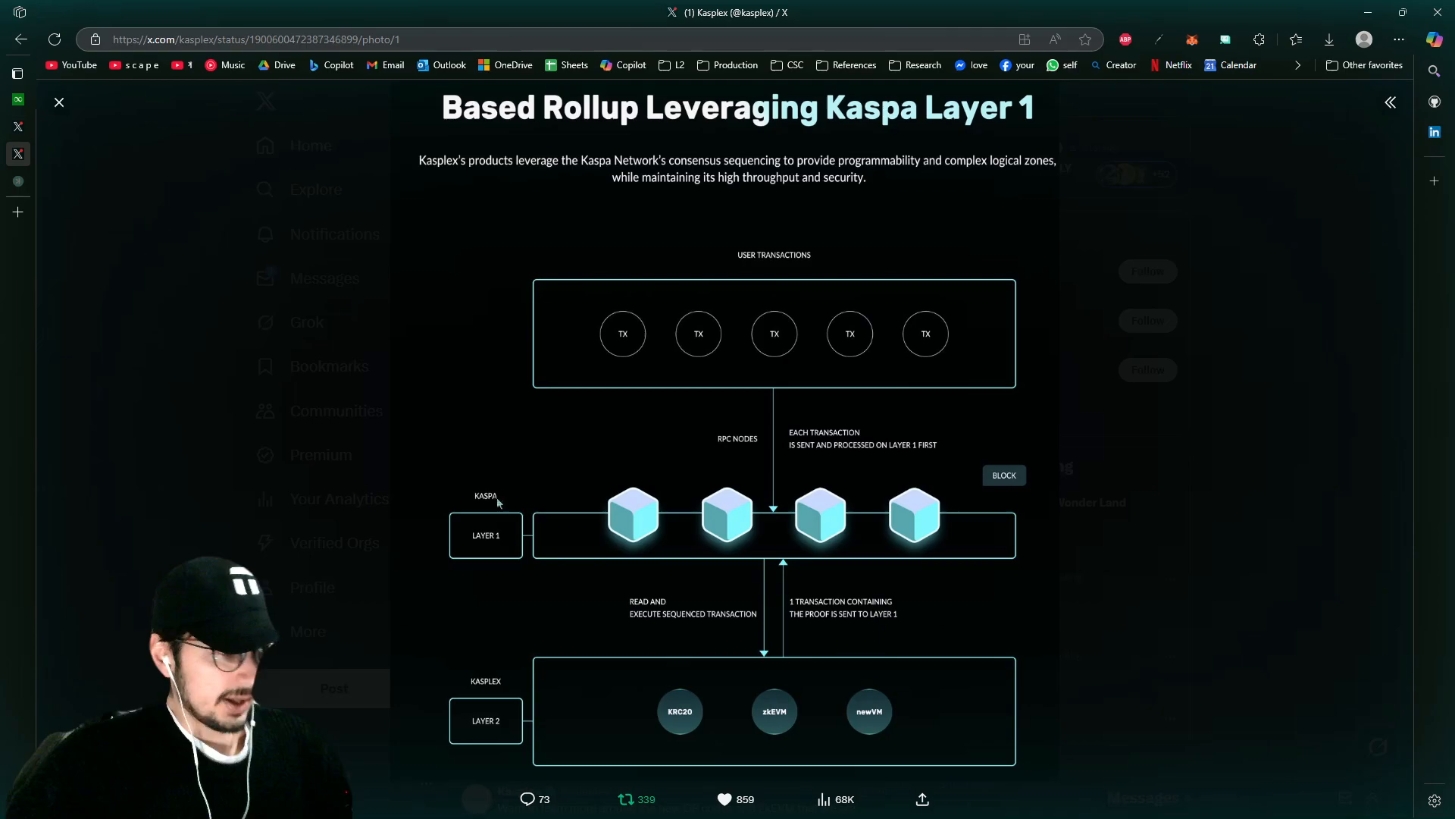
pyautogui.moveTo(608, 561)
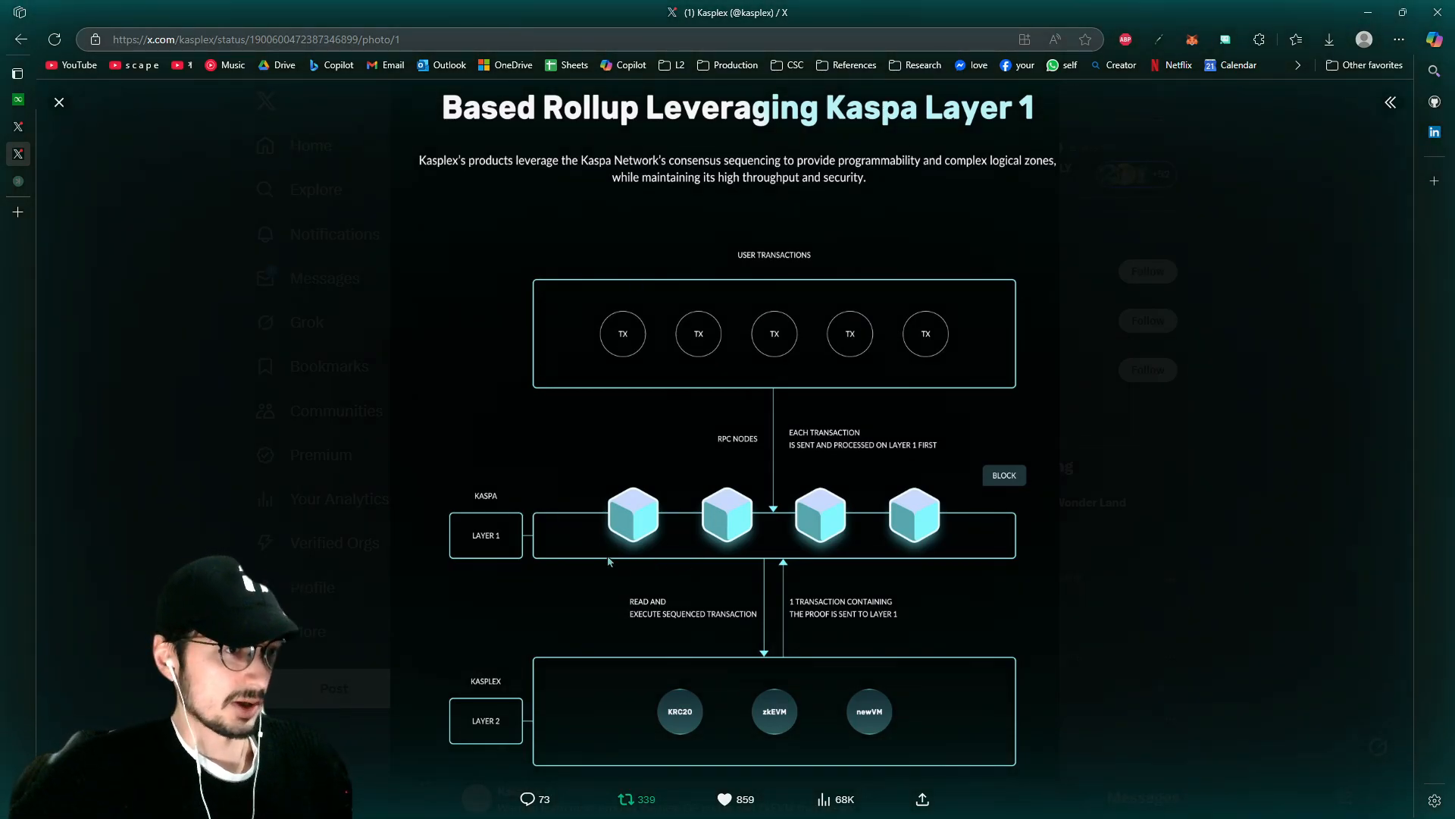
pyautogui.moveTo(481, 717)
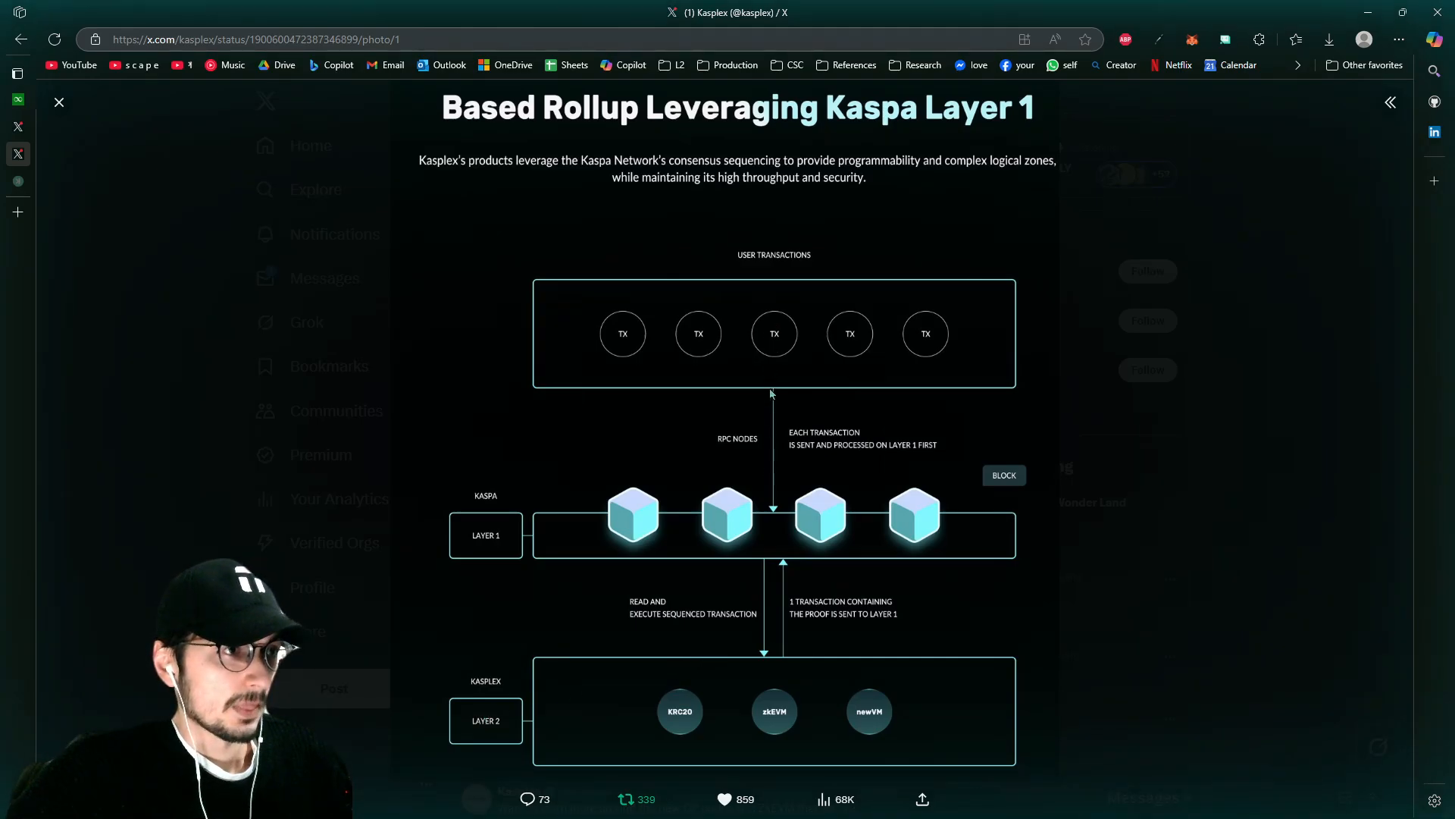
pyautogui.moveTo(788, 413)
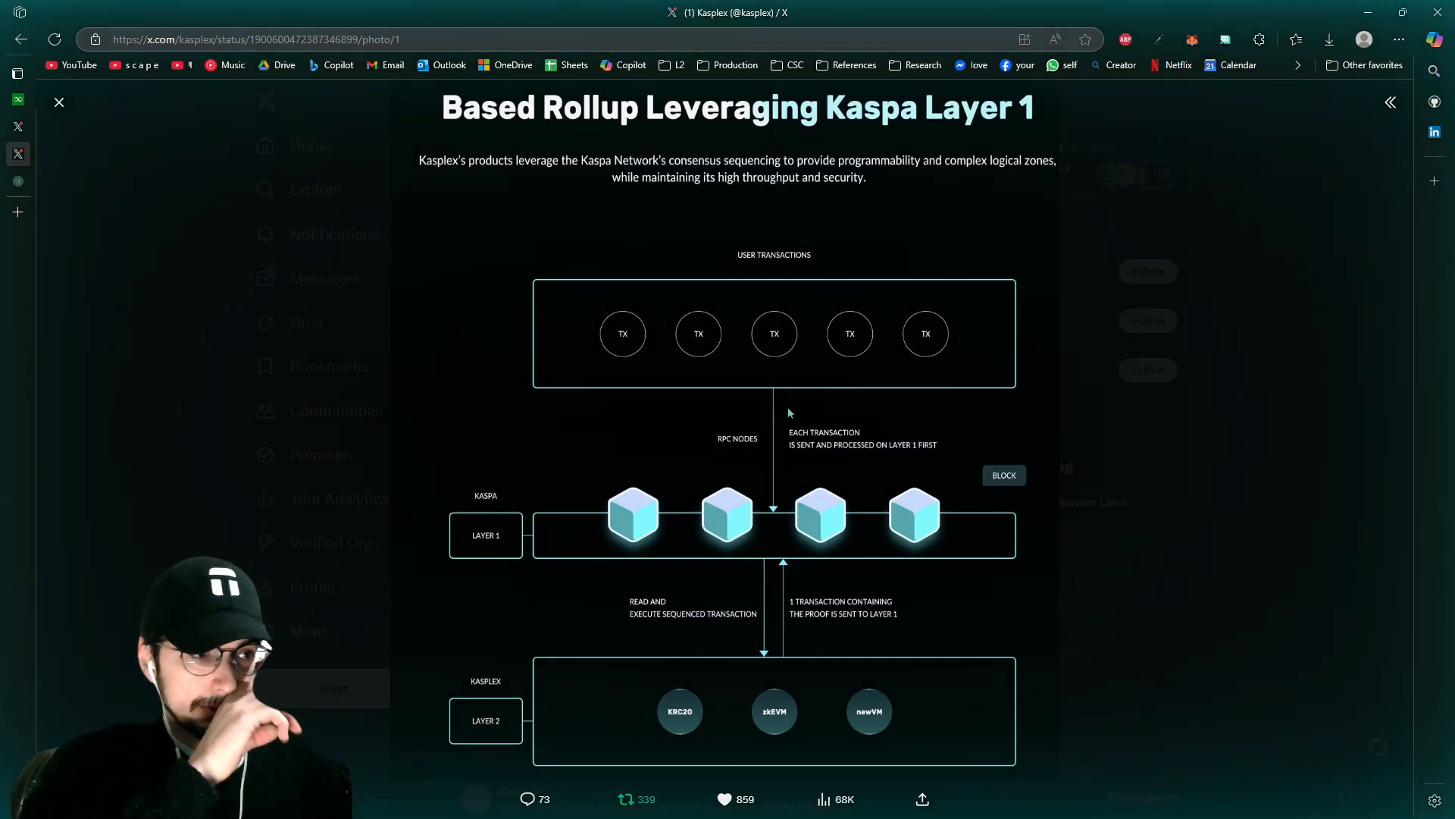
pyautogui.click(59, 101)
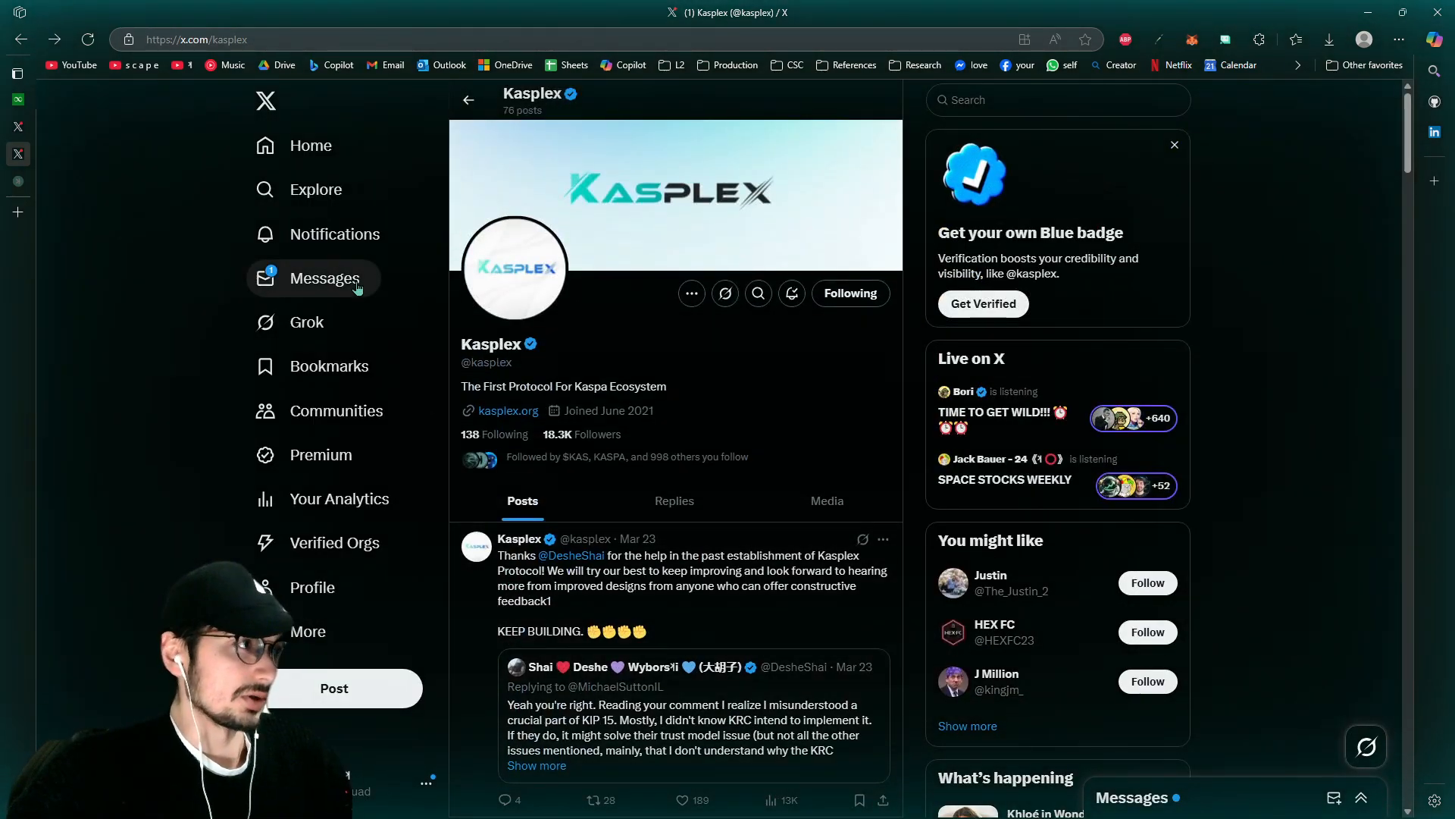
pyautogui.moveTo(76, 164)
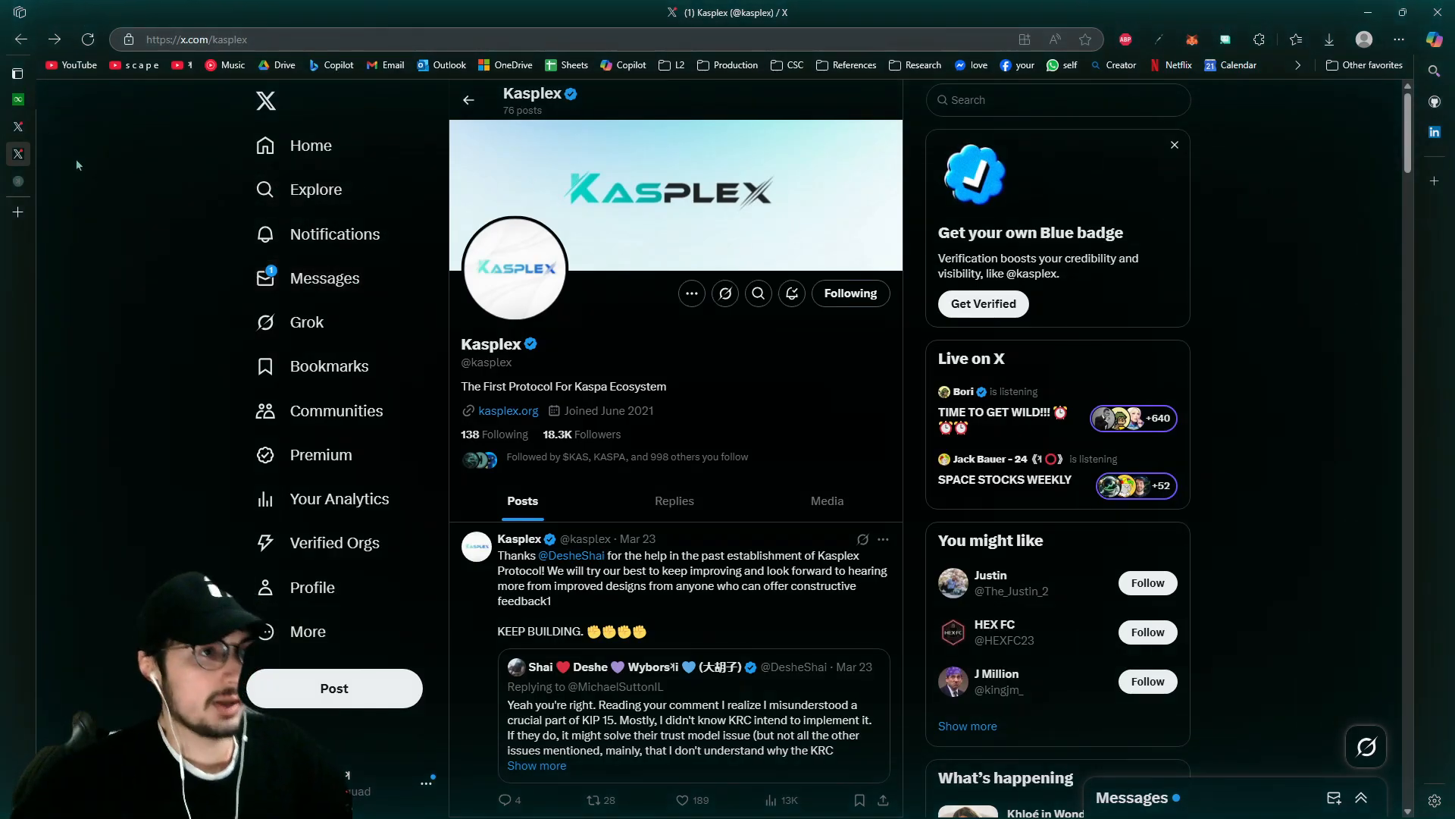
# Return to the KIP-15 blog post at its Data Availability and Archival Nodes sections
pyautogui.click(17, 73)
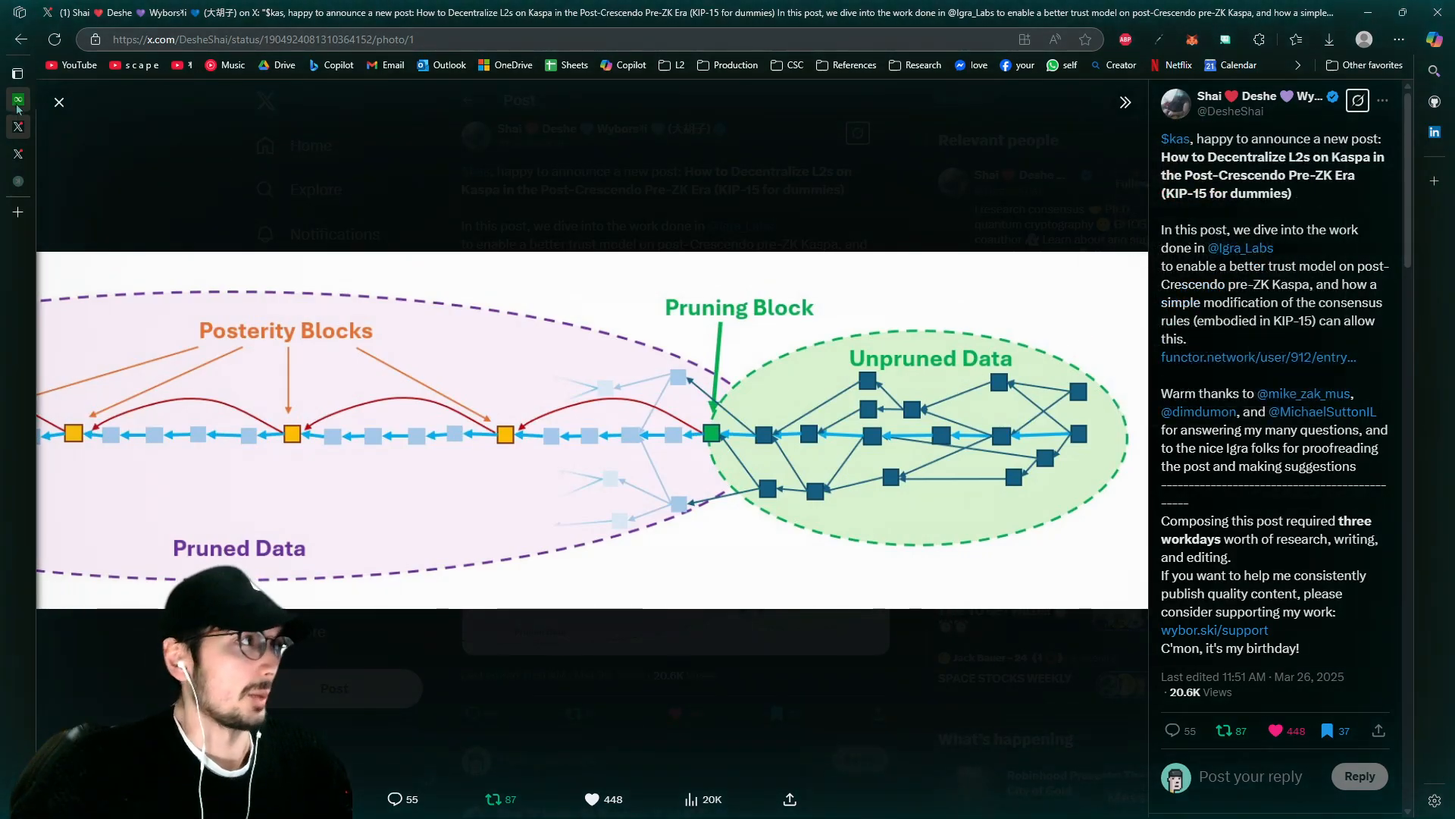
pyautogui.click(1257, 356)
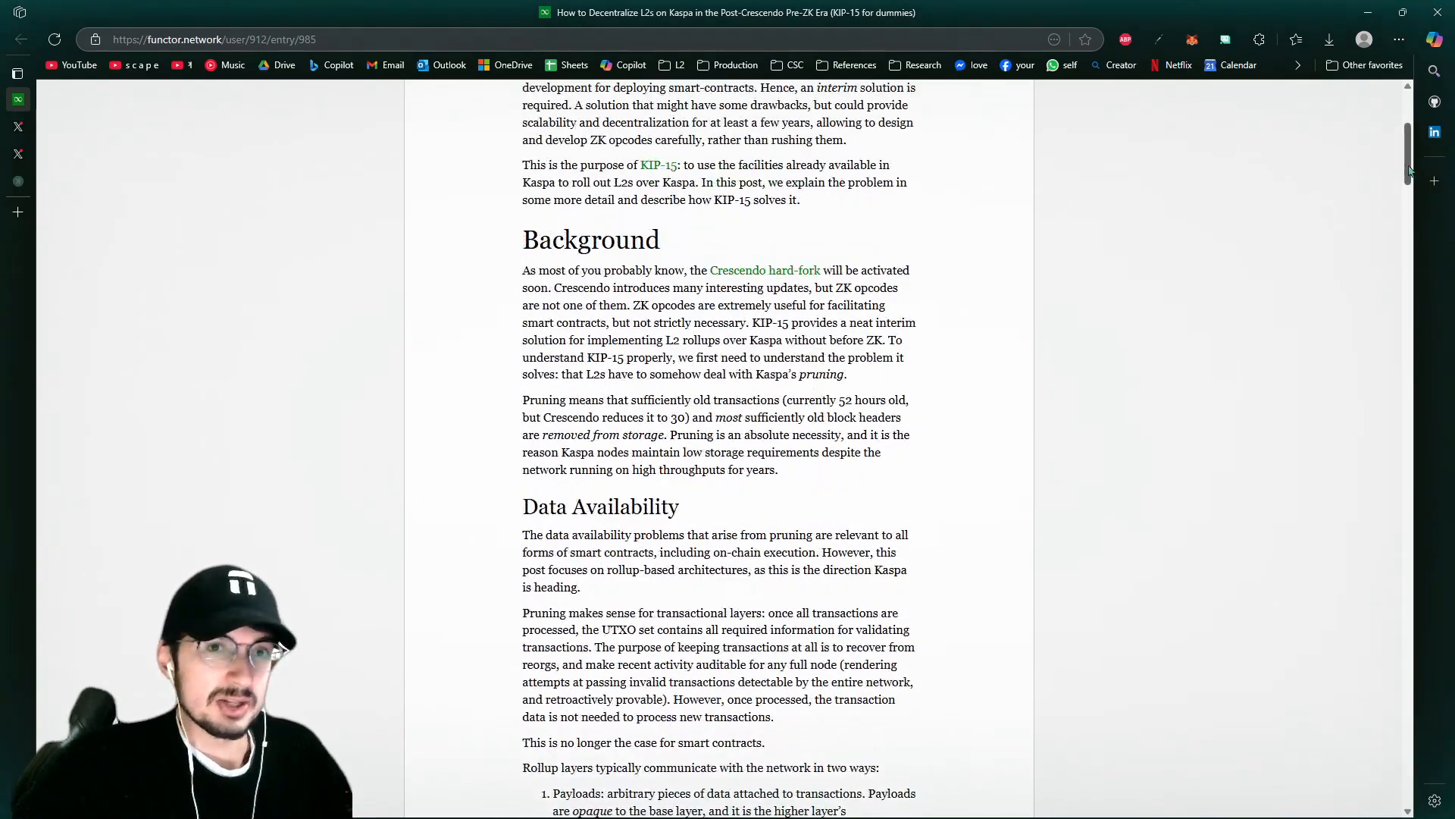
pyautogui.scroll(-3)
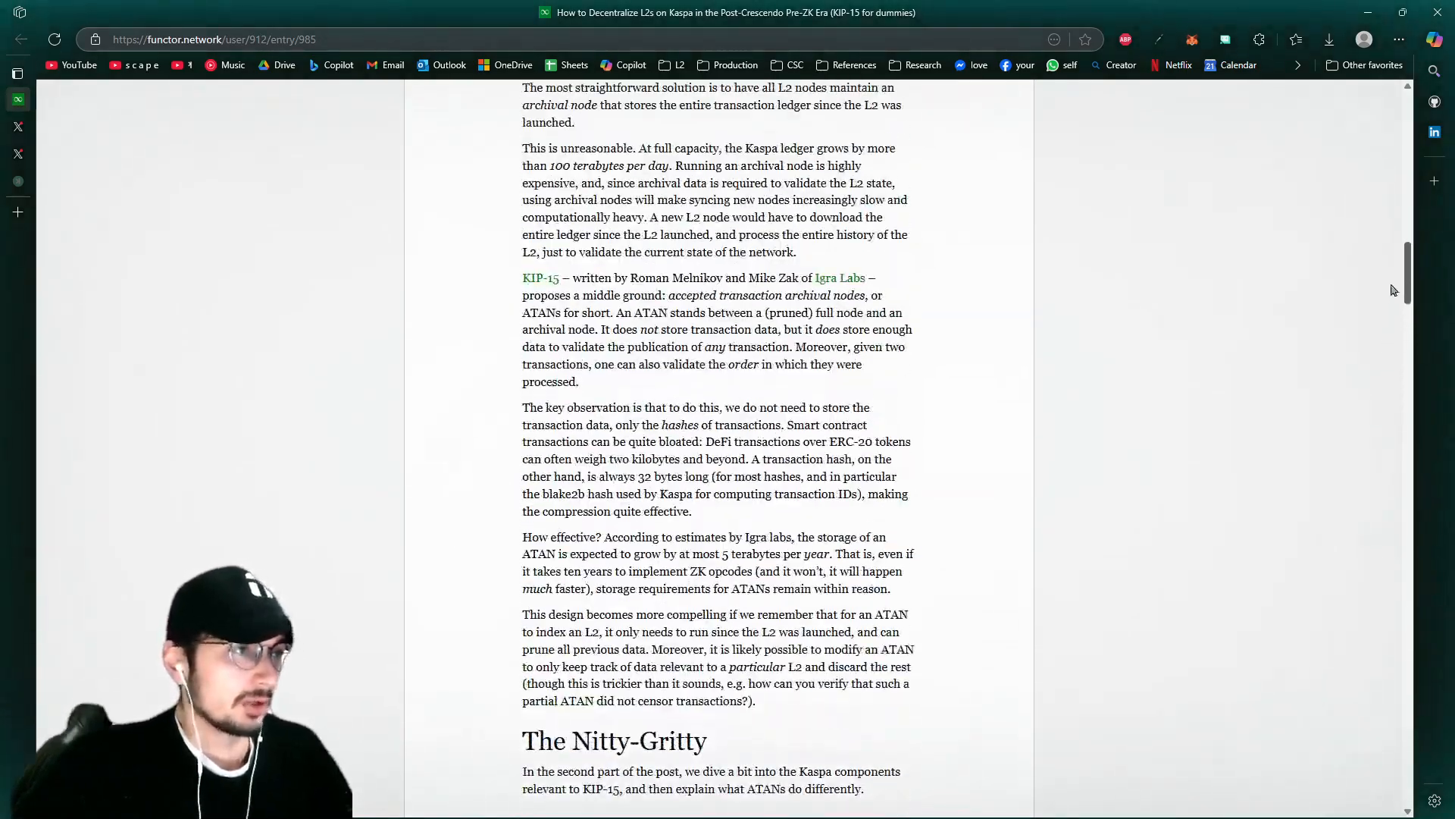
pyautogui.scroll(3)
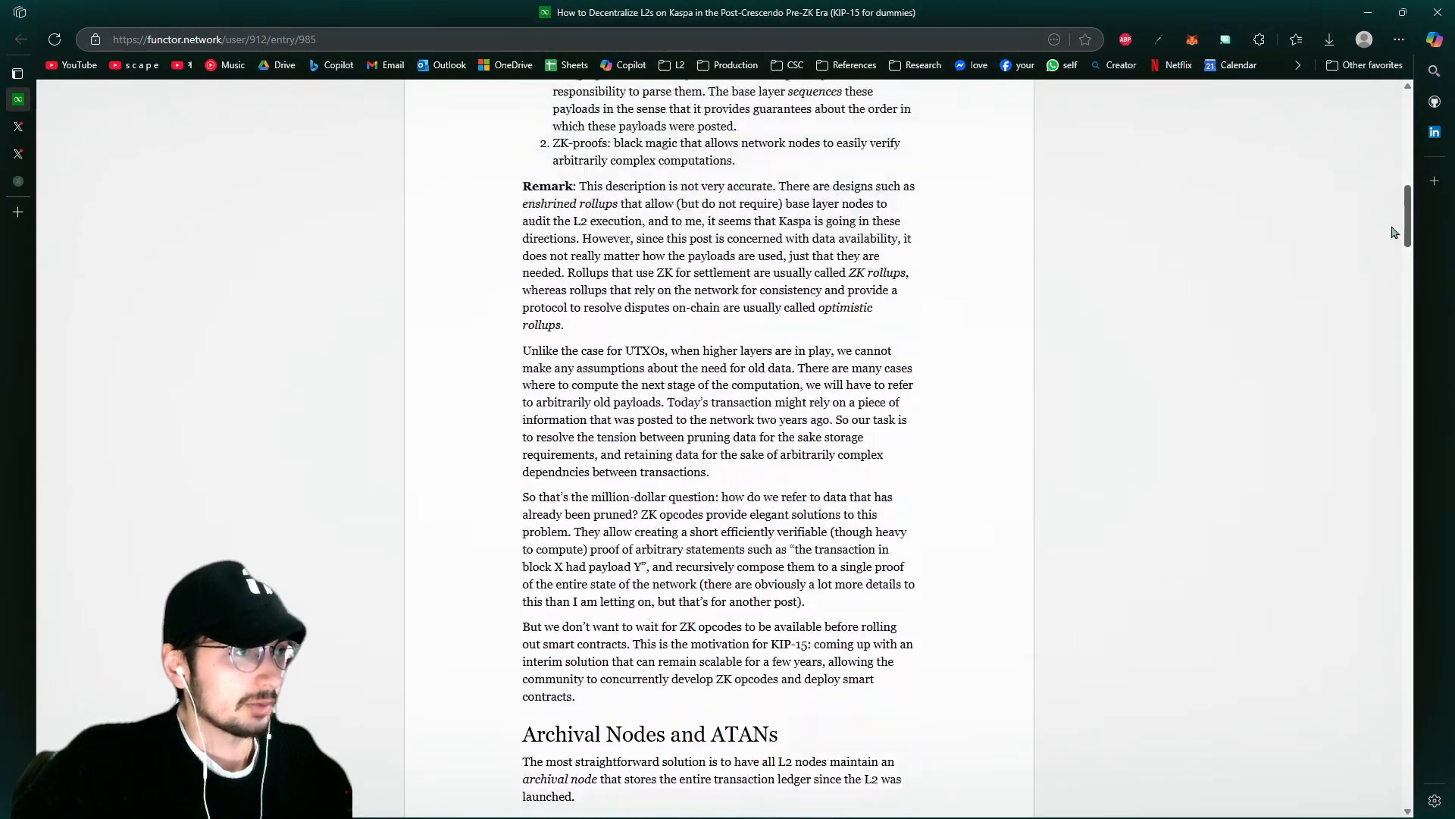